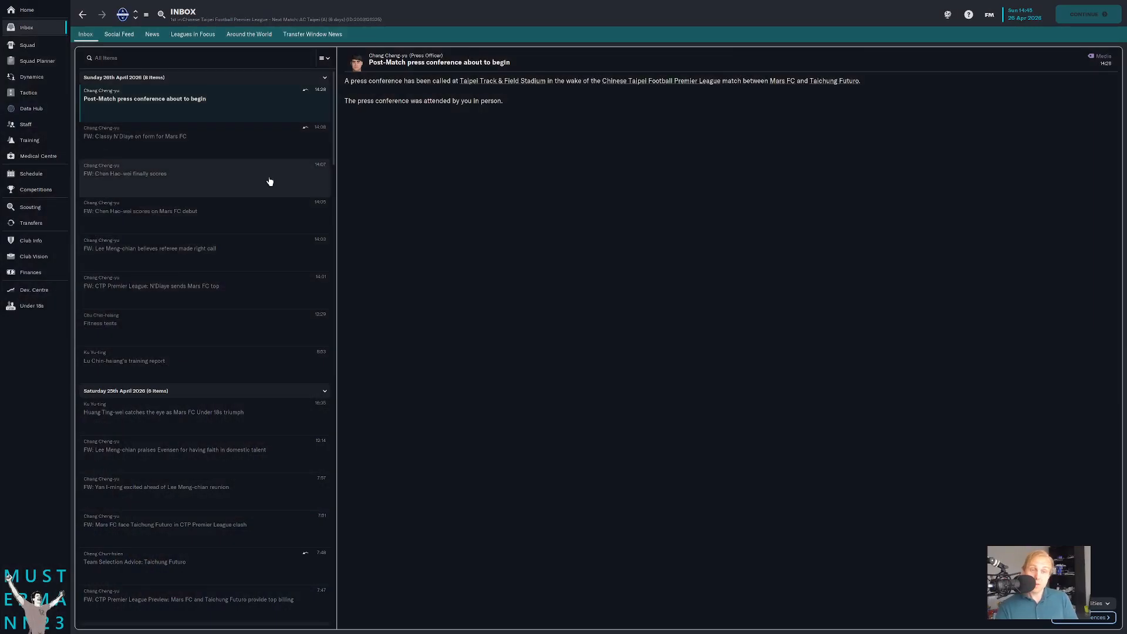
- Auto-size all squad list columns, then bring up Lin Kuan-te's player profile
{"action": "left_click", "coordinate": [27, 45]}
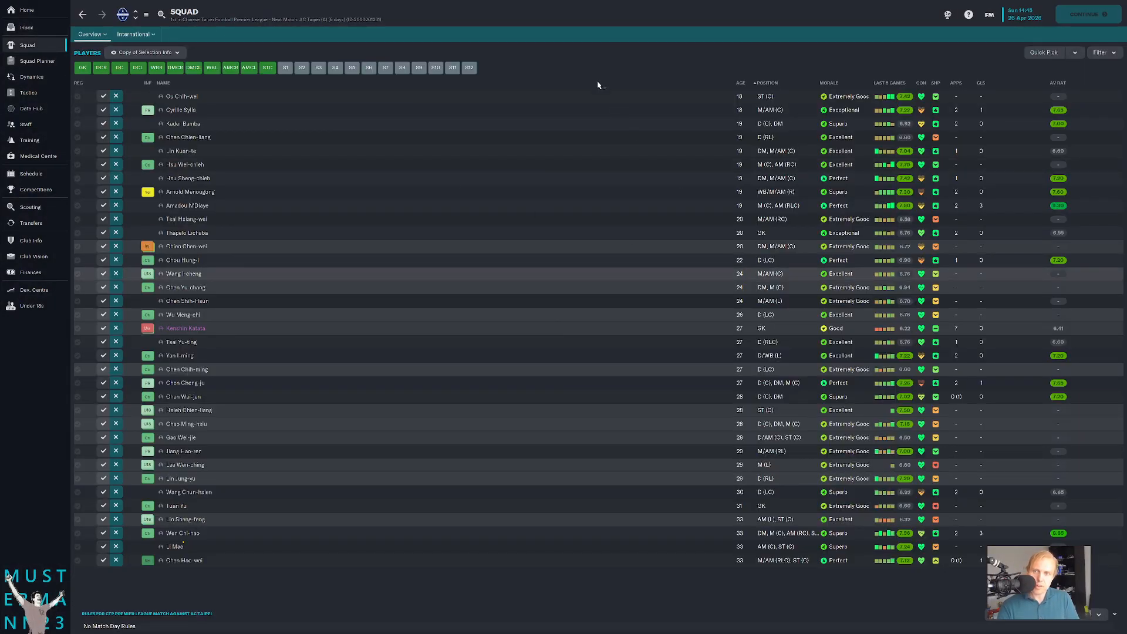
{"action": "right_click", "coordinate": [596, 84]}
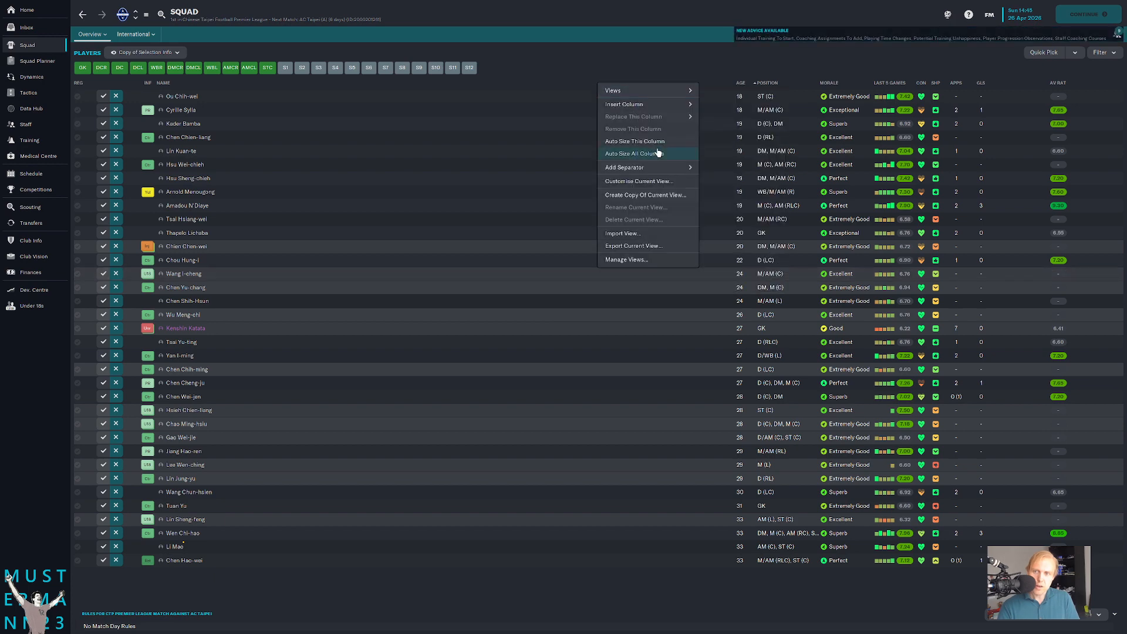
{"action": "left_click", "coordinate": [634, 153]}
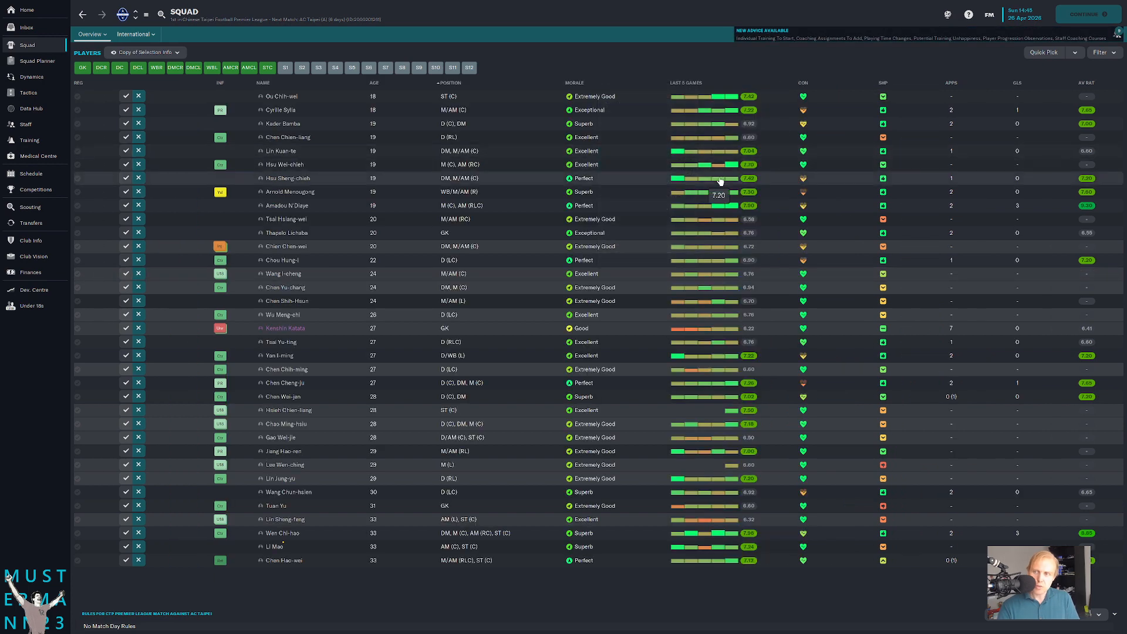
{"action": "mouse_move", "coordinate": [321, 175]}
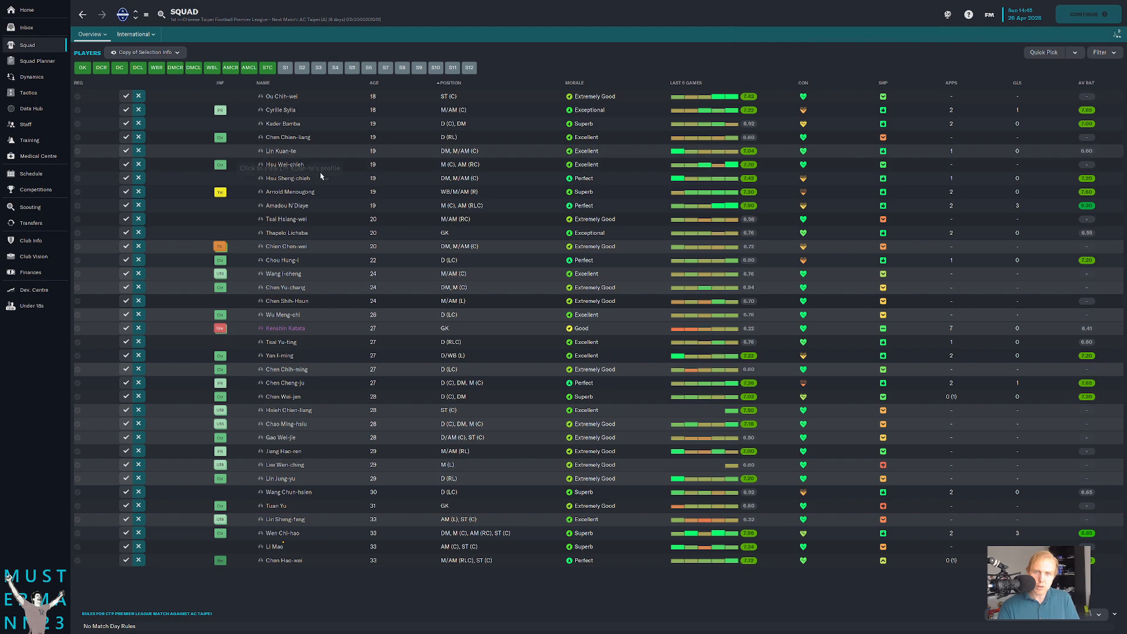
{"action": "left_click", "coordinate": [280, 151]}
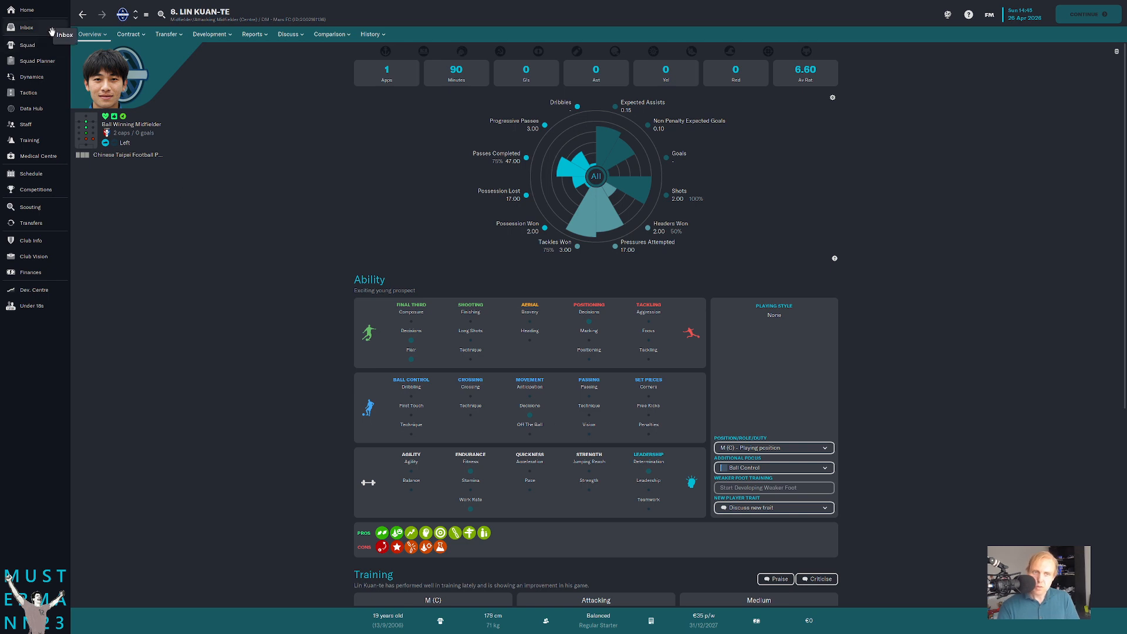
- Show the Squad Planner depth lists for central defender, goalkeeper and left centre-back
{"action": "left_click", "coordinate": [36, 60]}
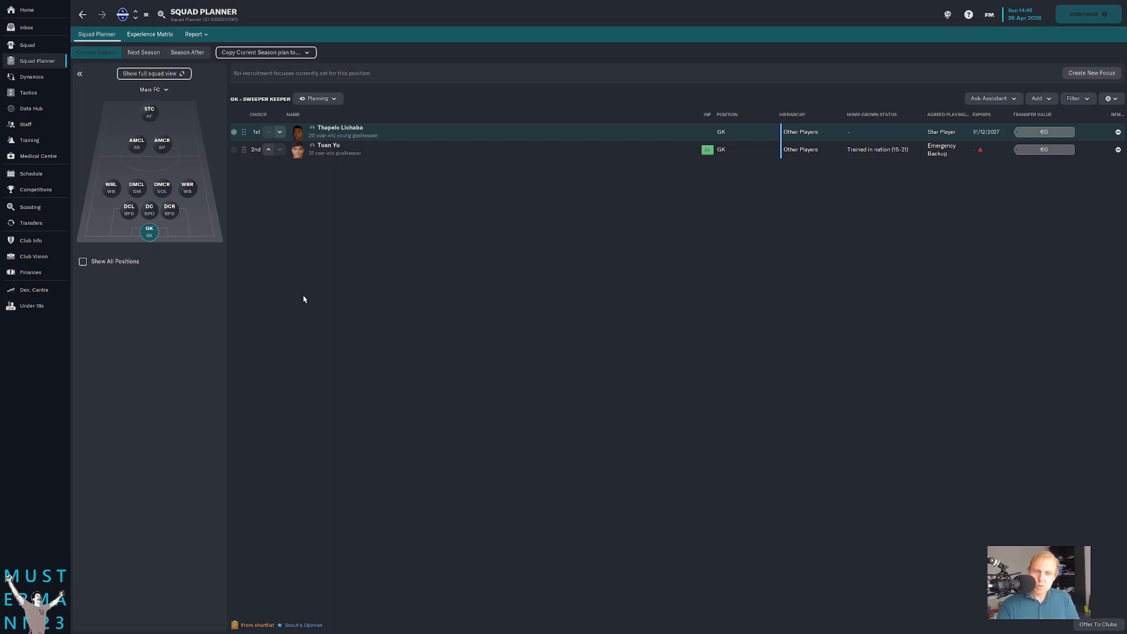
{"action": "mouse_move", "coordinate": [1006, 107]}
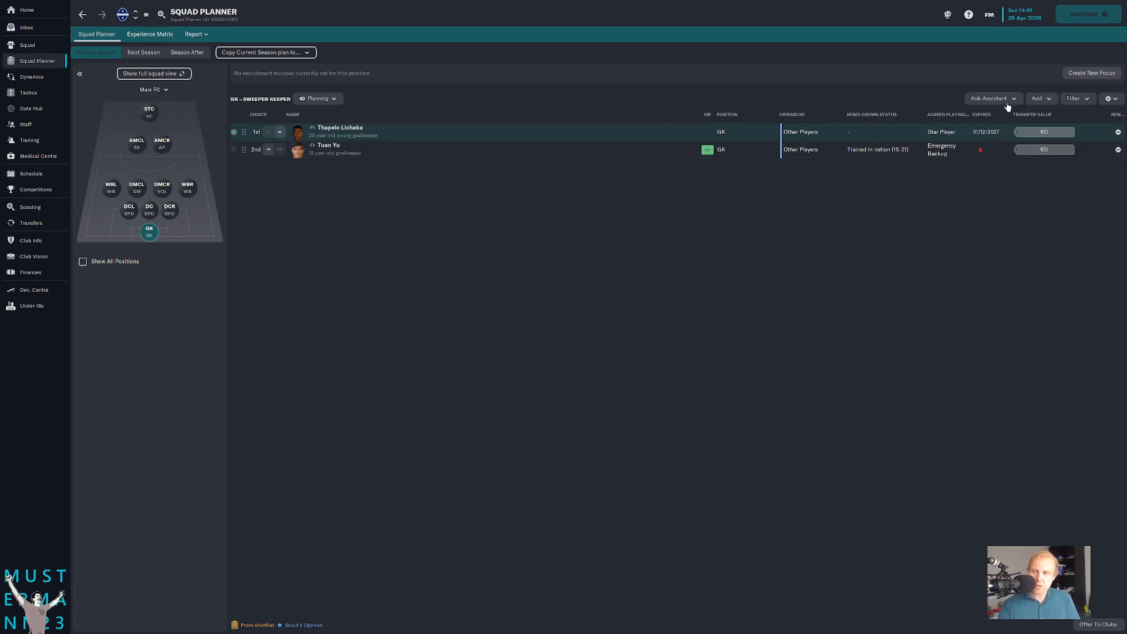
{"action": "left_click", "coordinate": [990, 99]}
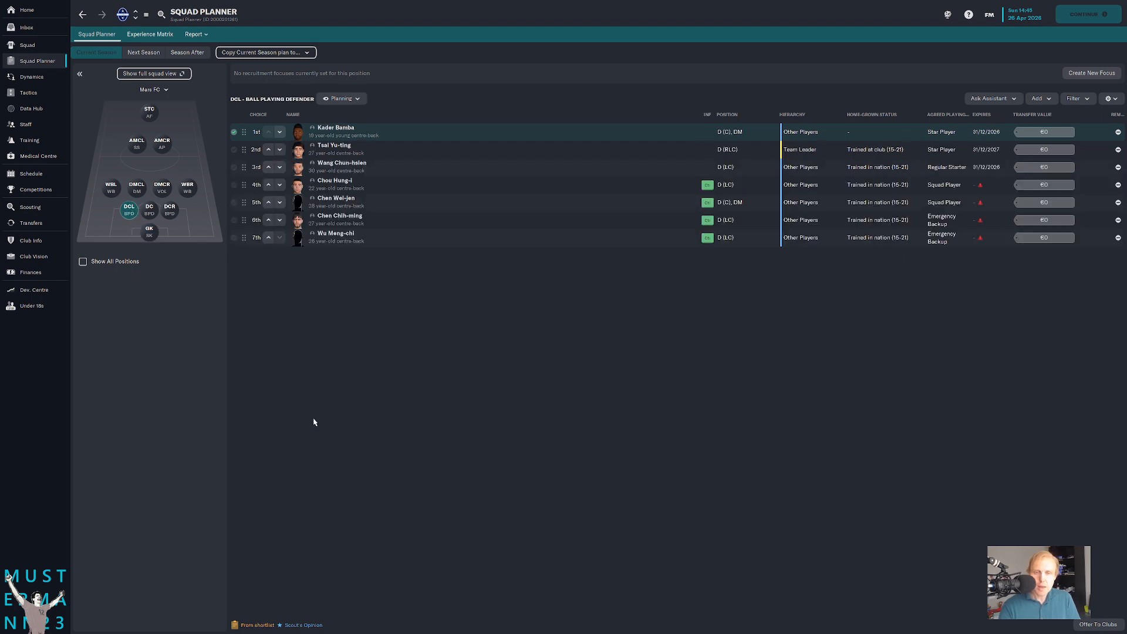
{"action": "left_click", "coordinate": [149, 209]}
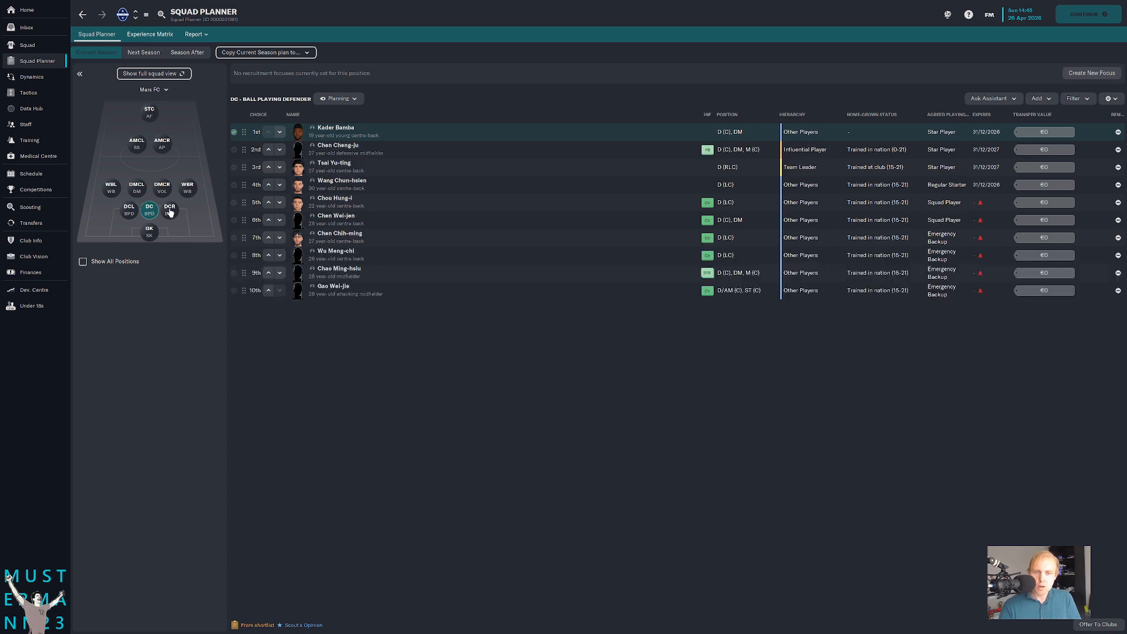
{"action": "left_click", "coordinate": [149, 230]}
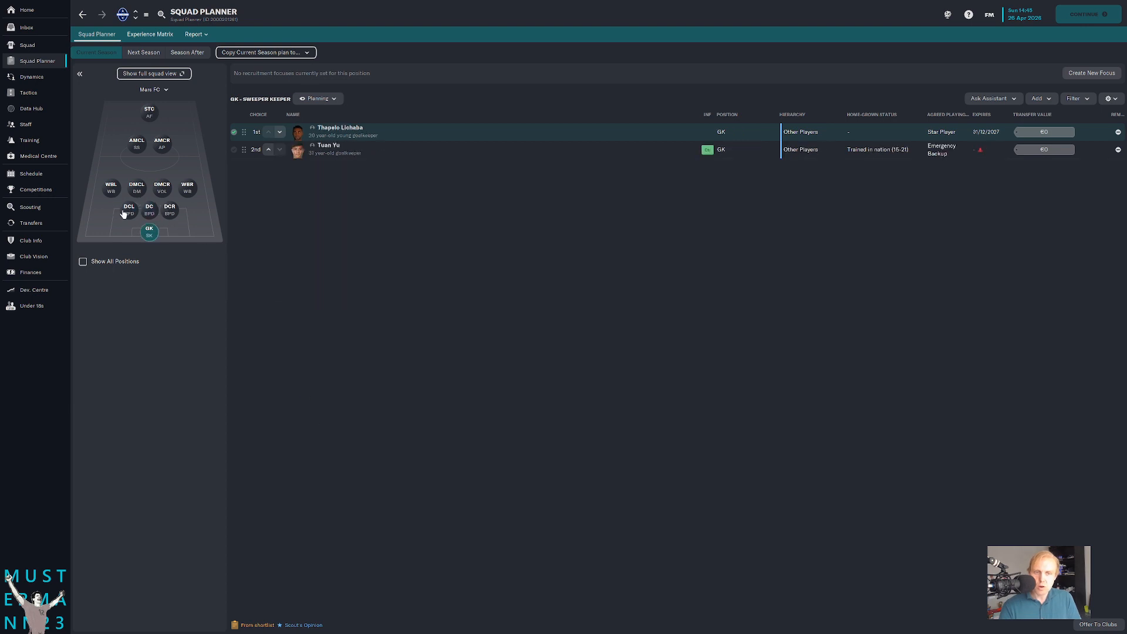
{"action": "left_click", "coordinate": [129, 208]}
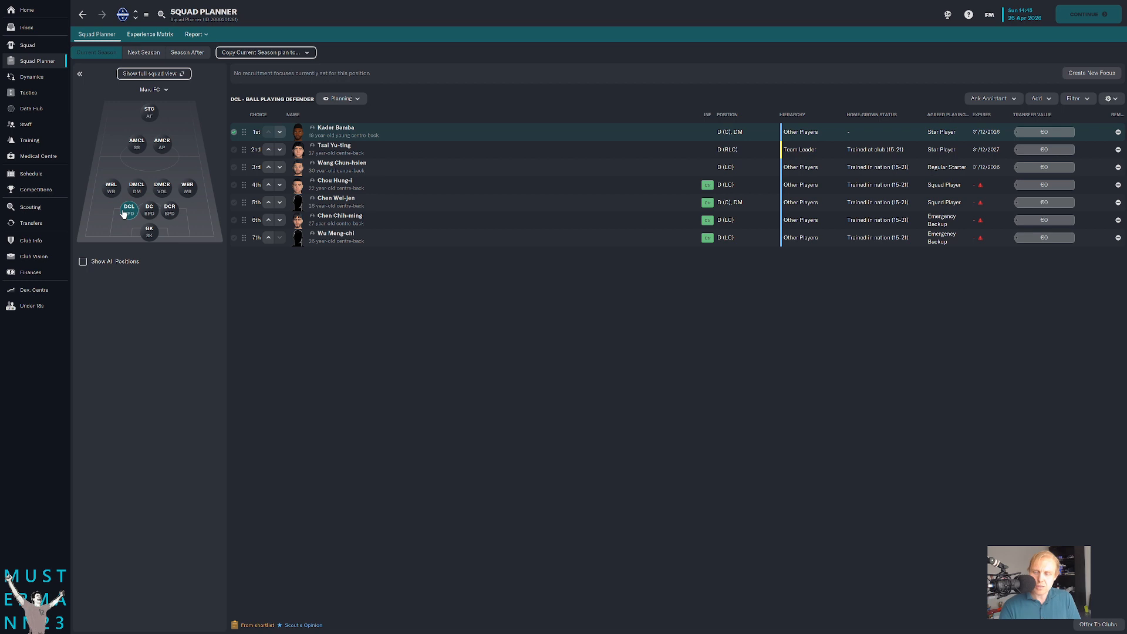
- Flip between the left centre-back and central defender depth lists to compare rankings
{"action": "left_click", "coordinate": [149, 209]}
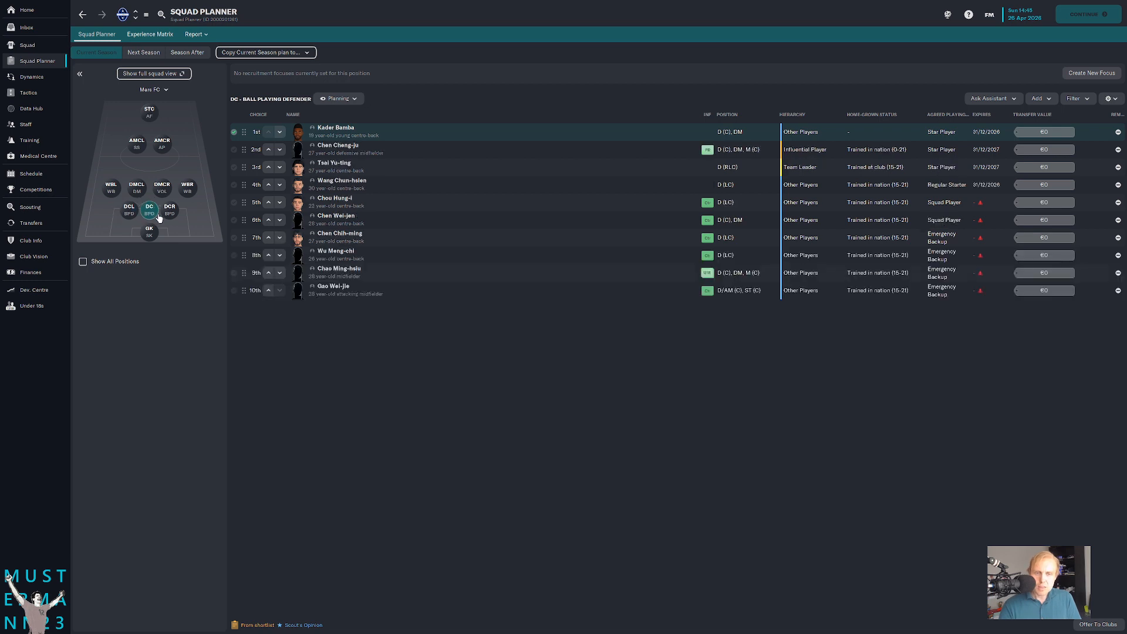
{"action": "left_click", "coordinate": [129, 209]}
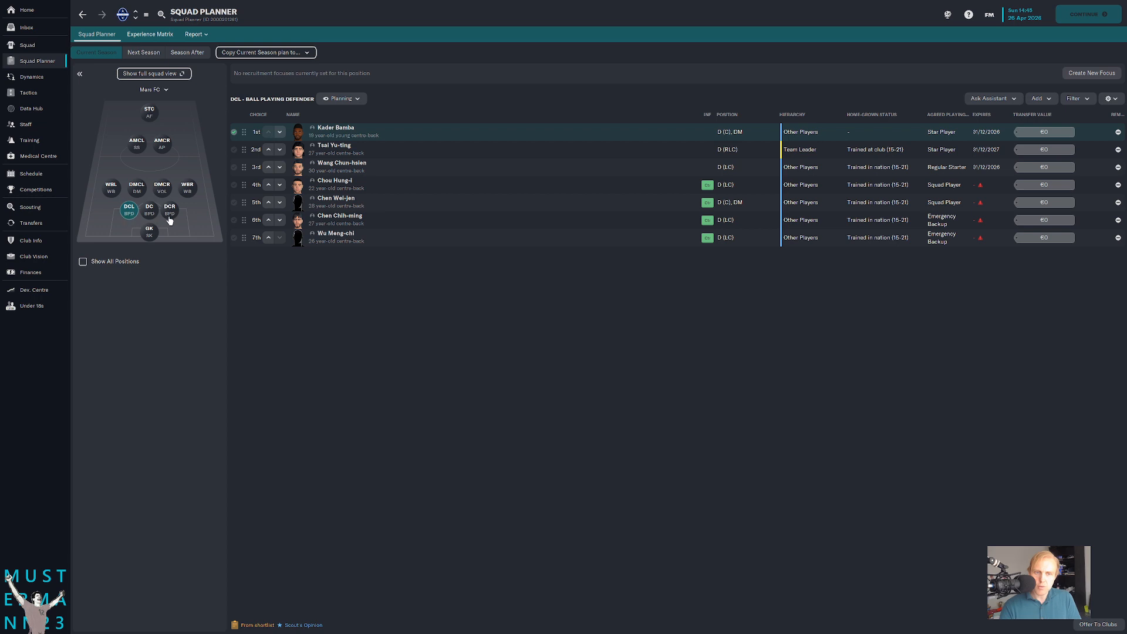
{"action": "left_click", "coordinate": [149, 209]}
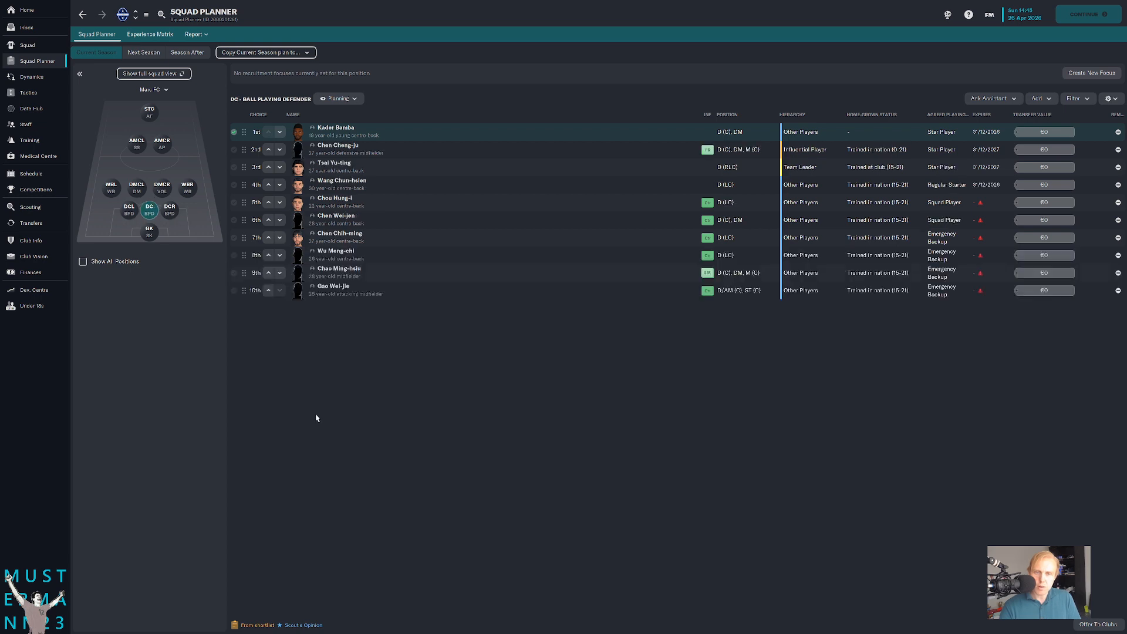
{"action": "mouse_move", "coordinate": [101, 183]}
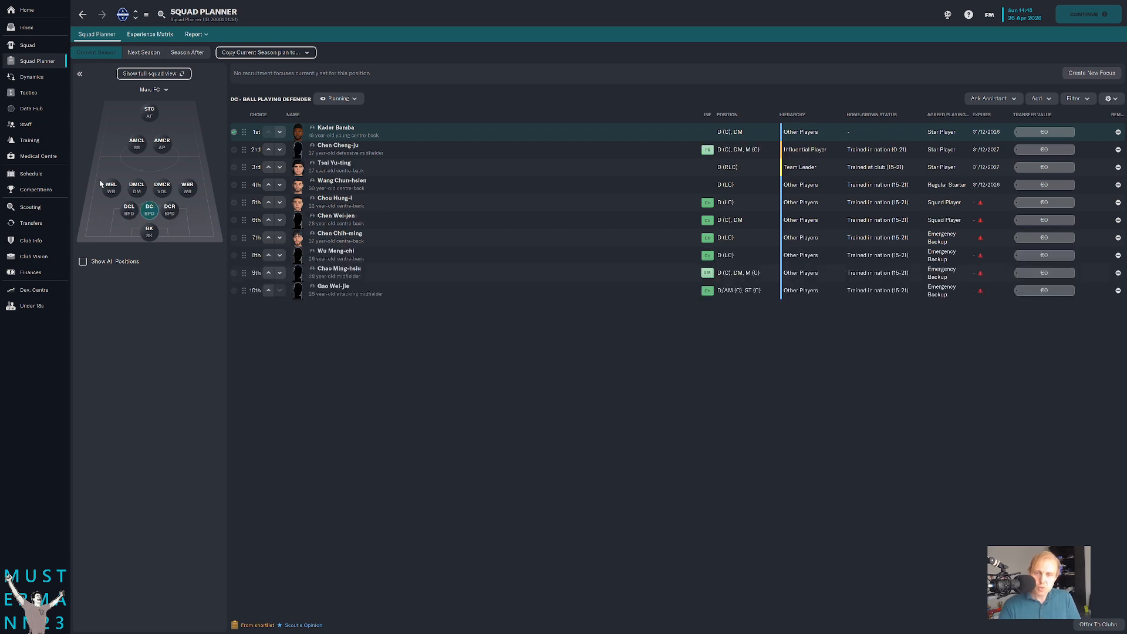
{"action": "left_click", "coordinate": [169, 209]}
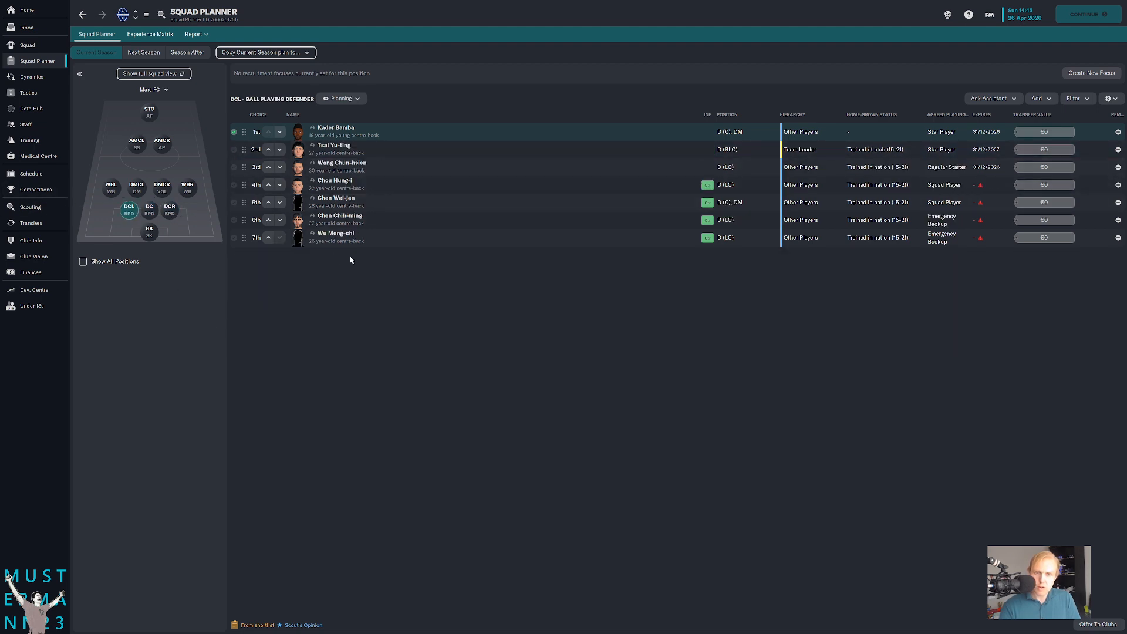
{"action": "left_click", "coordinate": [149, 209]}
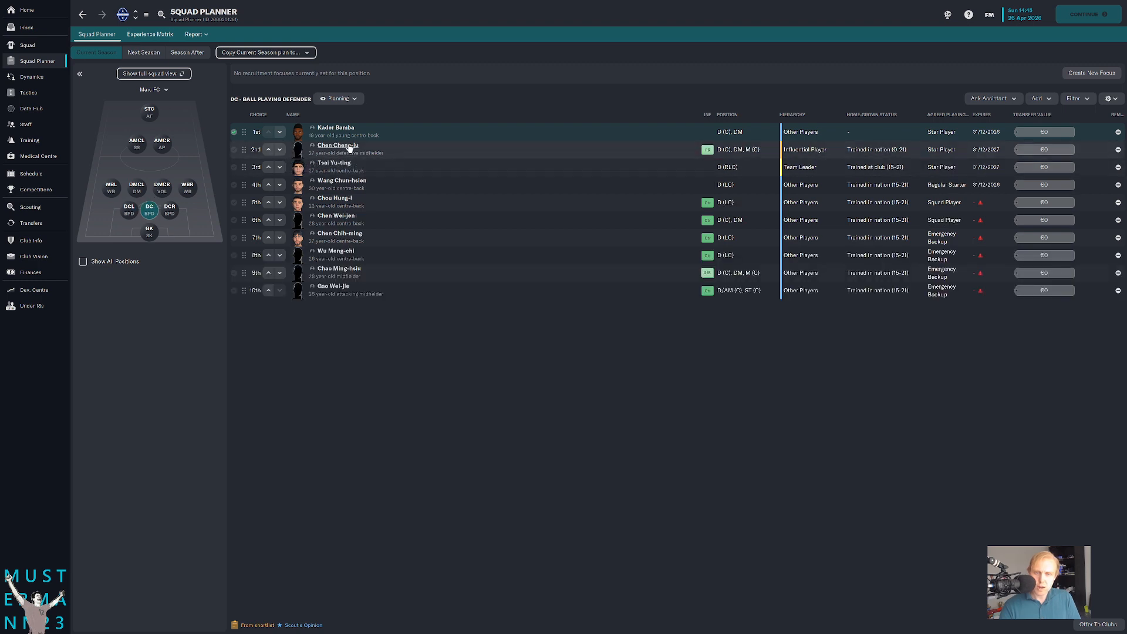
{"action": "left_click", "coordinate": [337, 145]}
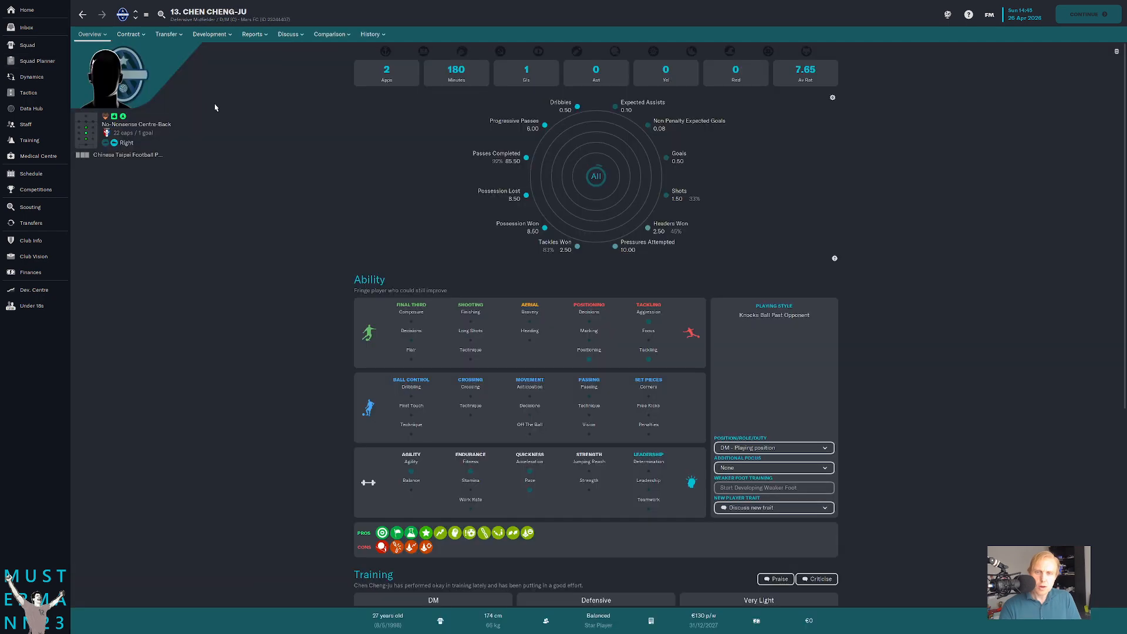
{"action": "left_click", "coordinate": [289, 34]}
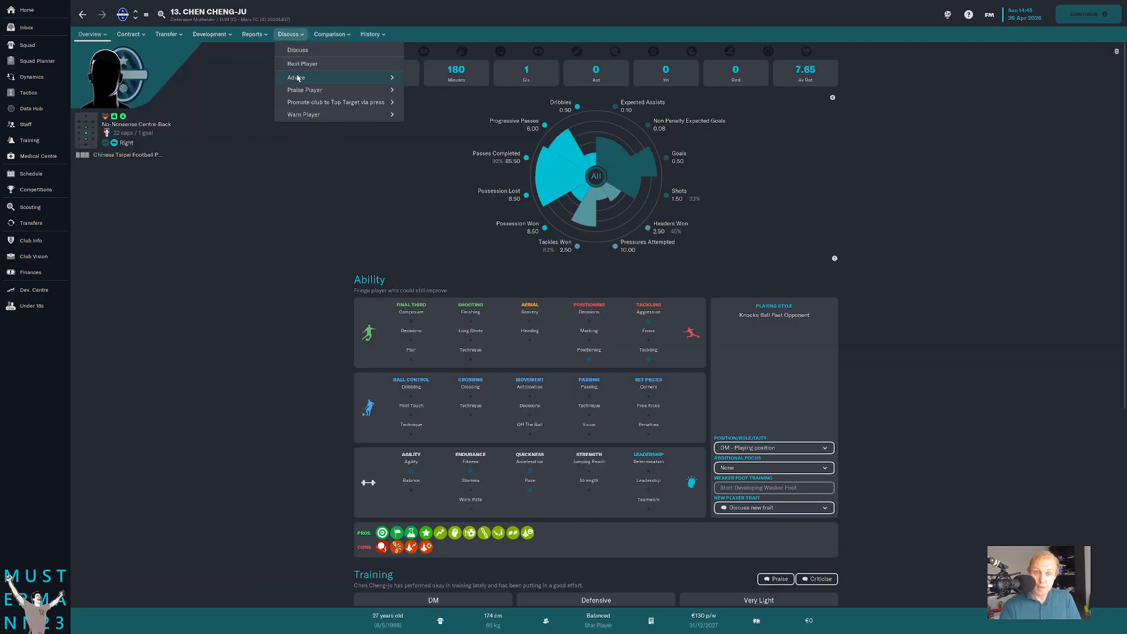
{"action": "left_click", "coordinate": [252, 34]}
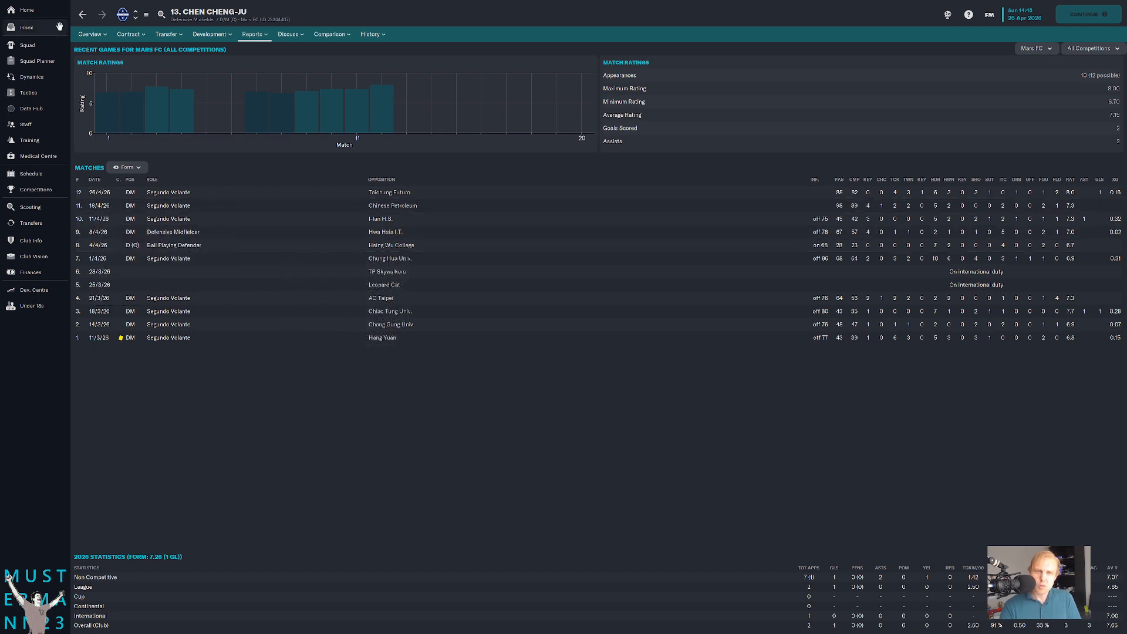
{"action": "left_click", "coordinate": [36, 60]}
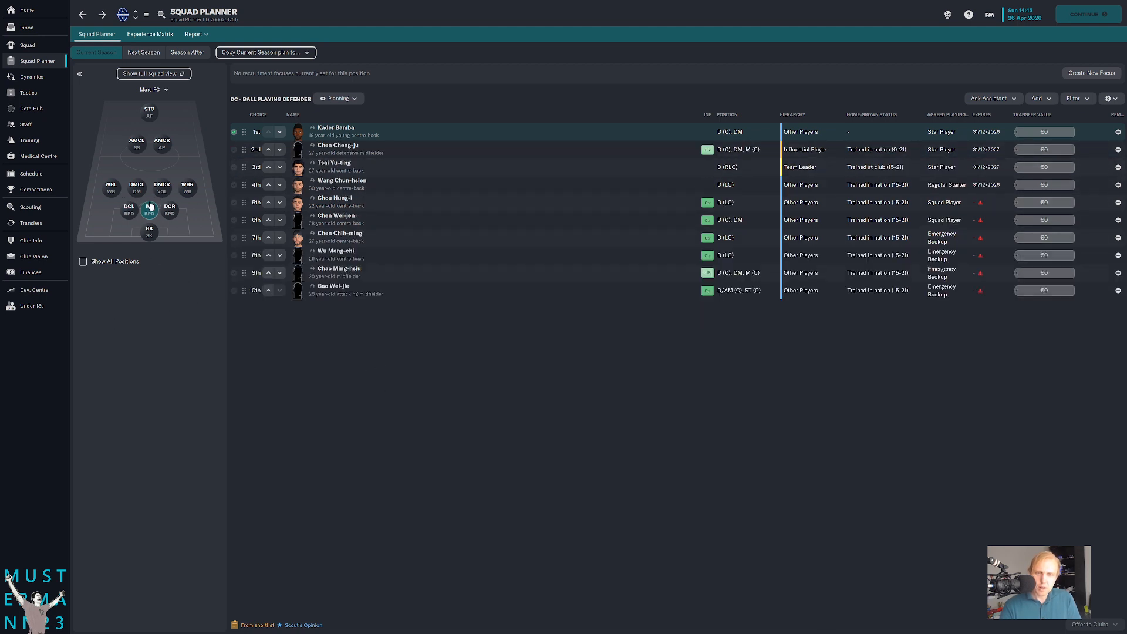
- Review the central defender and both defensive midfield lists, ending on the left ball-playing defender list
{"action": "left_click", "coordinate": [149, 209]}
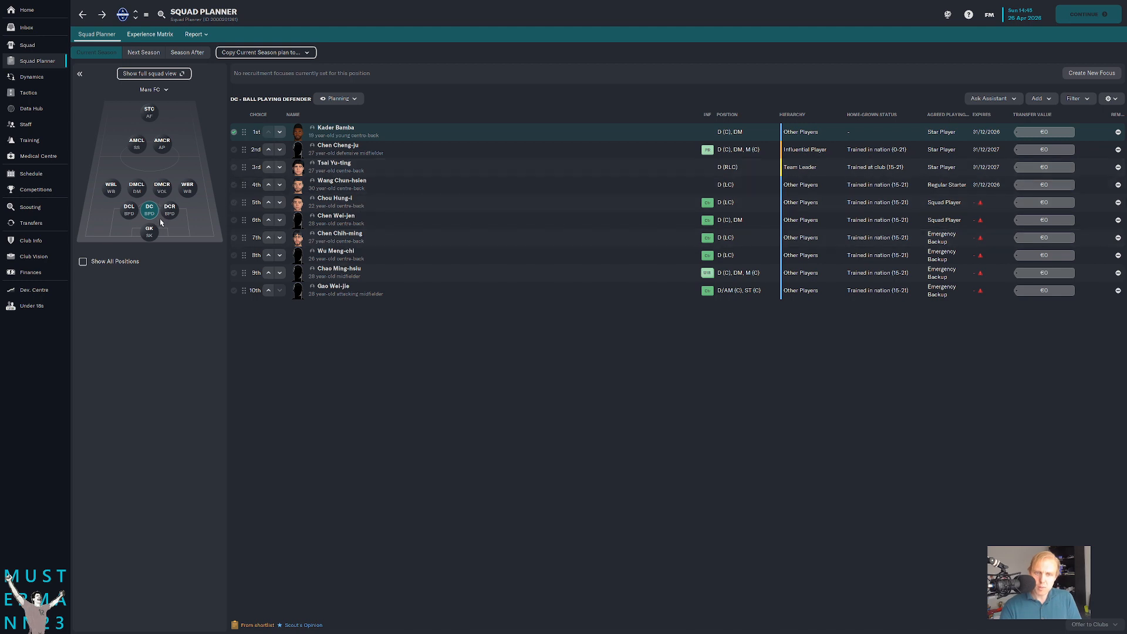
{"action": "left_click", "coordinate": [160, 186]}
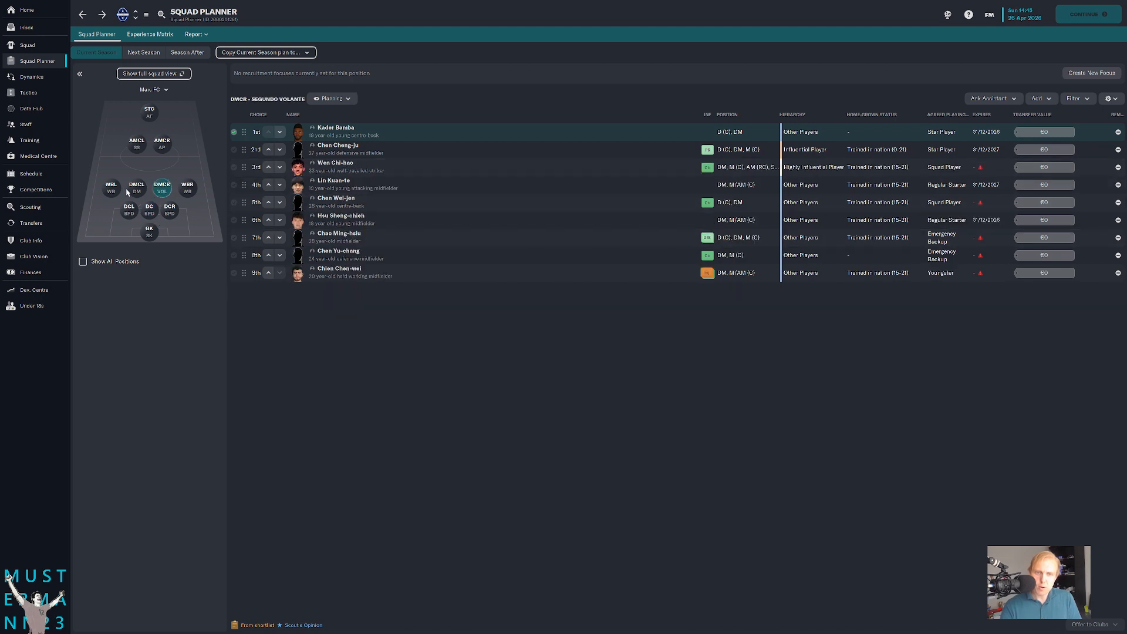
{"action": "left_click", "coordinate": [136, 186]}
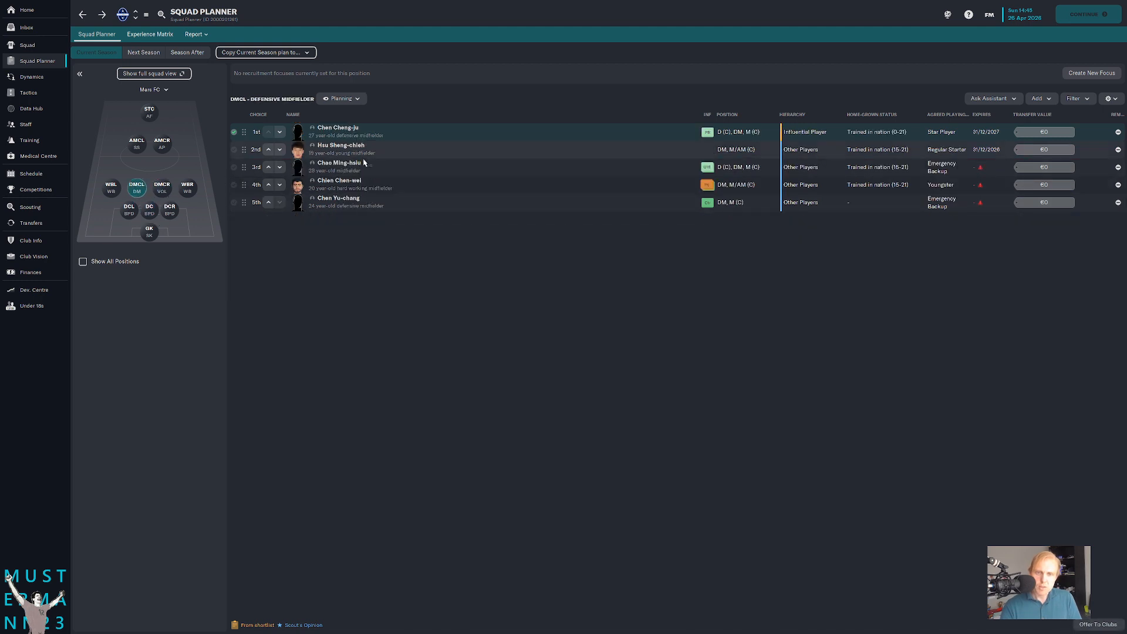
{"action": "left_click", "coordinate": [161, 187]}
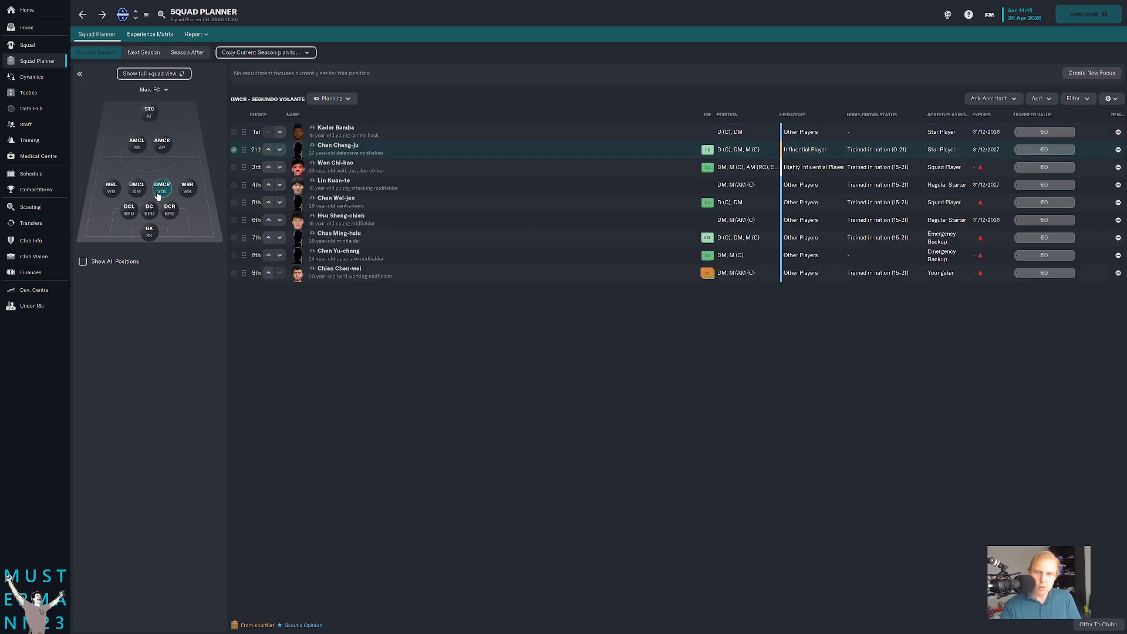
{"action": "left_click", "coordinate": [129, 209]}
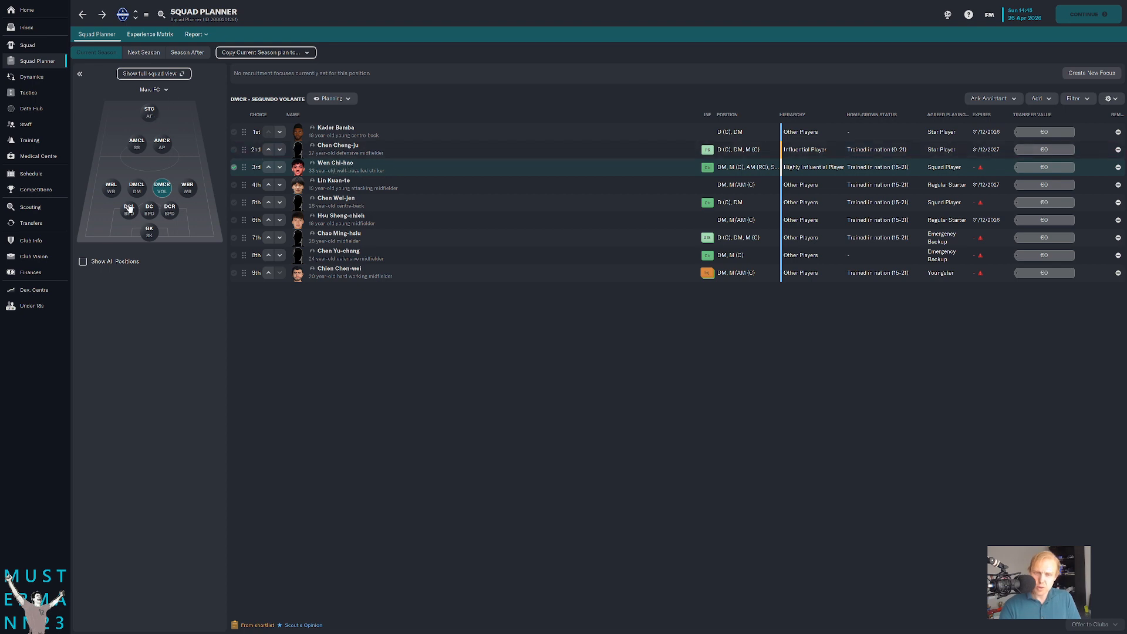
{"action": "left_click", "coordinate": [129, 207]}
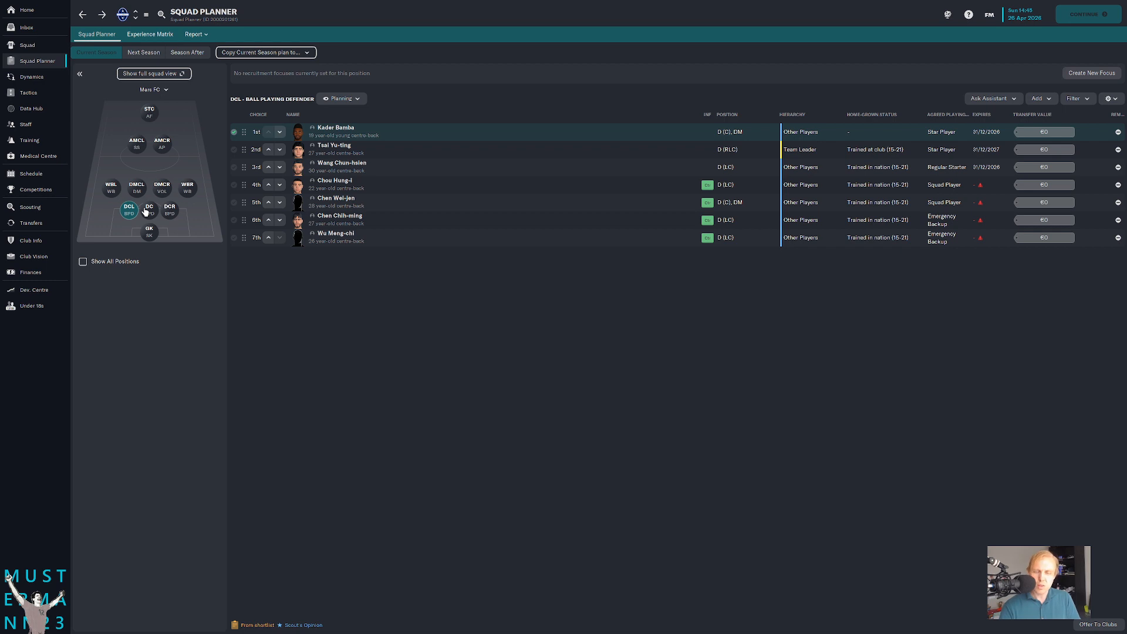
{"action": "mouse_move", "coordinate": [128, 196]}
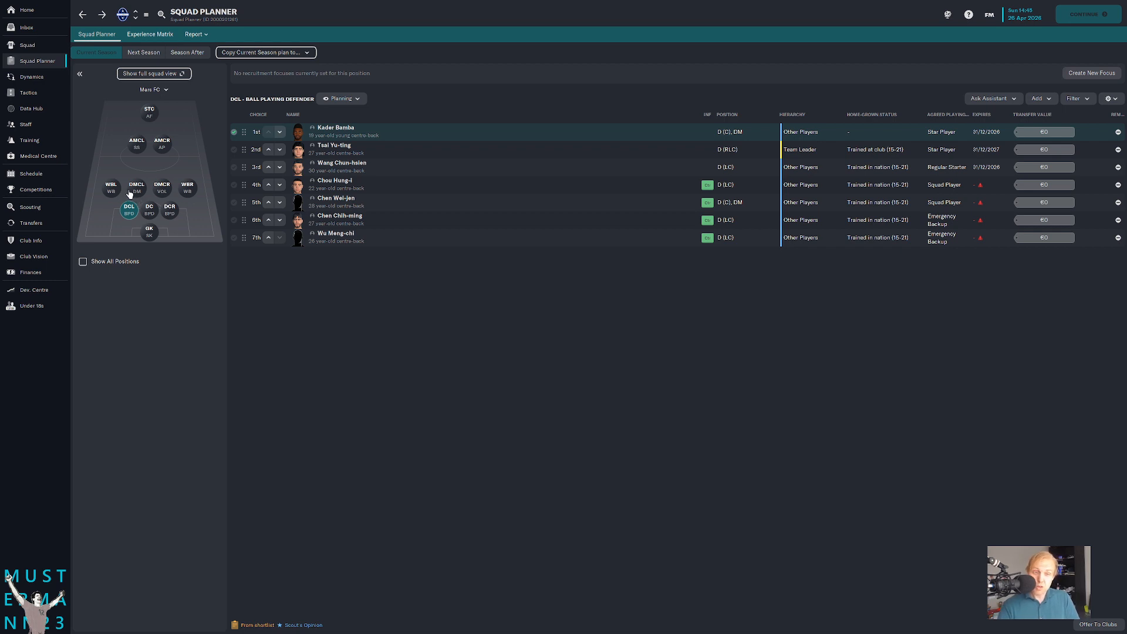
- Fill the left wing-back slot with the assistant's suggestion, Yan I-ming, and check his profile
{"action": "left_click", "coordinate": [187, 186]}
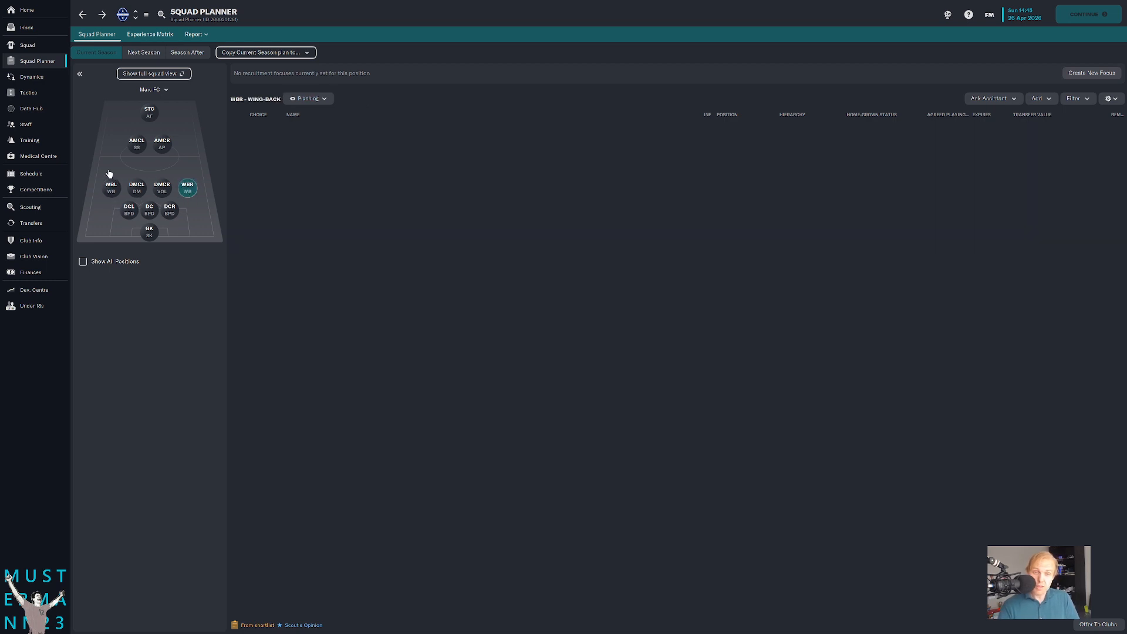
{"action": "left_click", "coordinate": [136, 142]}
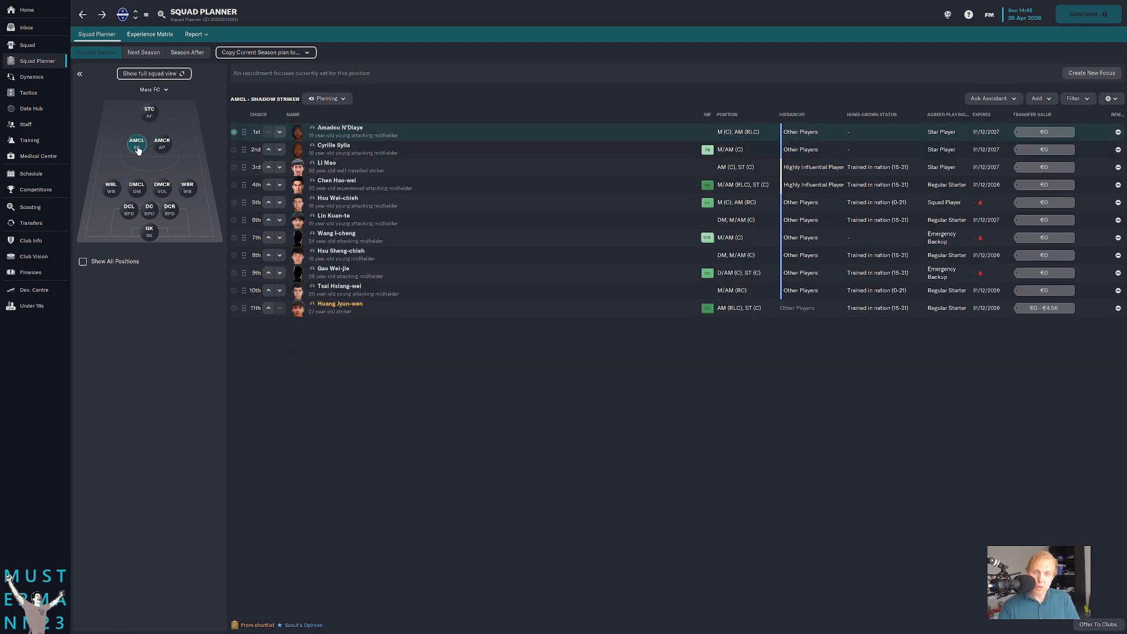
{"action": "left_click", "coordinate": [110, 187]}
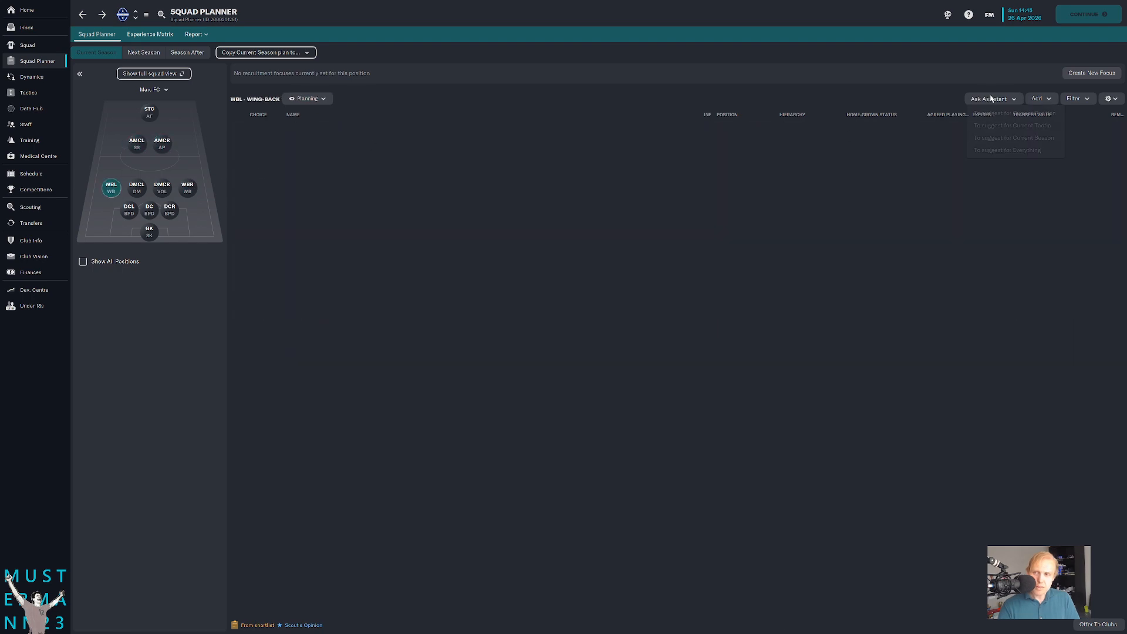
{"action": "left_click", "coordinate": [991, 99]}
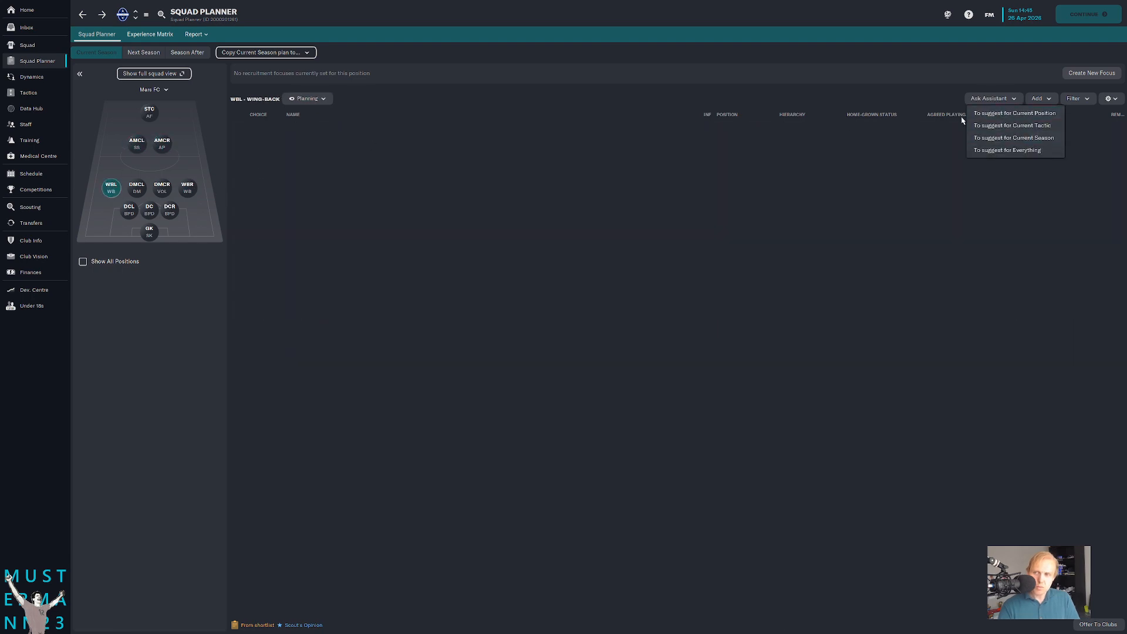
{"action": "left_click", "coordinate": [1013, 113]}
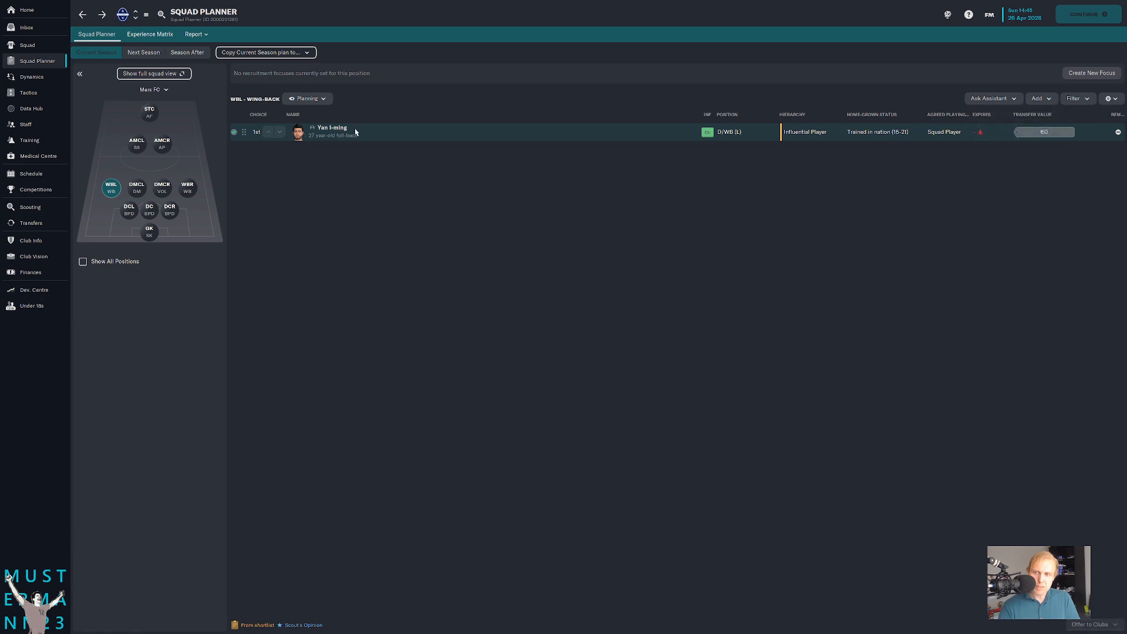
{"action": "left_click", "coordinate": [331, 127]}
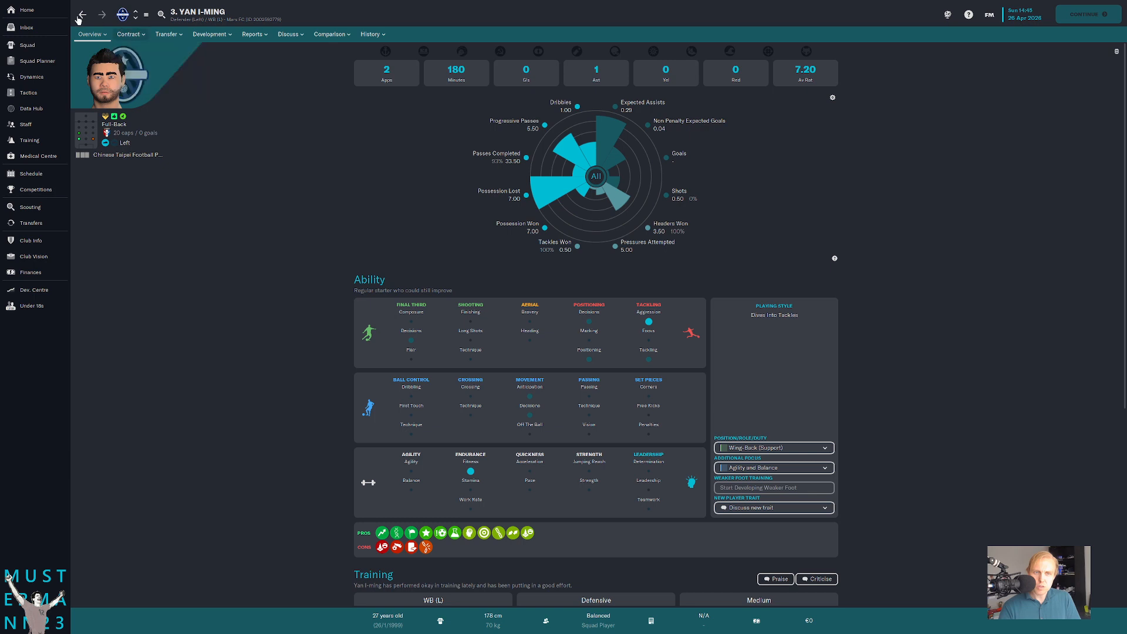
{"action": "left_click", "coordinate": [36, 60]}
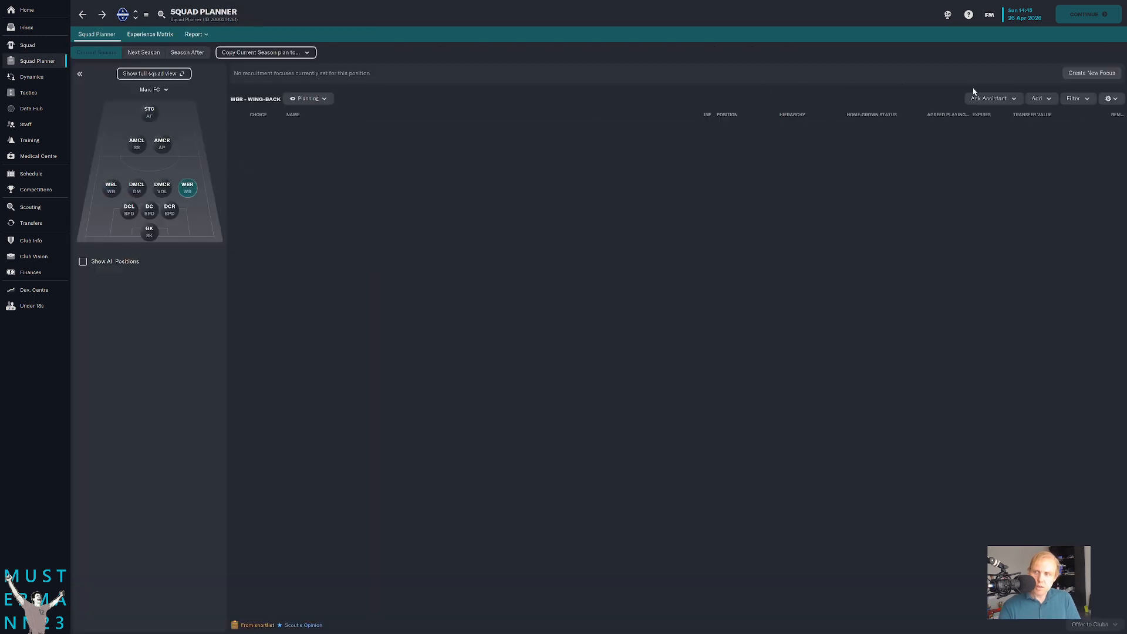
- Fill the right wing-back slot with the assistant's suggestion, Arnold Menougong, and check his profile
{"action": "left_click", "coordinate": [993, 98]}
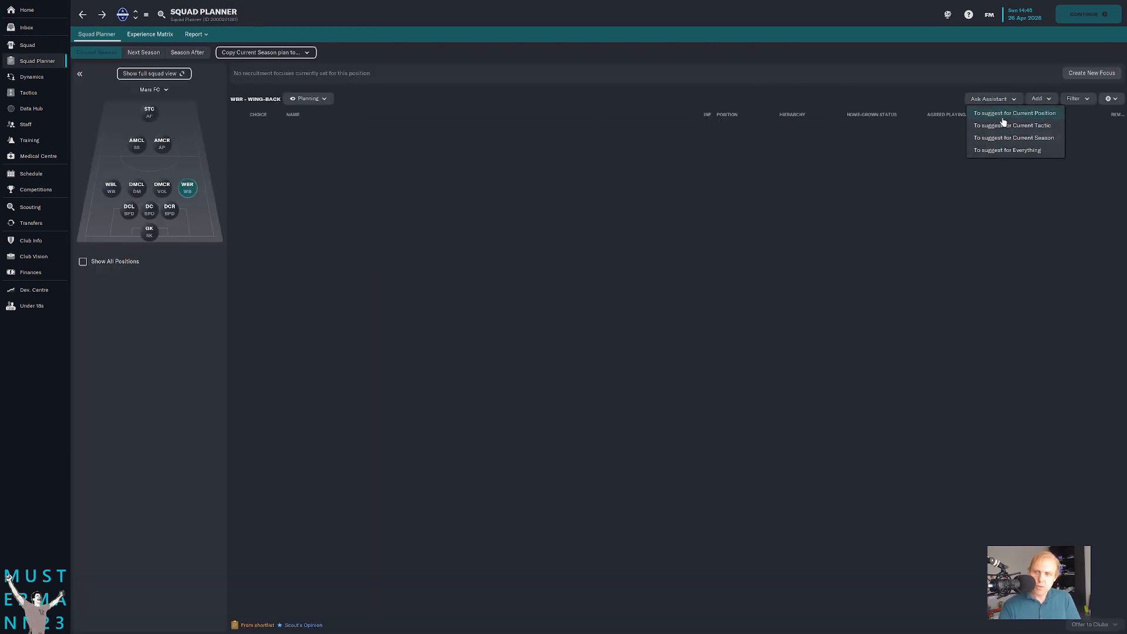
{"action": "left_click", "coordinate": [1014, 112]}
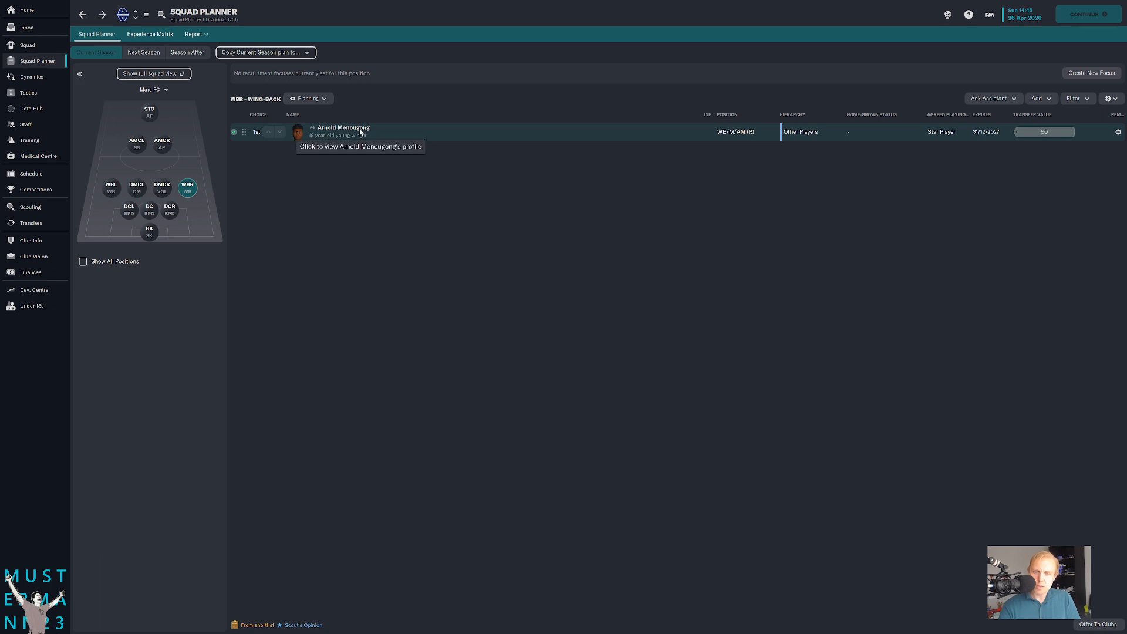
{"action": "left_click", "coordinate": [343, 126]}
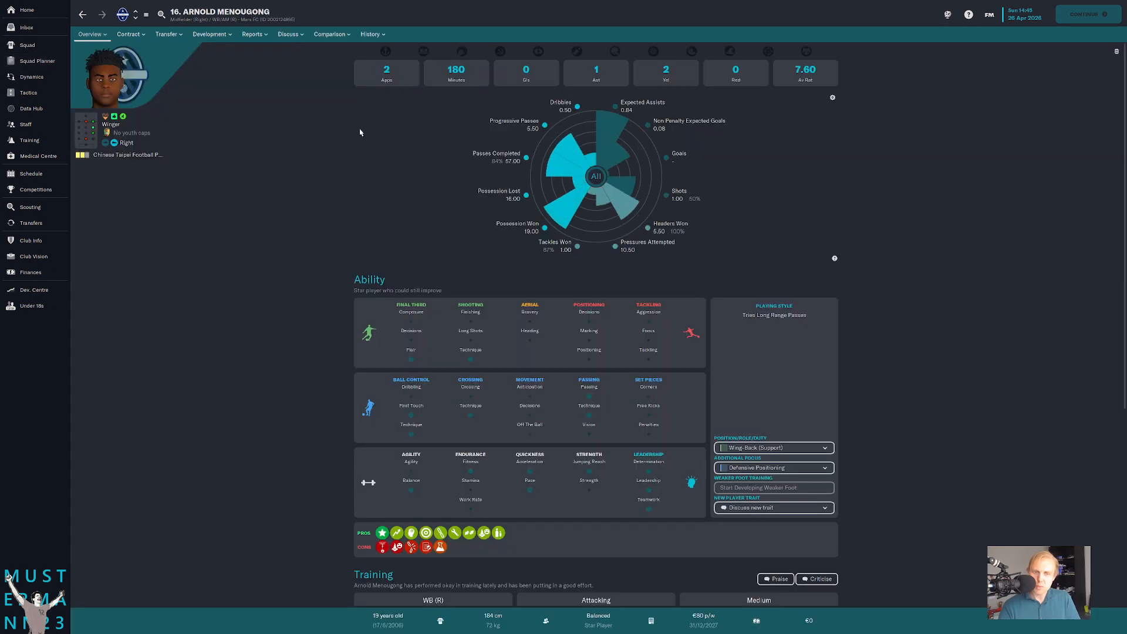
{"action": "left_click", "coordinate": [36, 60]}
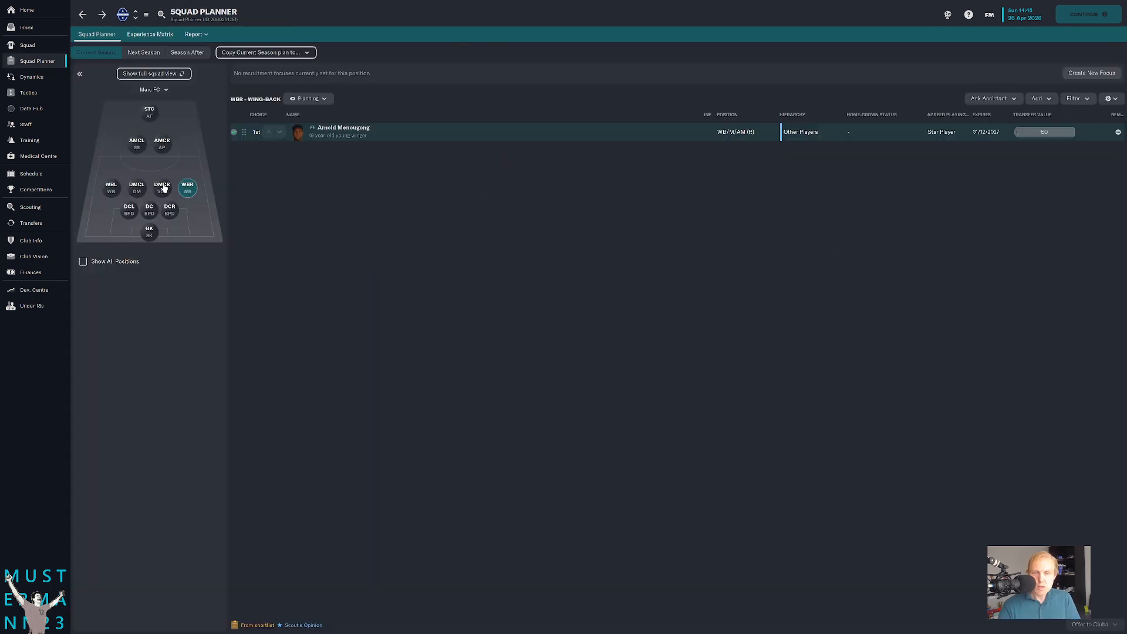
- Sort the squad list by position and view Lee Wen-ching's Development > Training report
{"action": "left_click", "coordinate": [110, 188]}
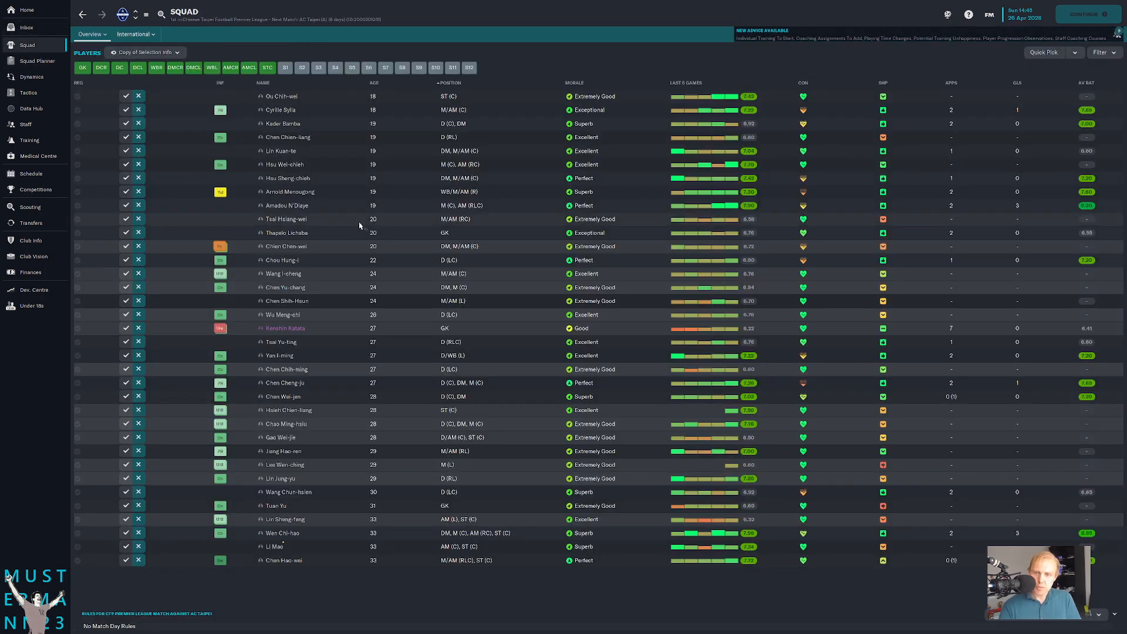
{"action": "left_click", "coordinate": [448, 82]}
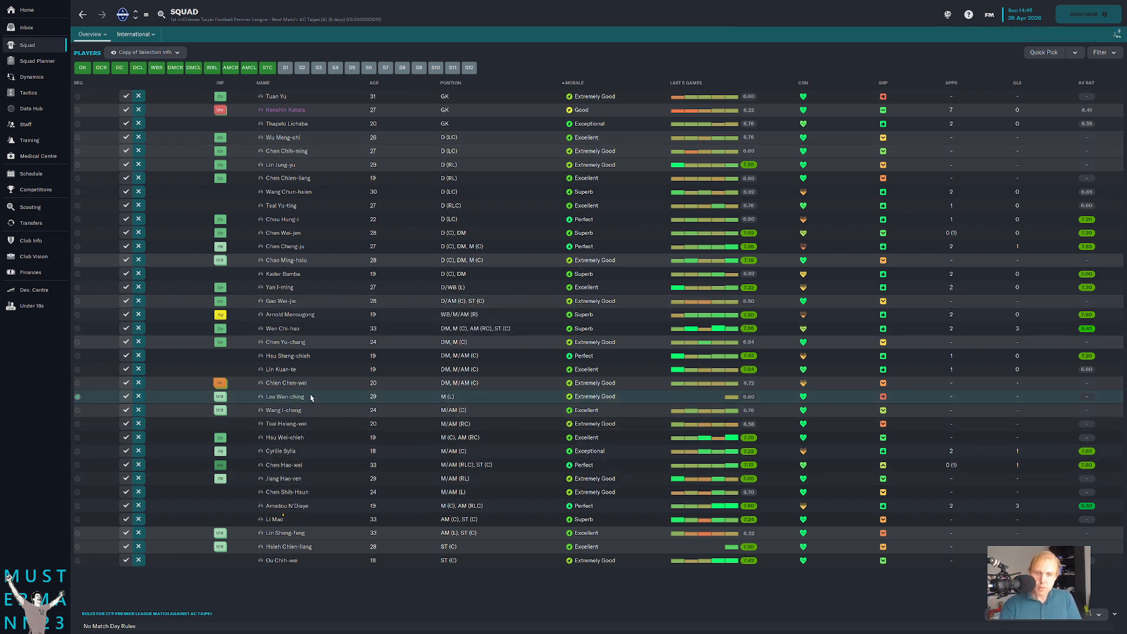
{"action": "left_click", "coordinate": [284, 396]}
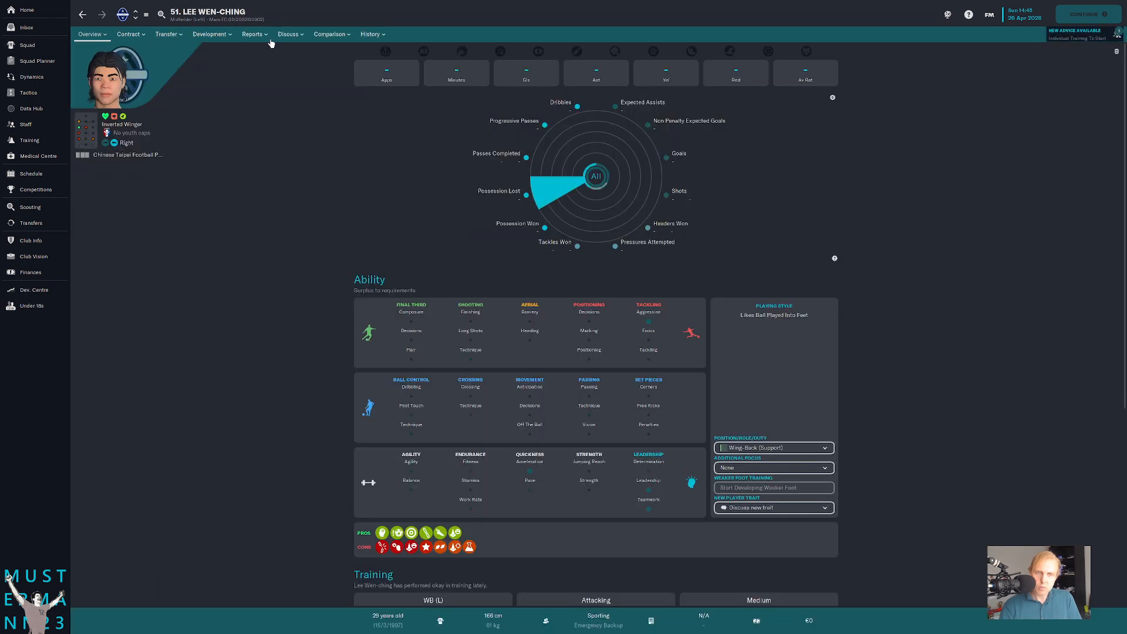
{"action": "left_click", "coordinate": [210, 34]}
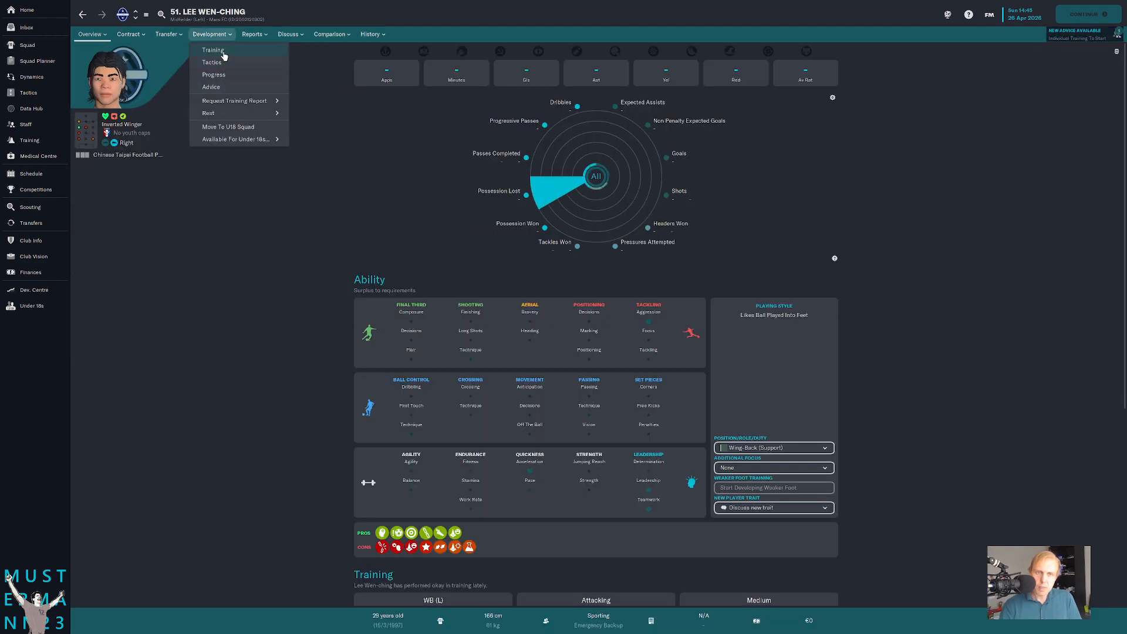
{"action": "left_click", "coordinate": [212, 49]}
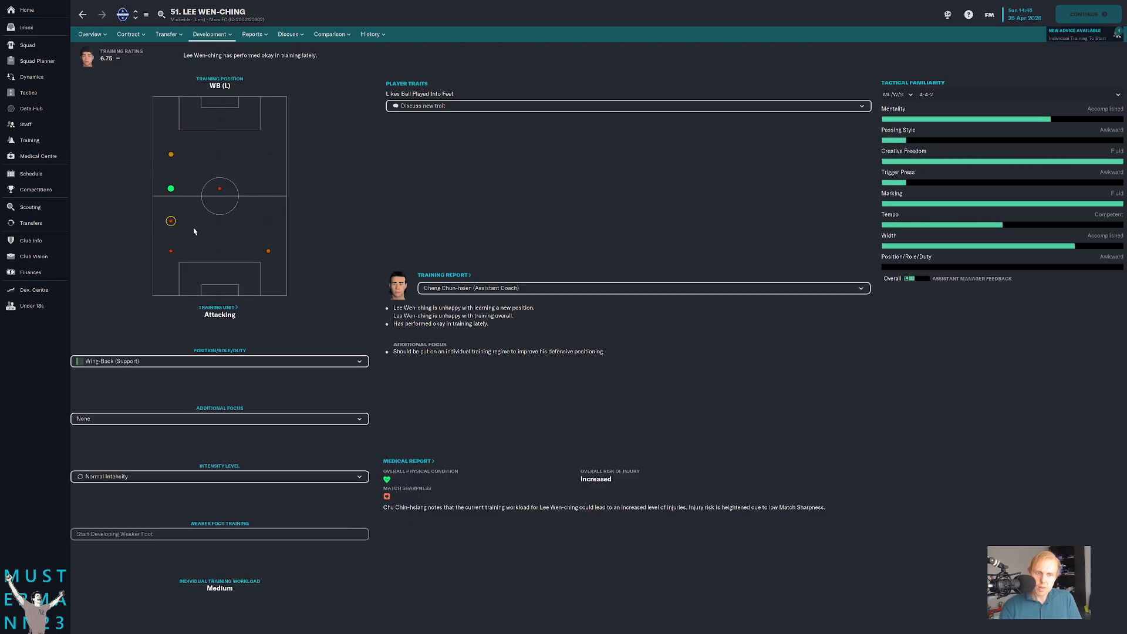
{"action": "mouse_move", "coordinate": [171, 188]}
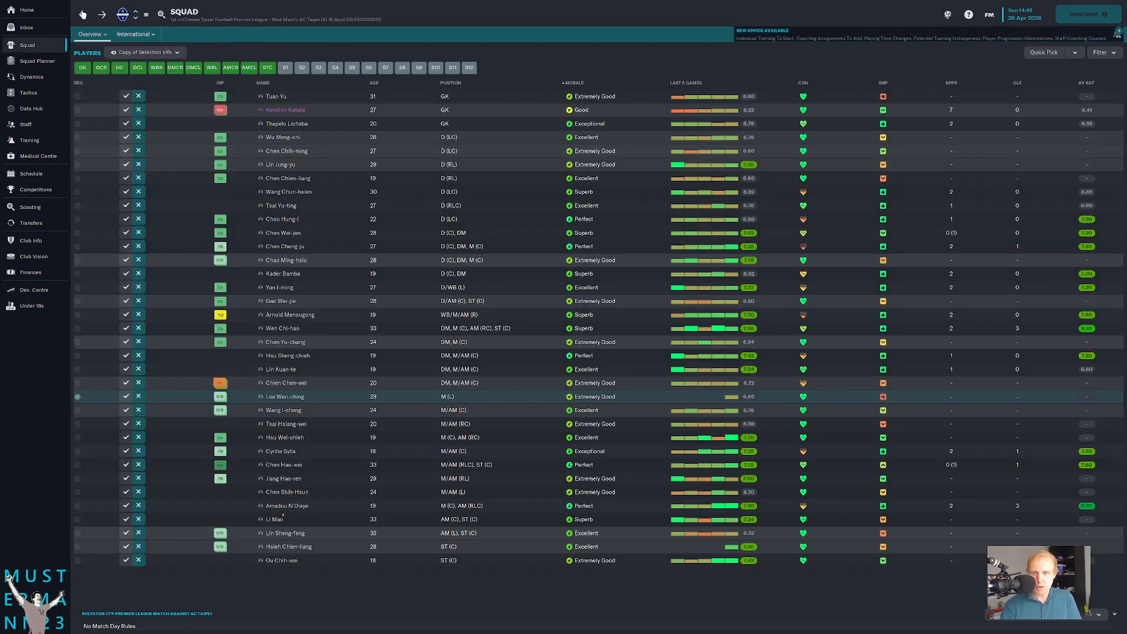
{"action": "mouse_move", "coordinate": [454, 342]}
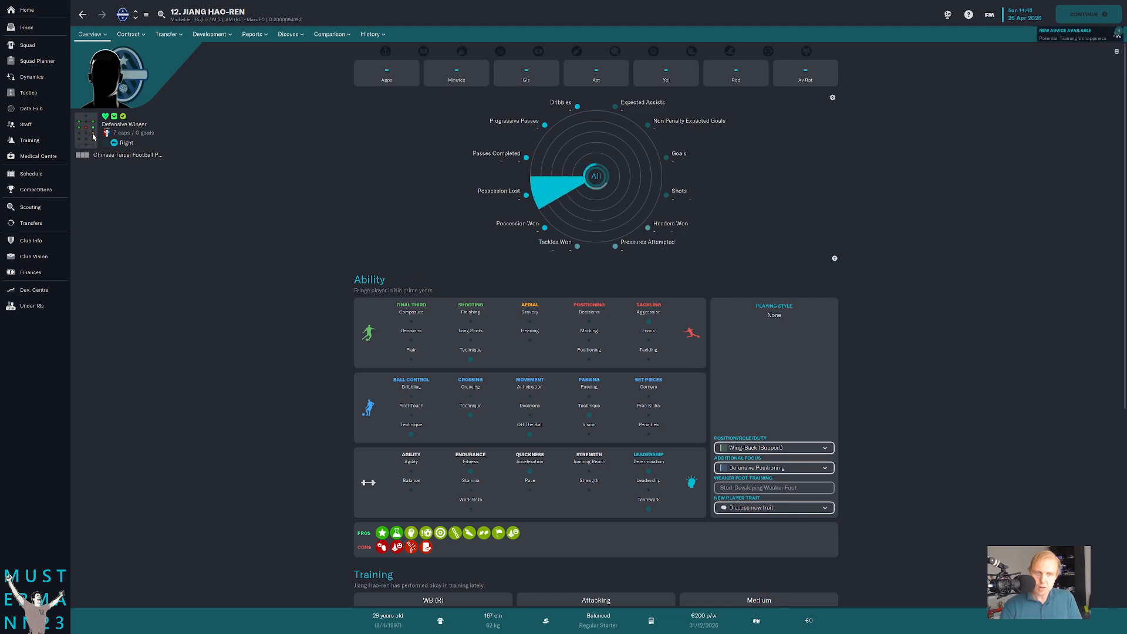
{"action": "left_click", "coordinate": [210, 34]}
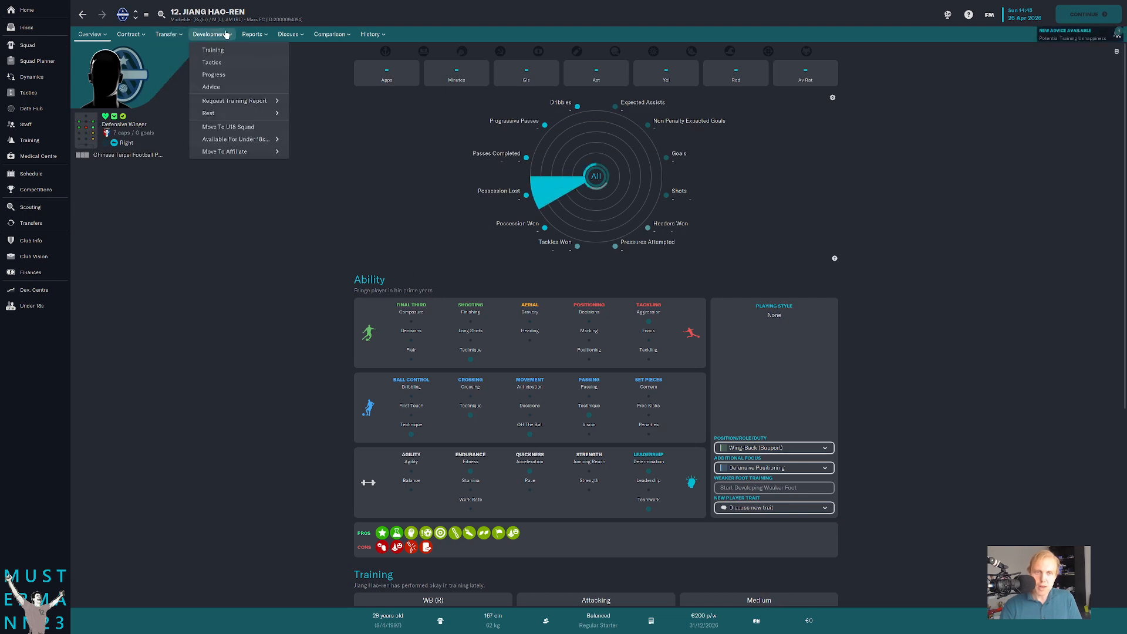
{"action": "left_click", "coordinate": [212, 49]}
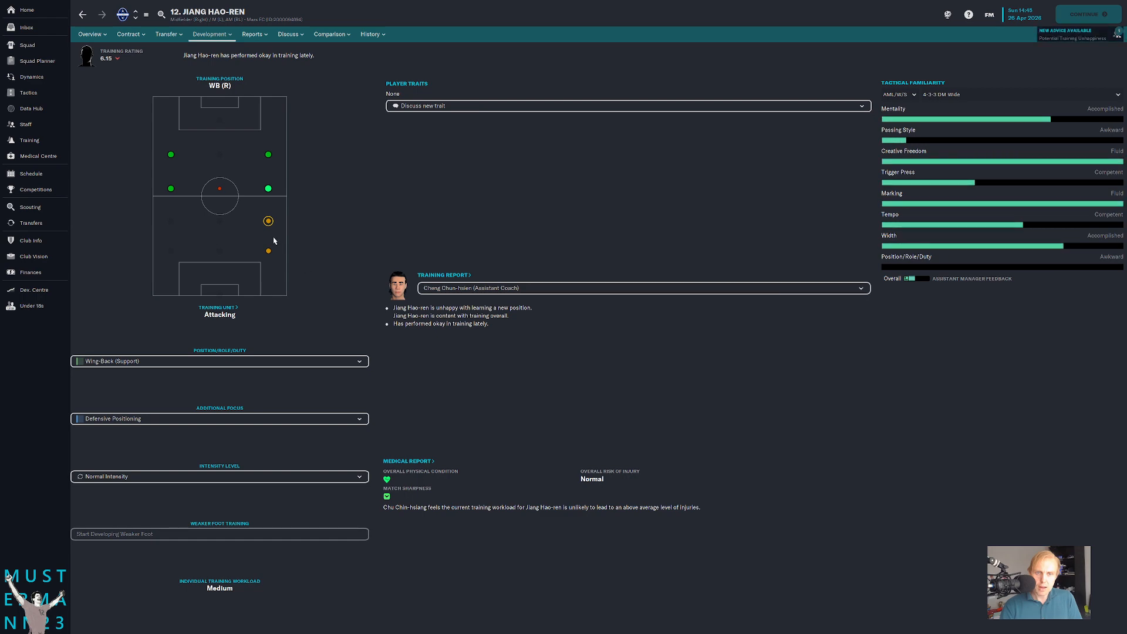
{"action": "mouse_move", "coordinate": [446, 380]}
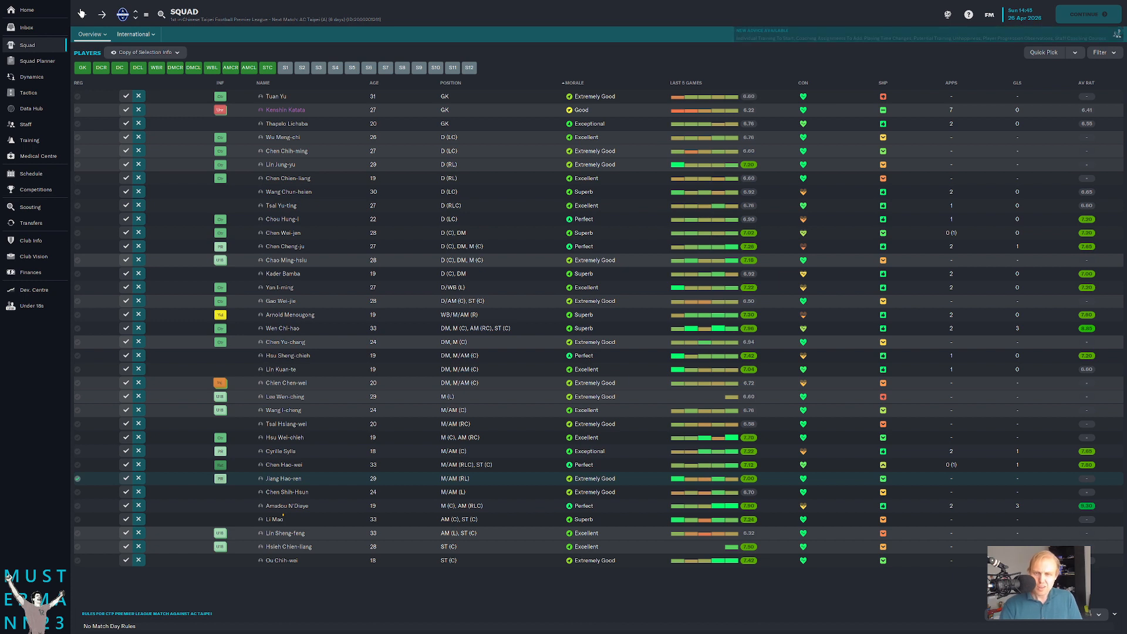
{"action": "mouse_move", "coordinate": [36, 61]}
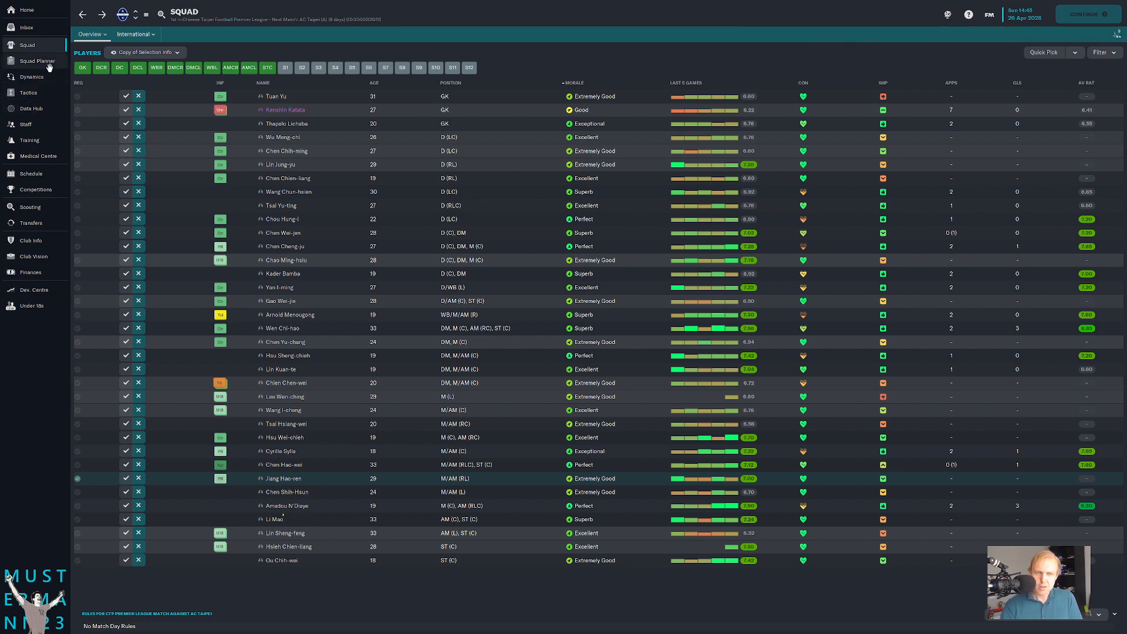
- Return to the Squad Planner and bring up Kader Bamba's coach report
{"action": "left_click", "coordinate": [36, 61]}
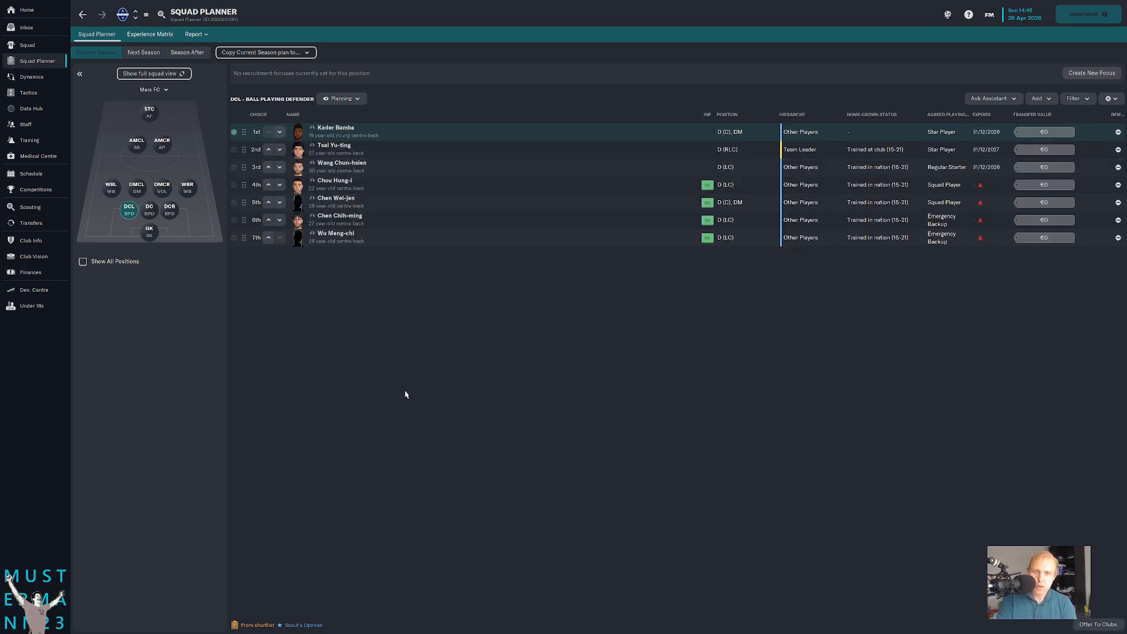
{"action": "left_click", "coordinate": [335, 126]}
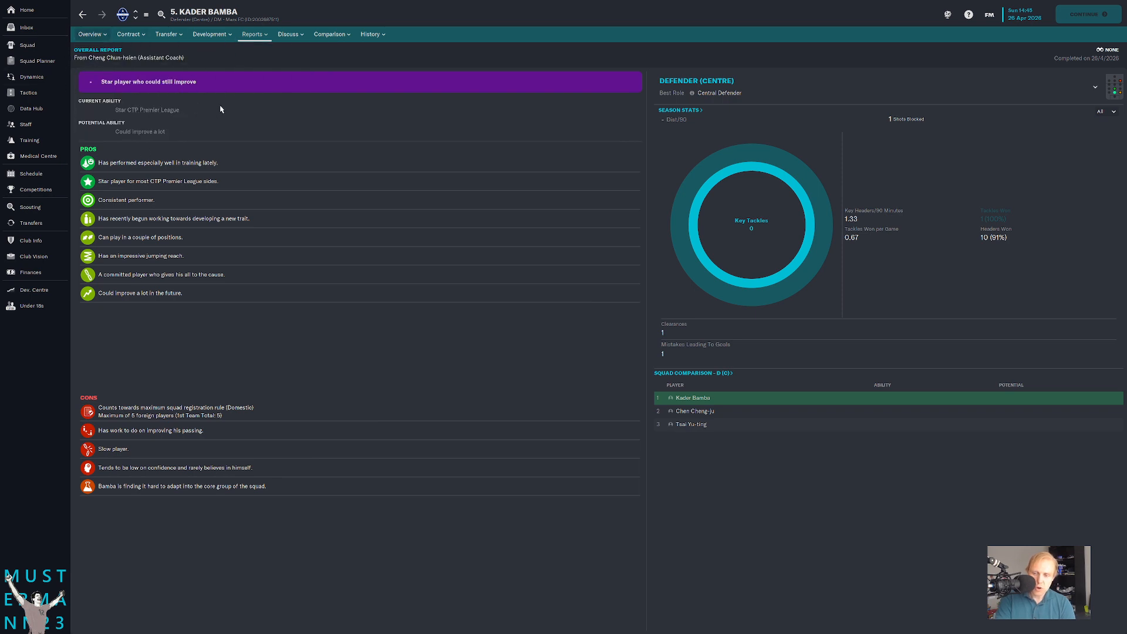
{"action": "mouse_move", "coordinate": [731, 396]}
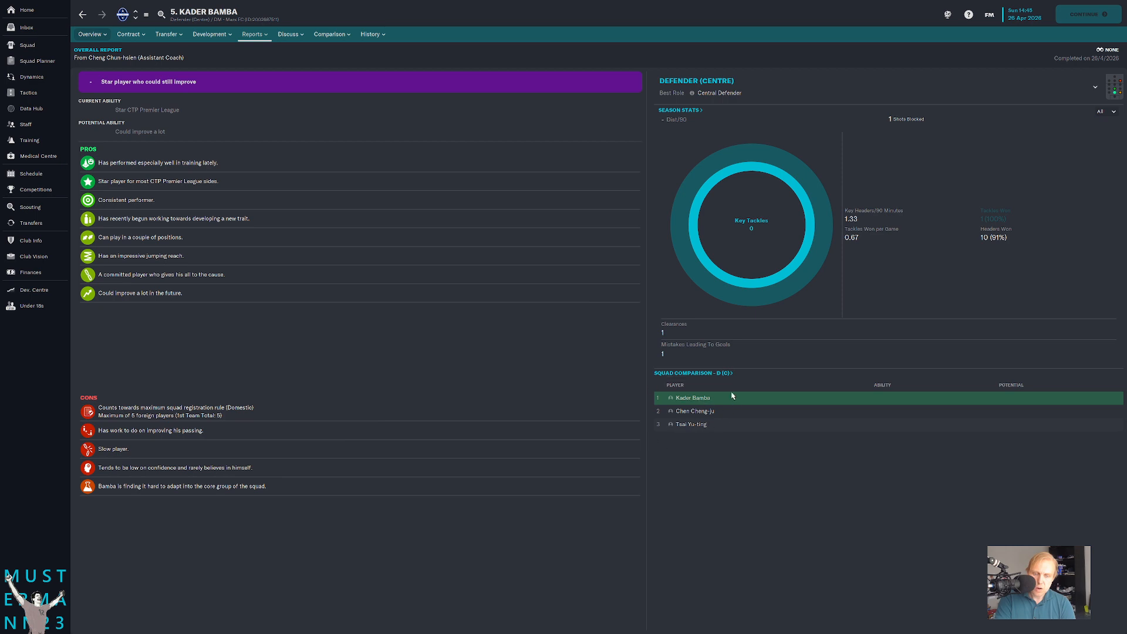
{"action": "mouse_move", "coordinate": [689, 125]}
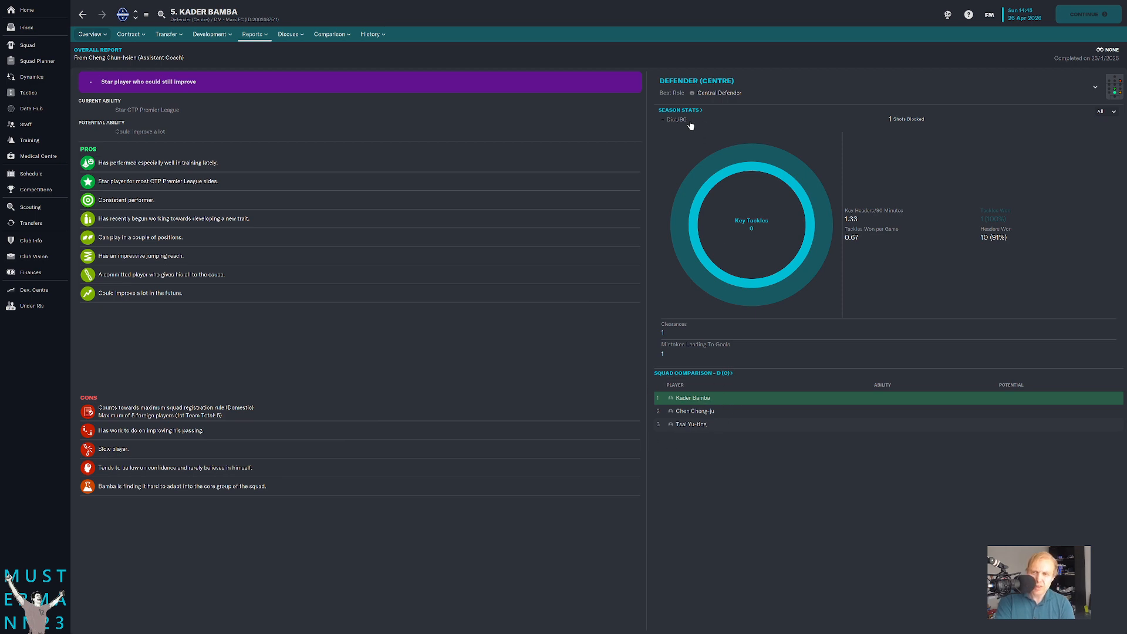
{"action": "mouse_move", "coordinate": [722, 142]}
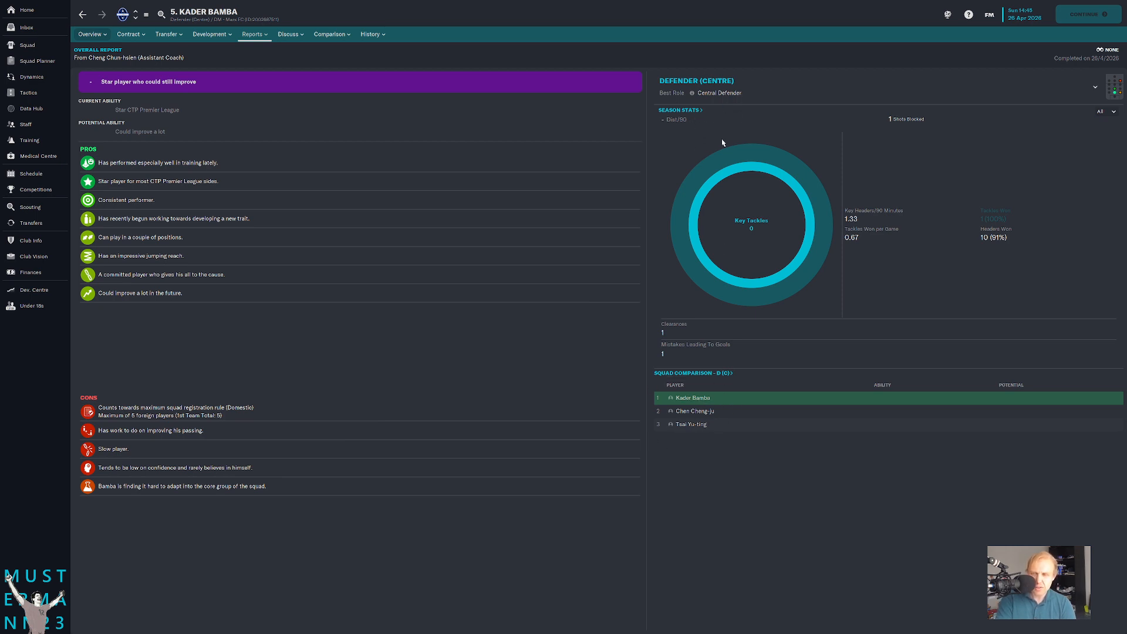
{"action": "mouse_move", "coordinate": [364, 210]}
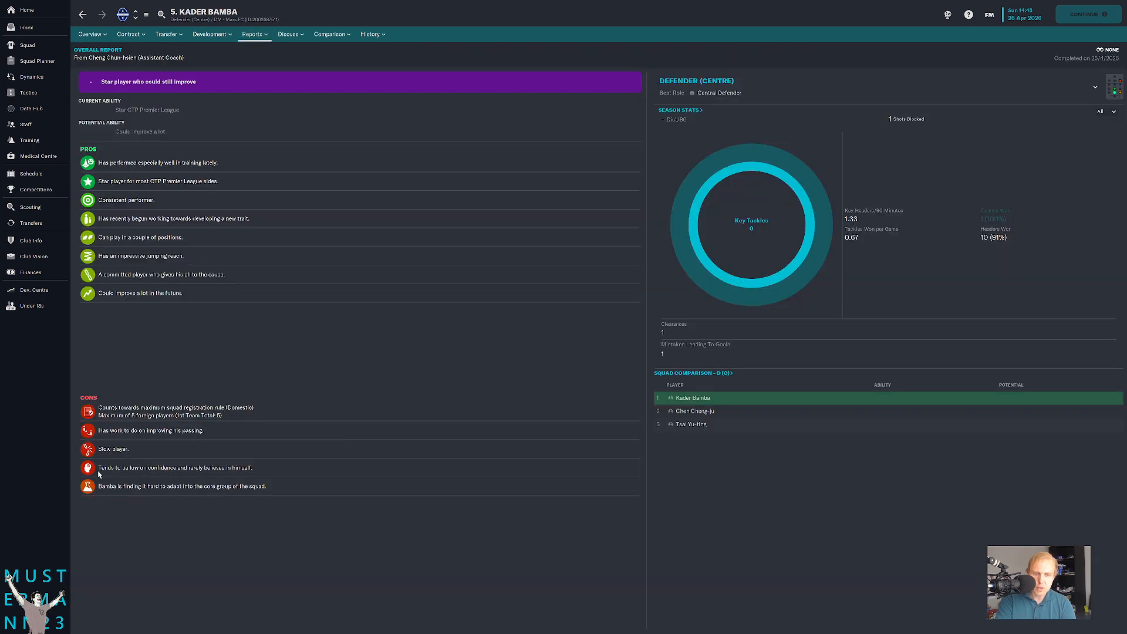
{"action": "mouse_move", "coordinate": [94, 459]}
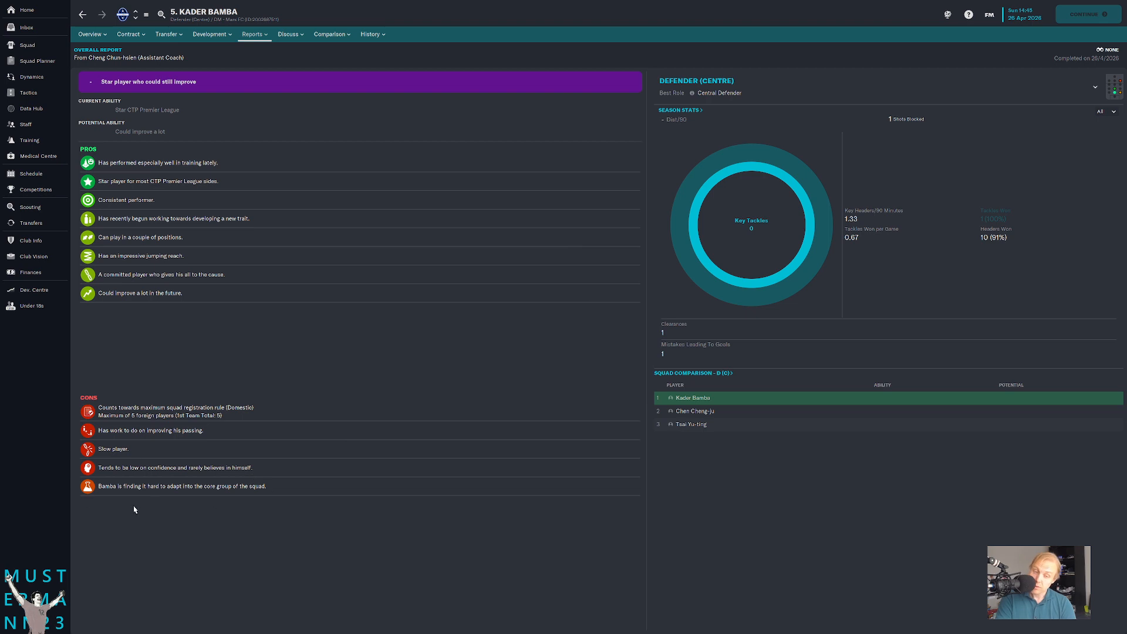
{"action": "mouse_move", "coordinate": [209, 417]}
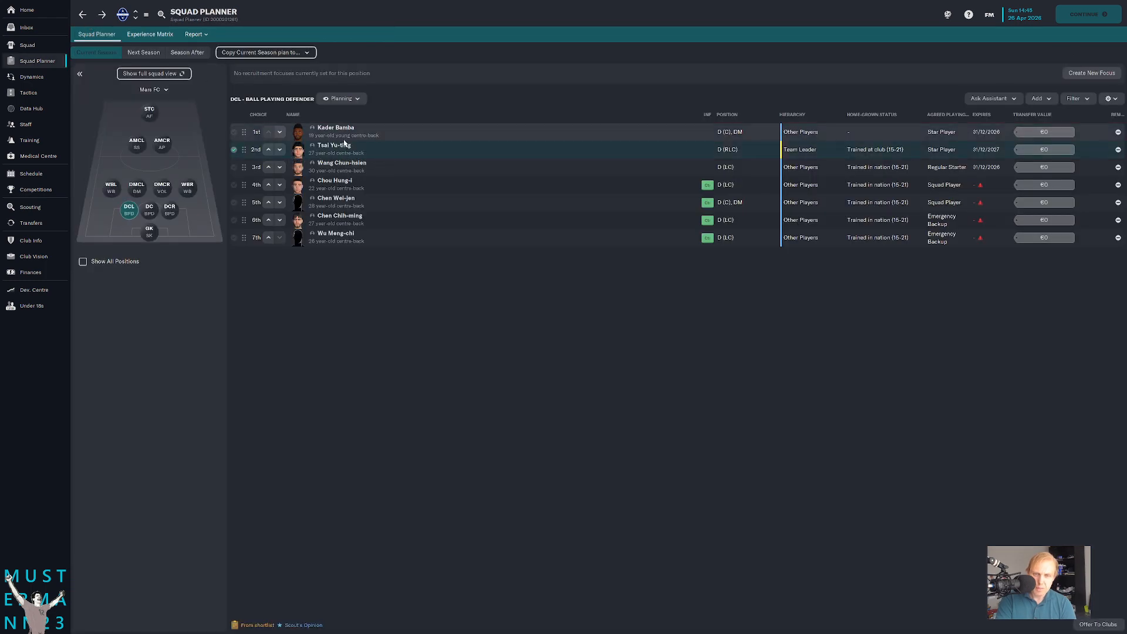
{"action": "double_click", "coordinate": [334, 149]}
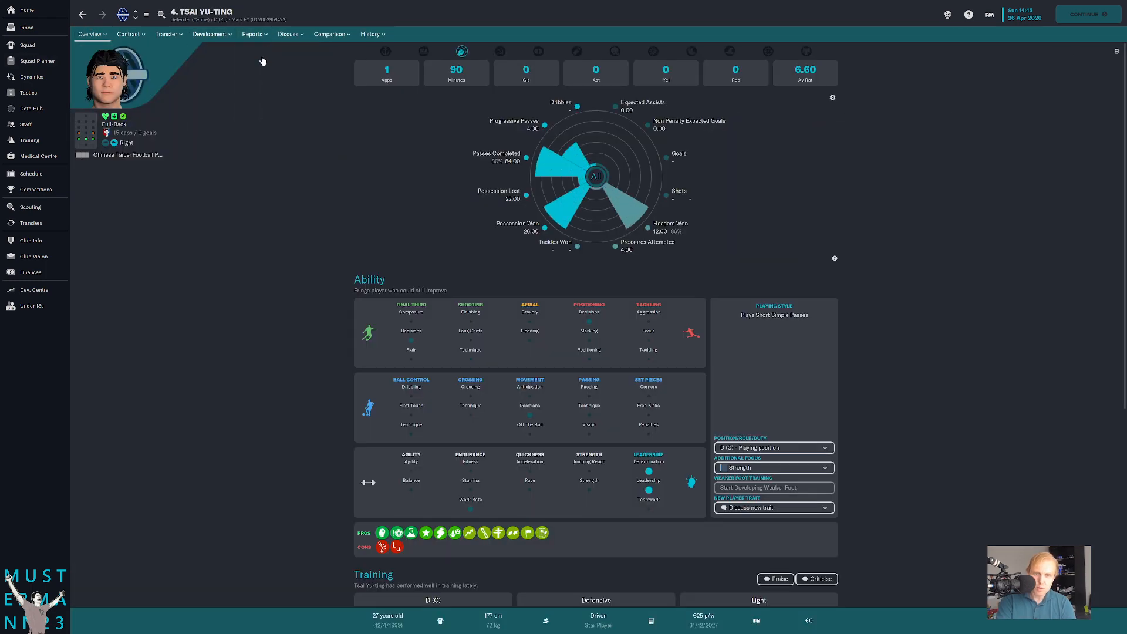
{"action": "left_click", "coordinate": [252, 34]}
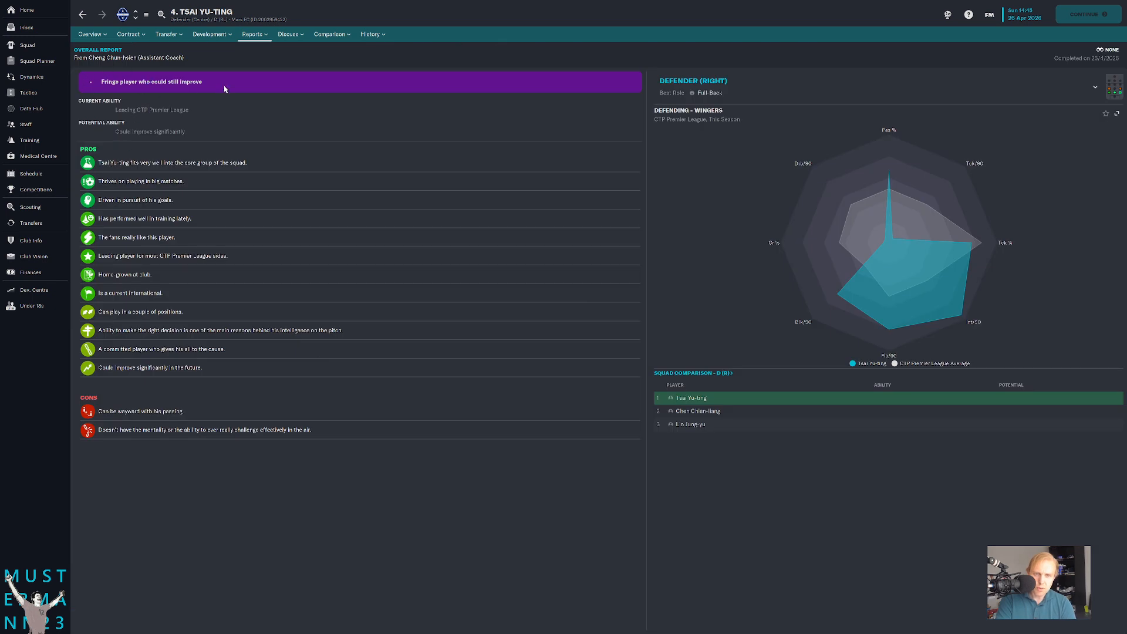
{"action": "mouse_move", "coordinate": [111, 77]}
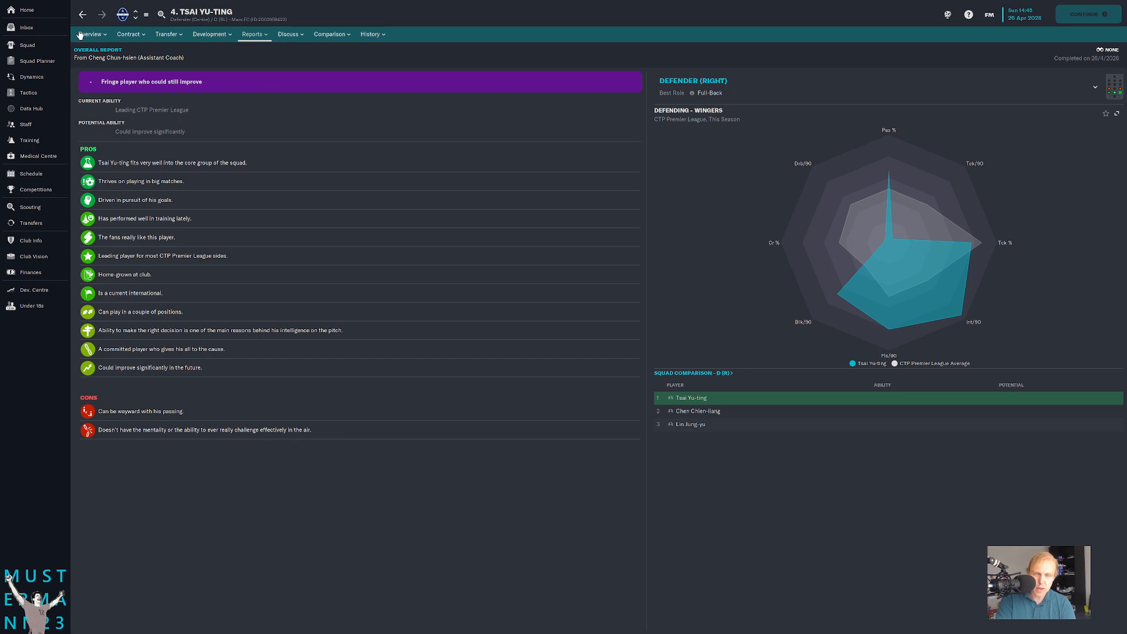
{"action": "left_click", "coordinate": [36, 60]}
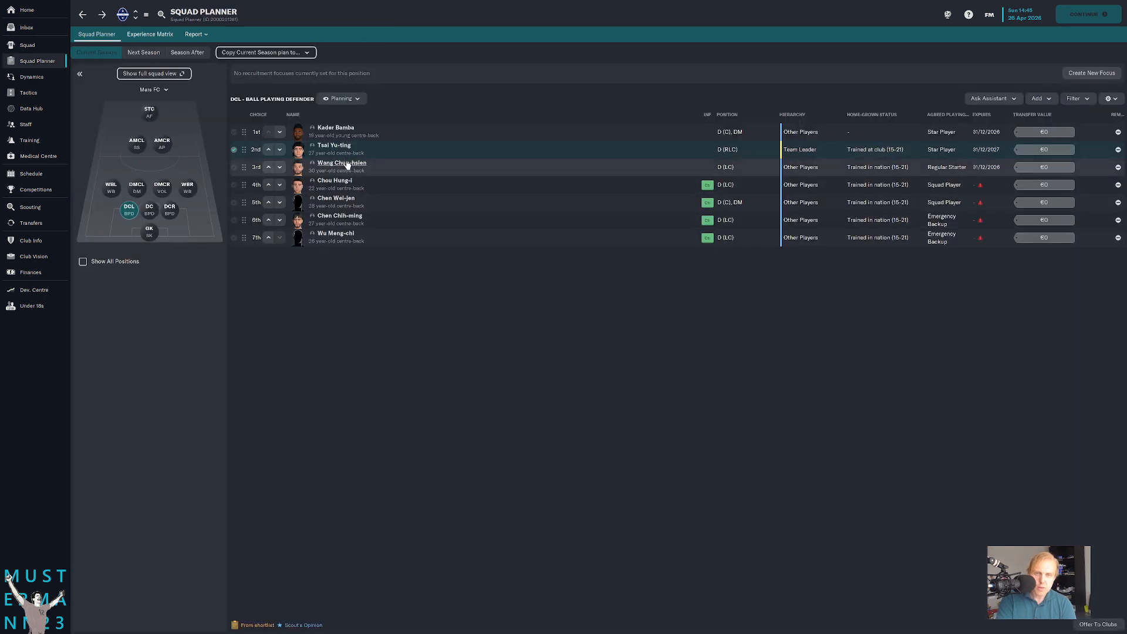
{"action": "left_click", "coordinate": [341, 162]}
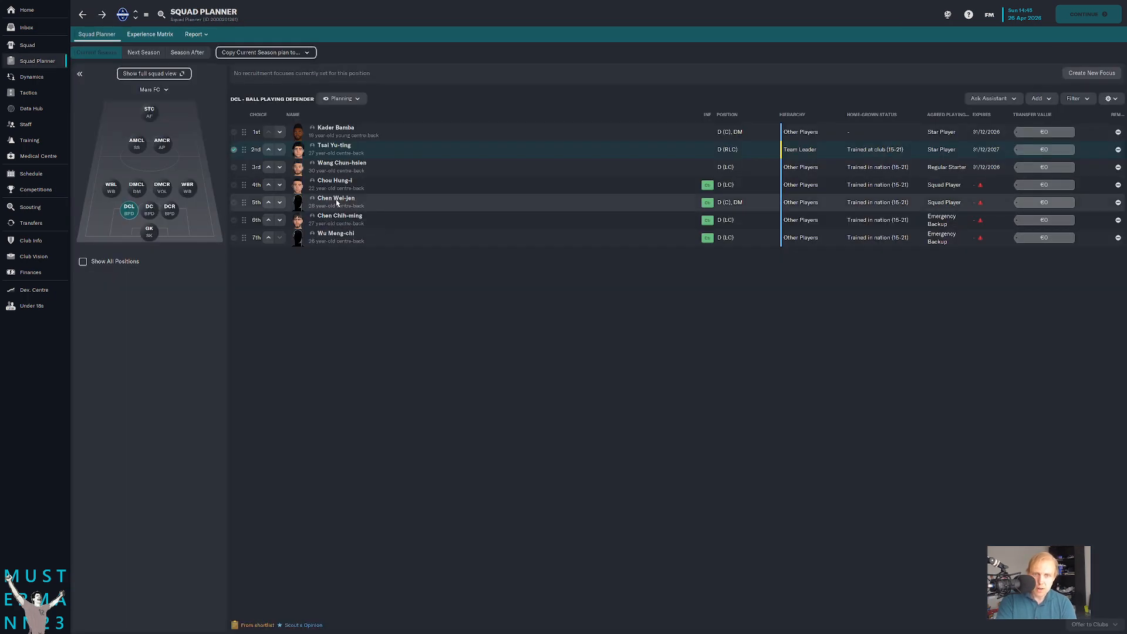
{"action": "left_click", "coordinate": [335, 197]}
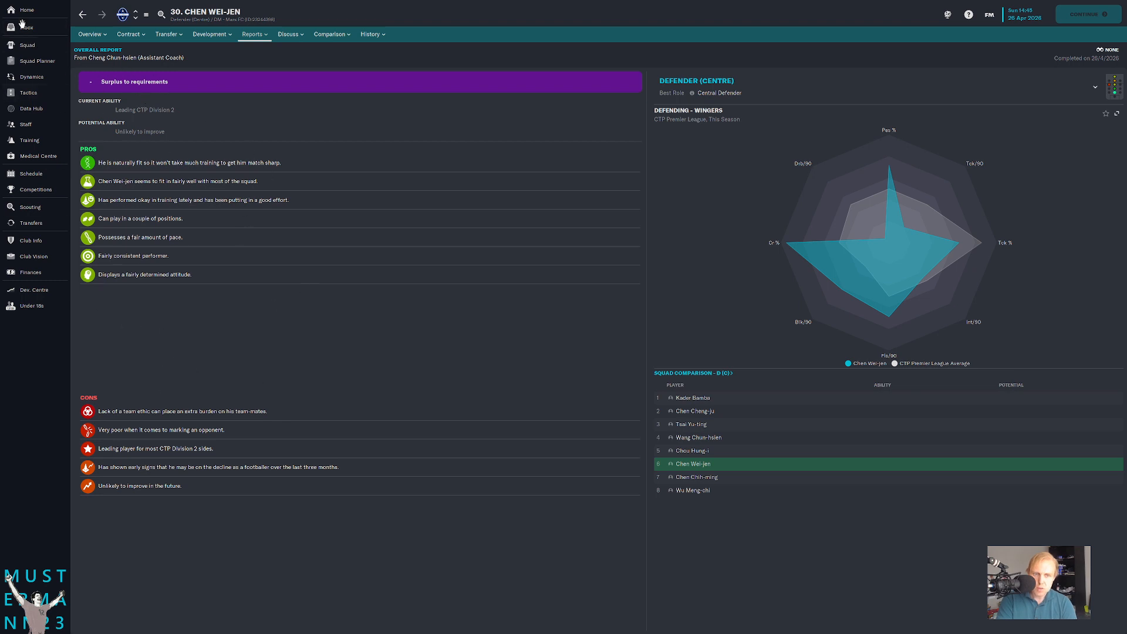
{"action": "left_click", "coordinate": [36, 60]}
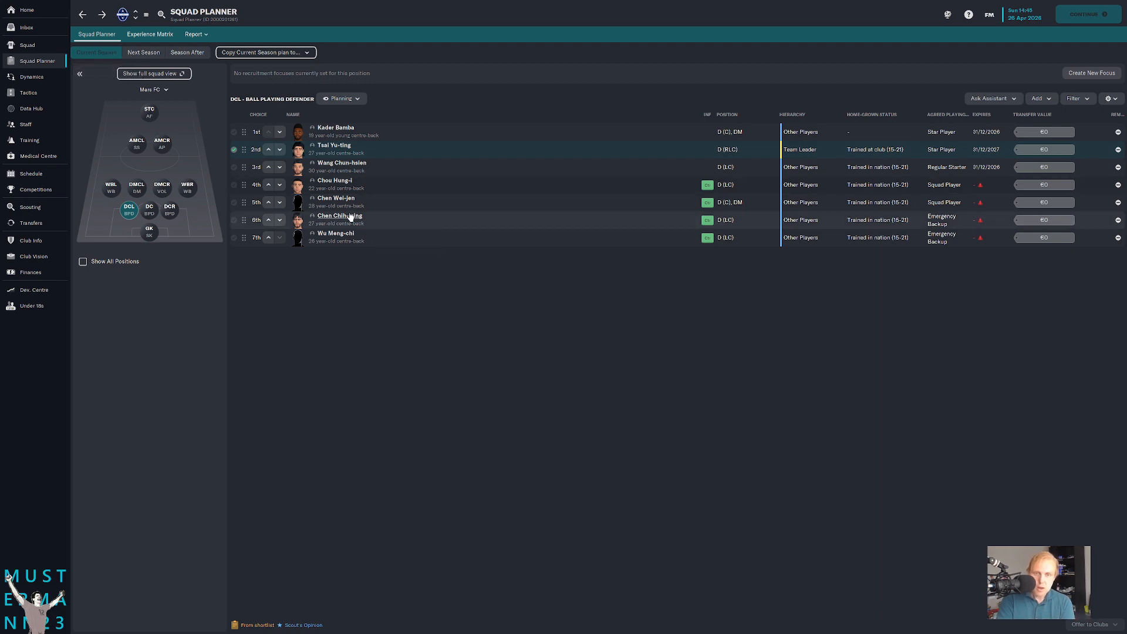
{"action": "left_click", "coordinate": [339, 216]}
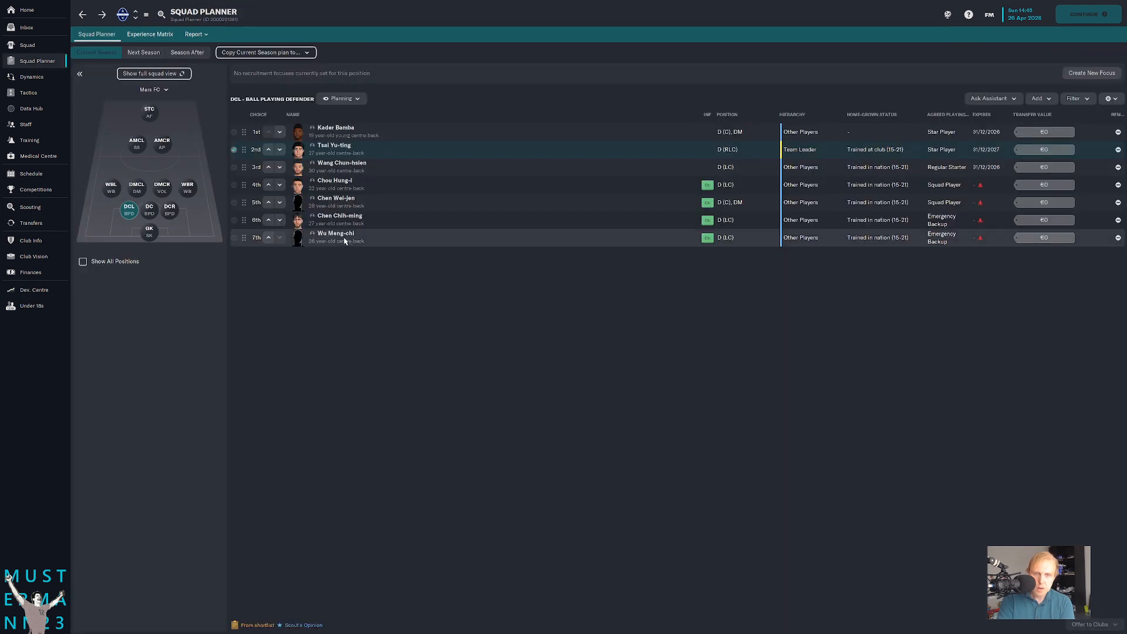
{"action": "left_click", "coordinate": [334, 233]}
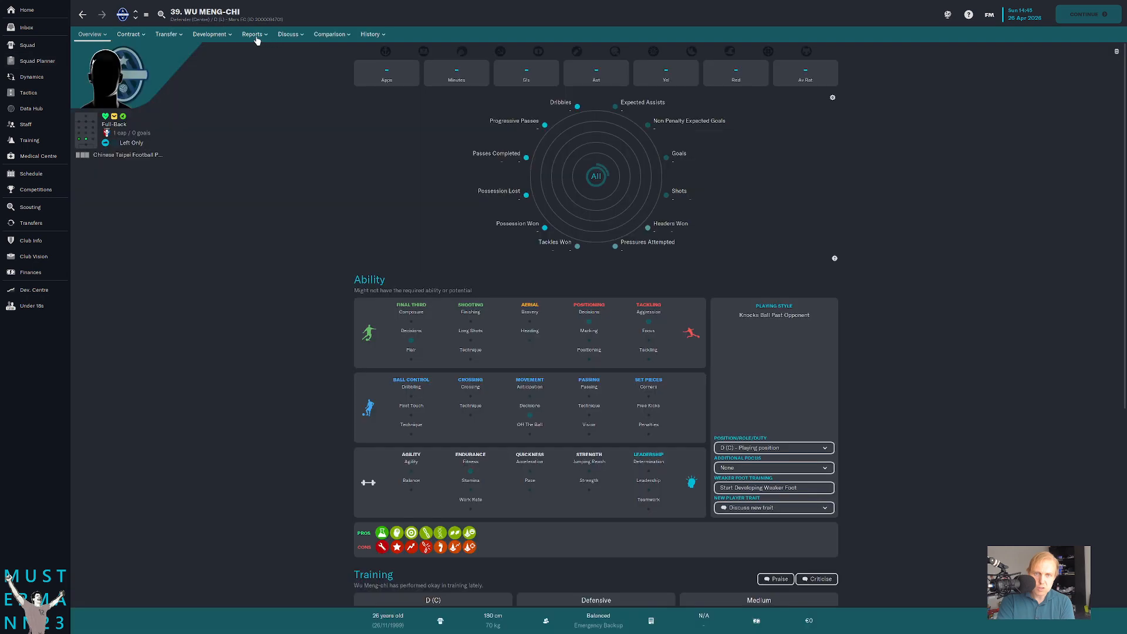
{"action": "left_click", "coordinate": [253, 34]}
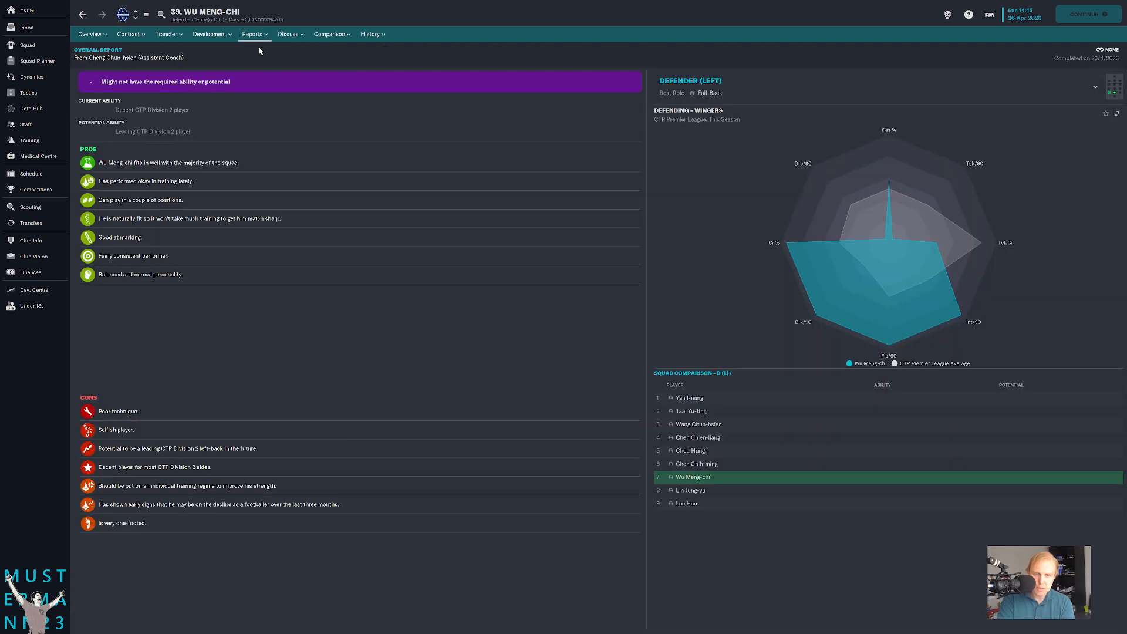
{"action": "mouse_move", "coordinate": [187, 23]}
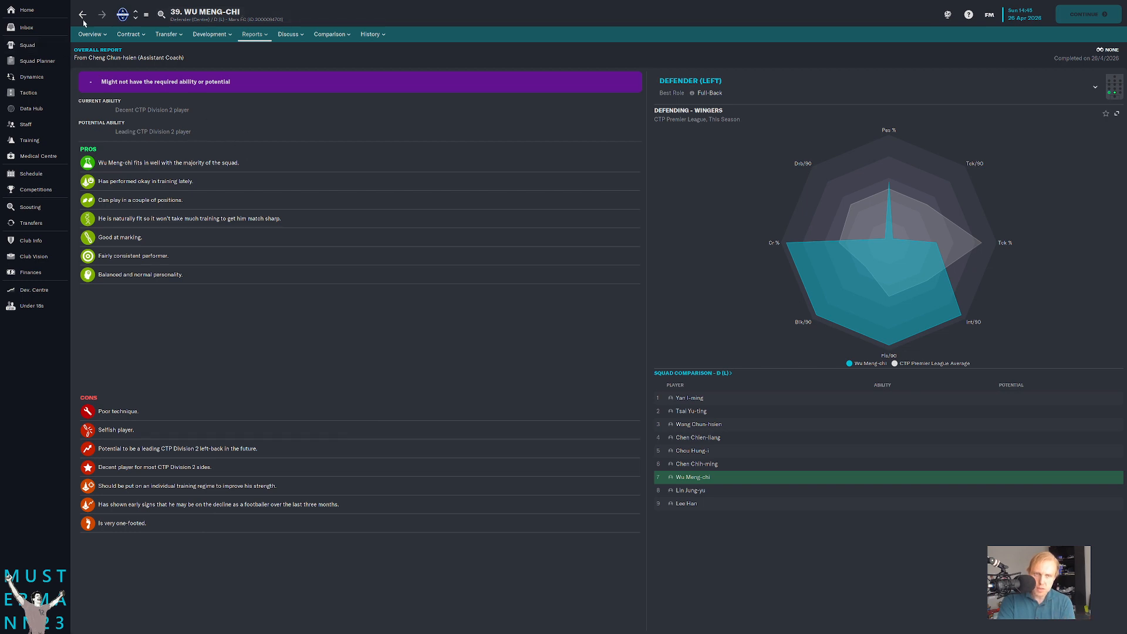
{"action": "left_click", "coordinate": [37, 60]}
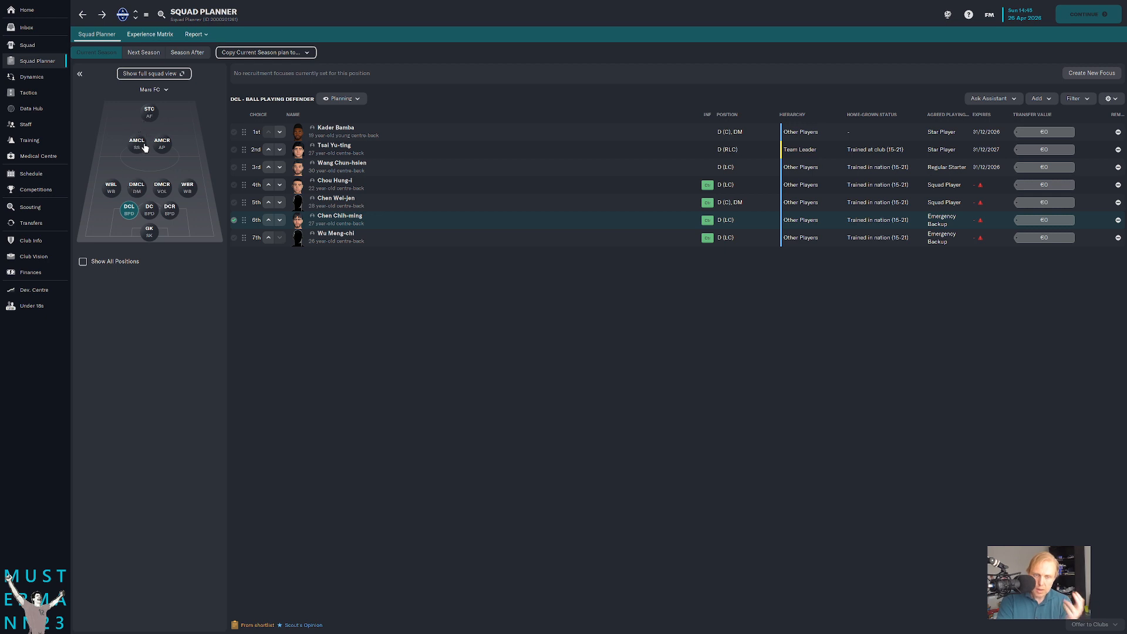
- From the AMCL shadow striker list, review Li Mao's coach report
{"action": "left_click", "coordinate": [137, 143]}
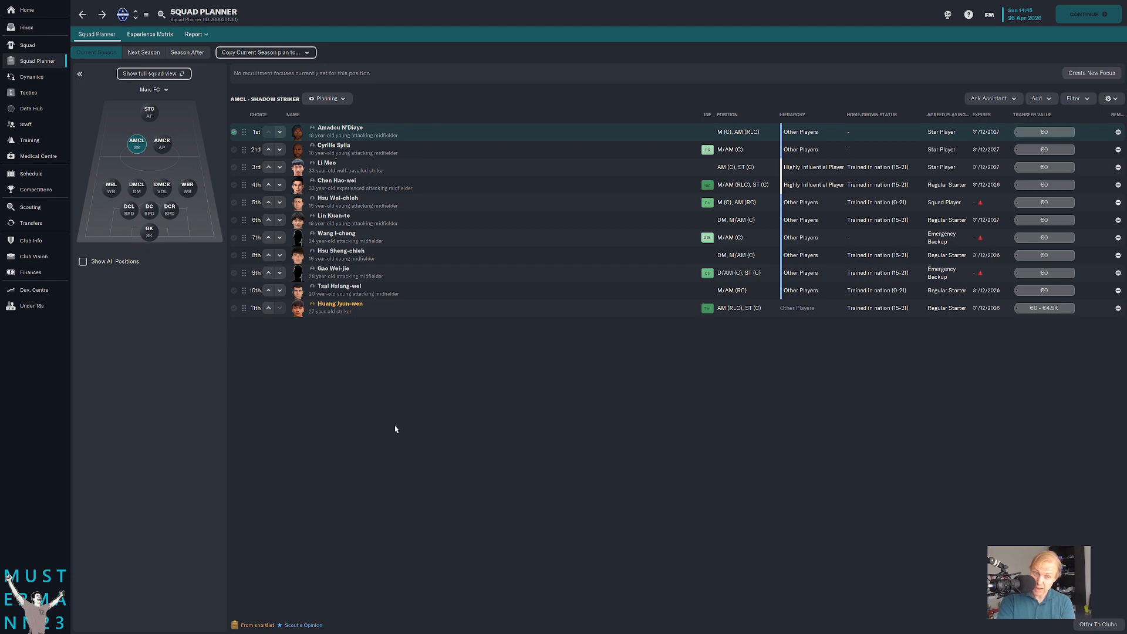
{"action": "mouse_move", "coordinate": [436, 375]}
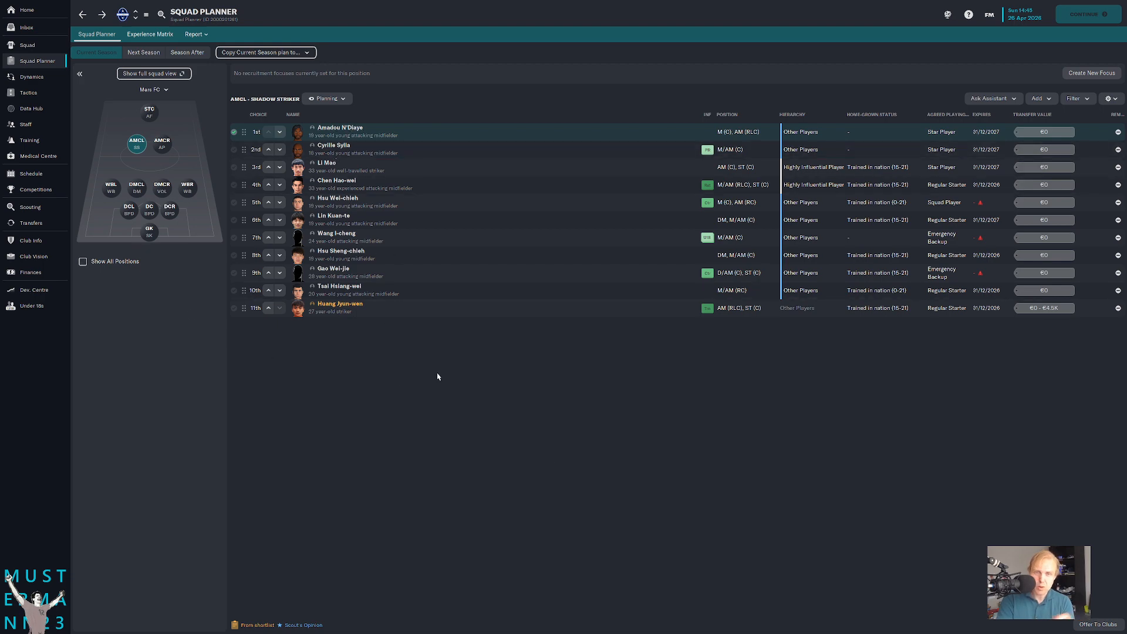
{"action": "left_click", "coordinate": [331, 127]}
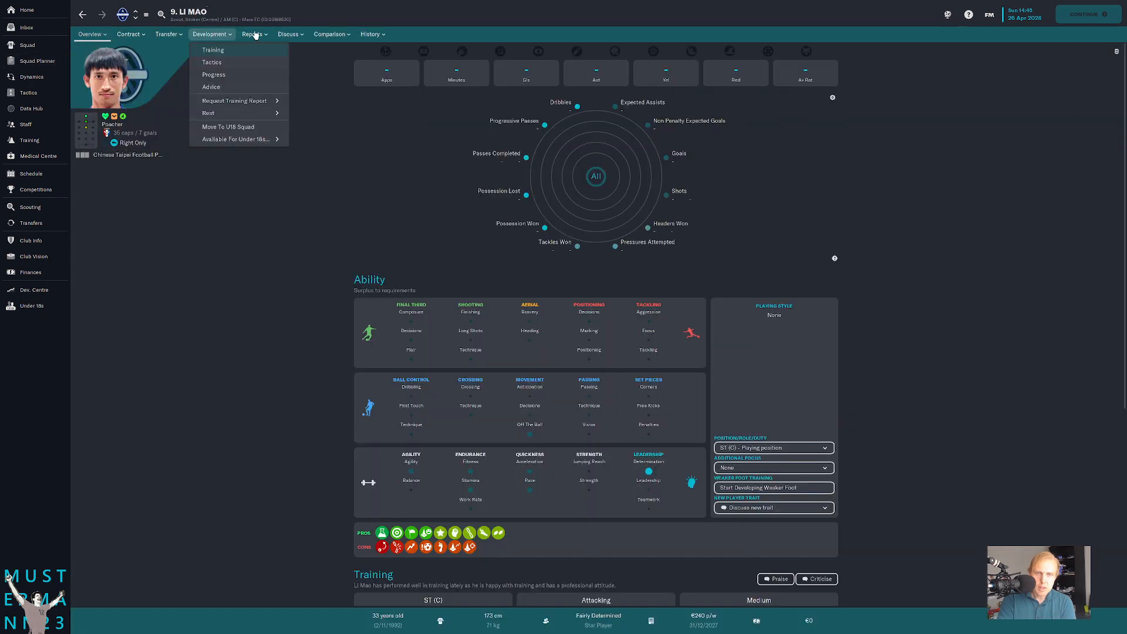
{"action": "left_click", "coordinate": [254, 34]}
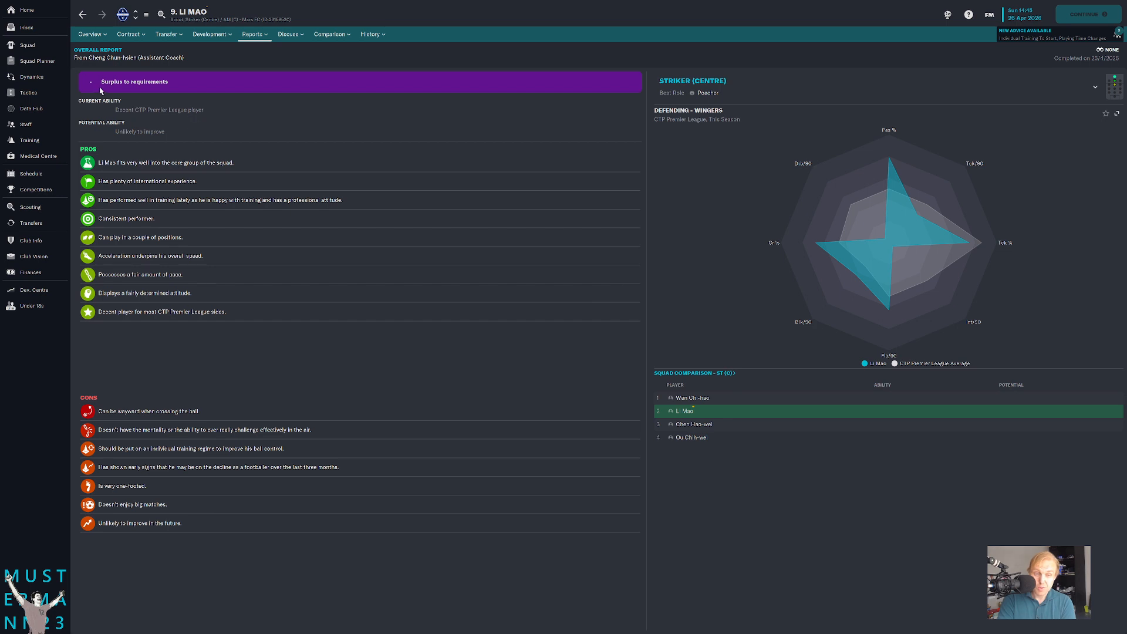
{"action": "left_click", "coordinate": [36, 60]}
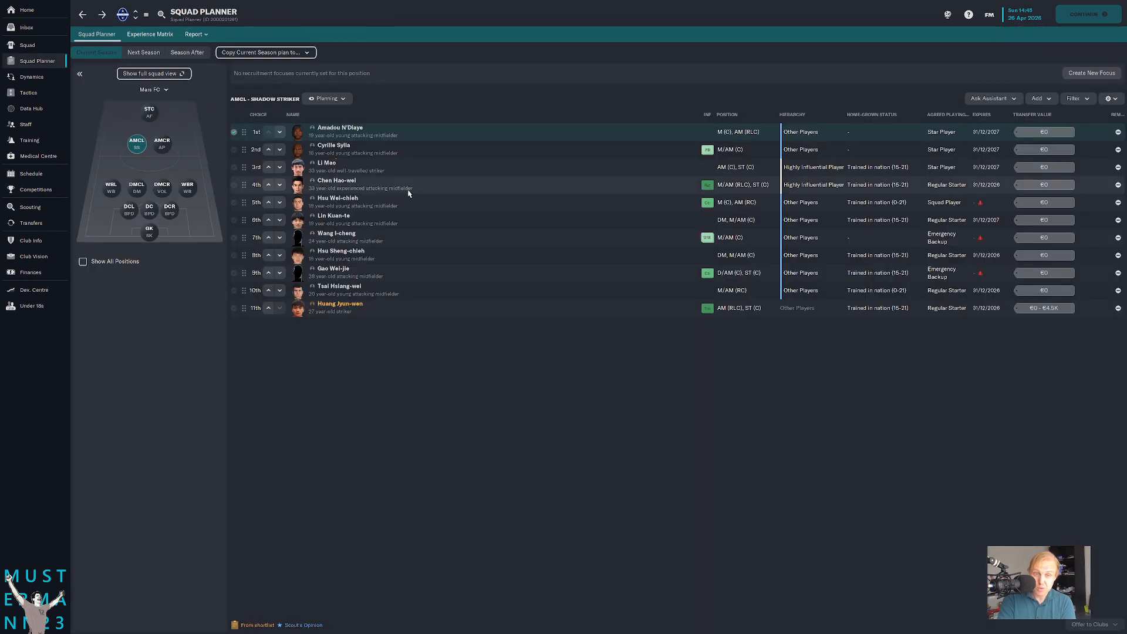
{"action": "mouse_move", "coordinate": [325, 167]}
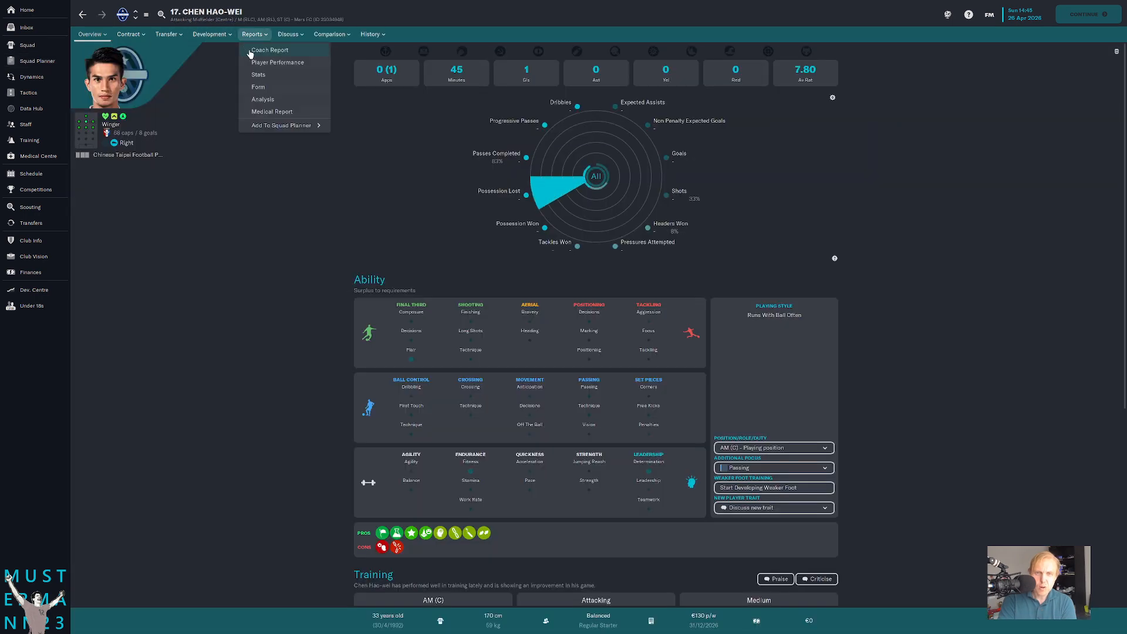
- Review Chen Hao-wei's coach report and career history
{"action": "left_click", "coordinate": [269, 49]}
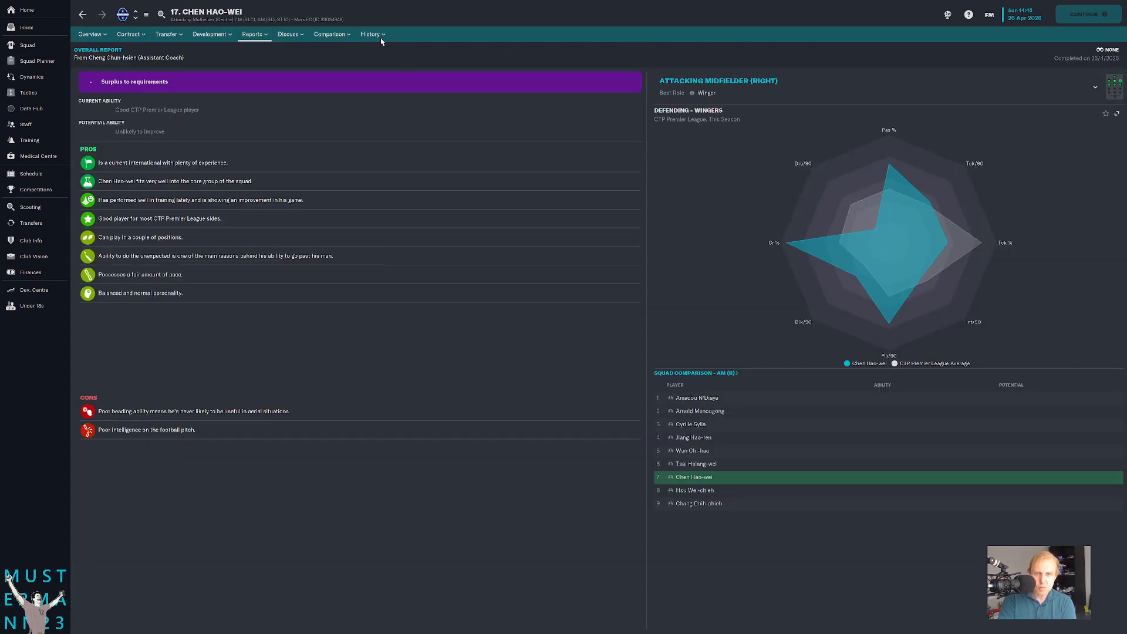
{"action": "left_click", "coordinate": [371, 34]}
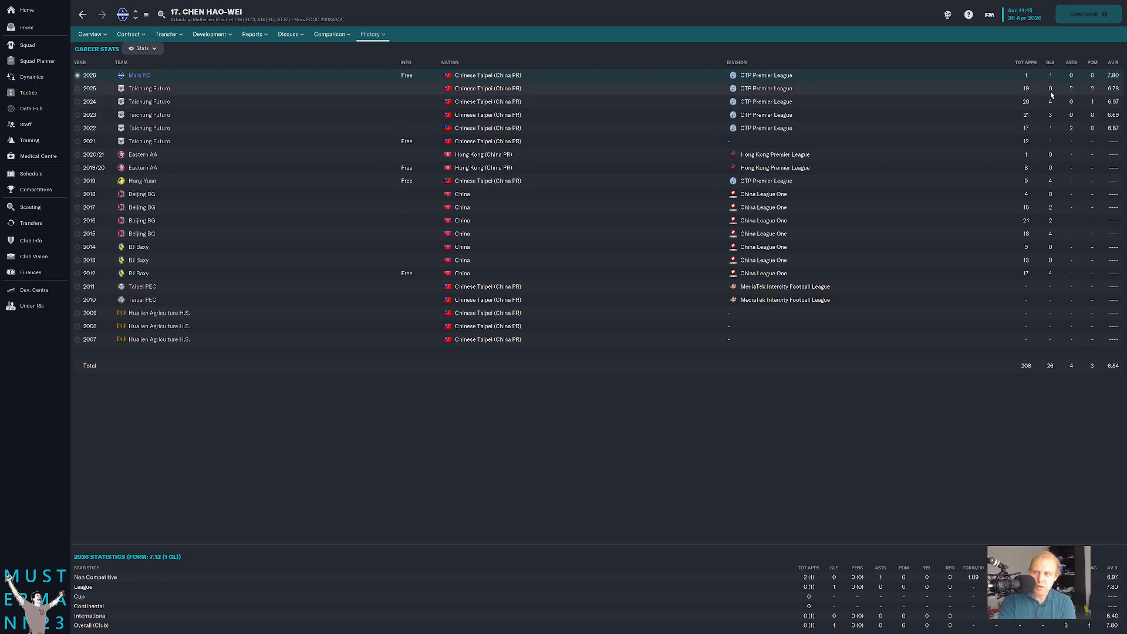
{"action": "left_click", "coordinate": [91, 34]}
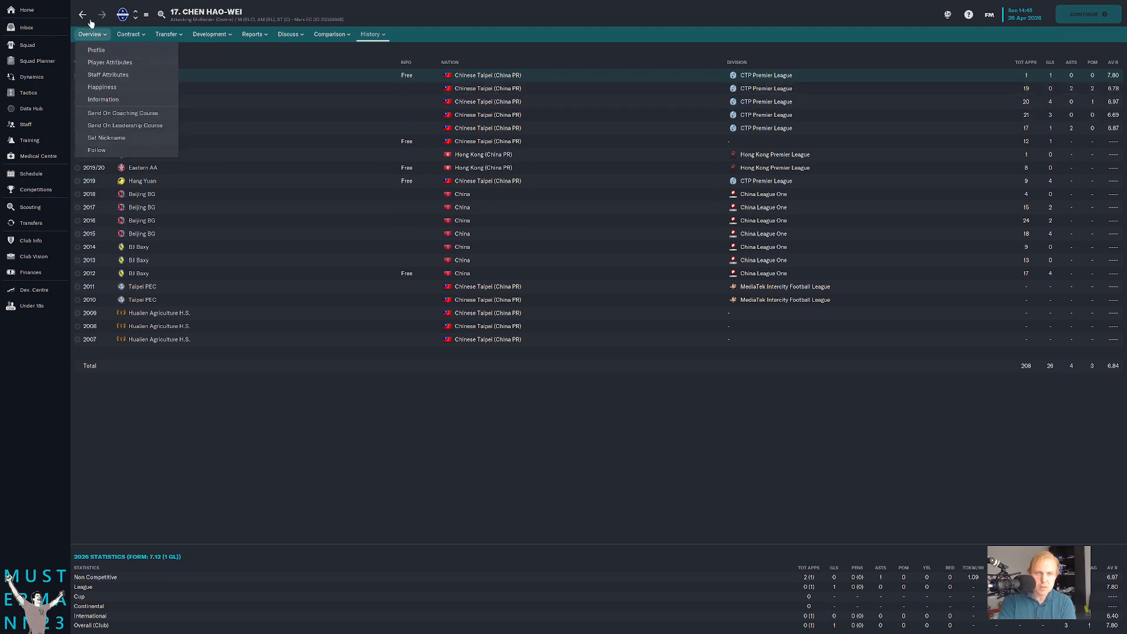
{"action": "left_click", "coordinate": [36, 59]}
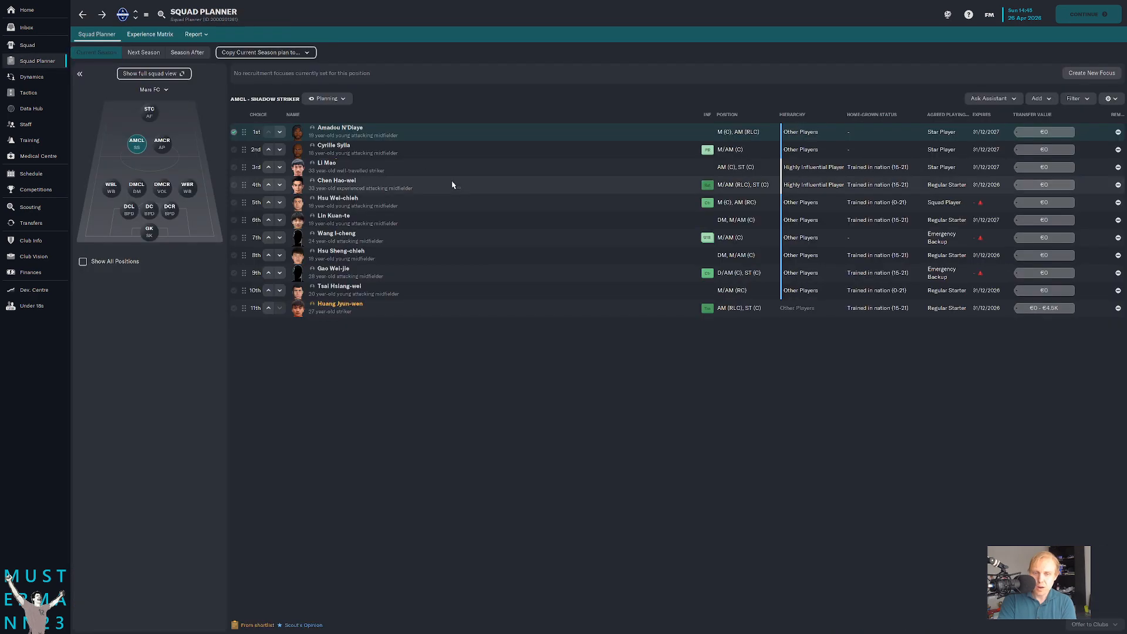
{"action": "left_click", "coordinate": [337, 197]}
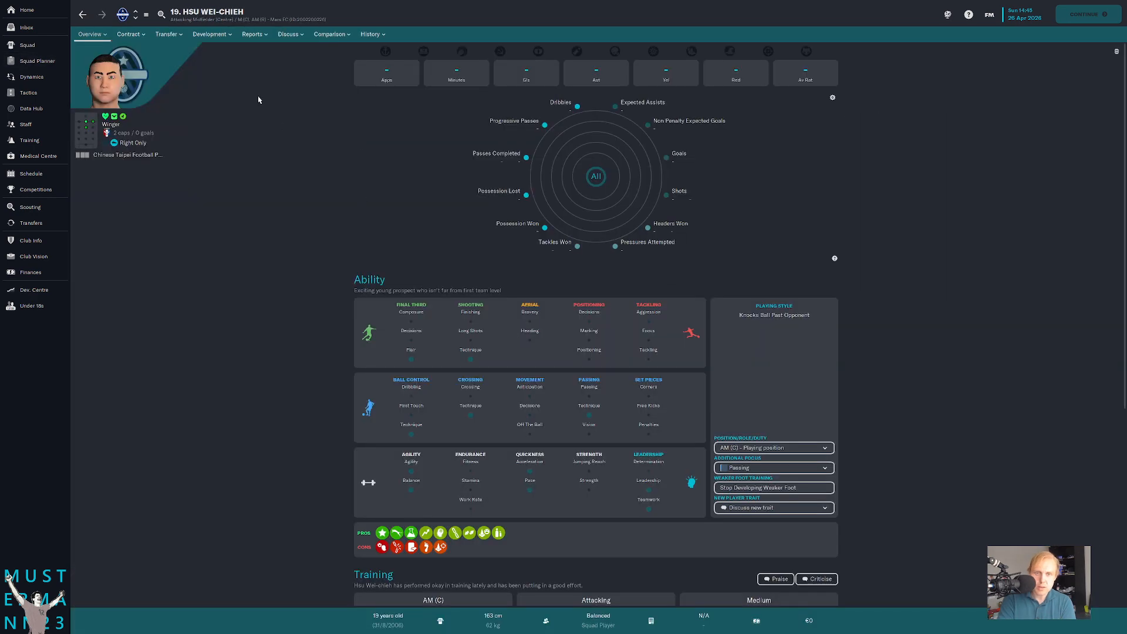
{"action": "left_click", "coordinate": [253, 34]}
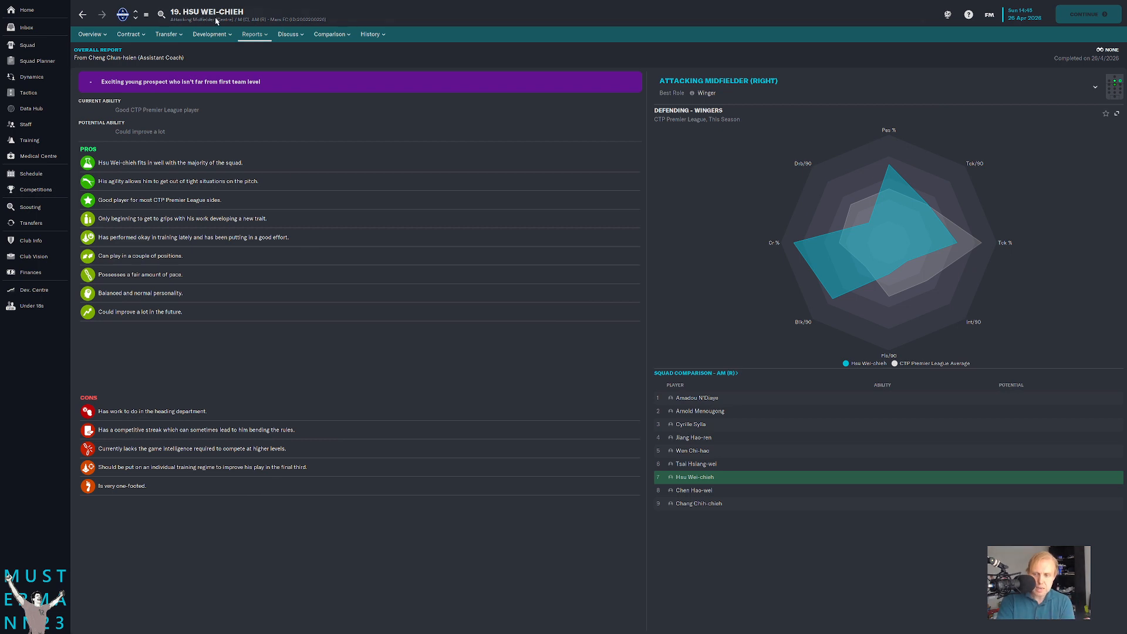
{"action": "left_click", "coordinate": [36, 59]}
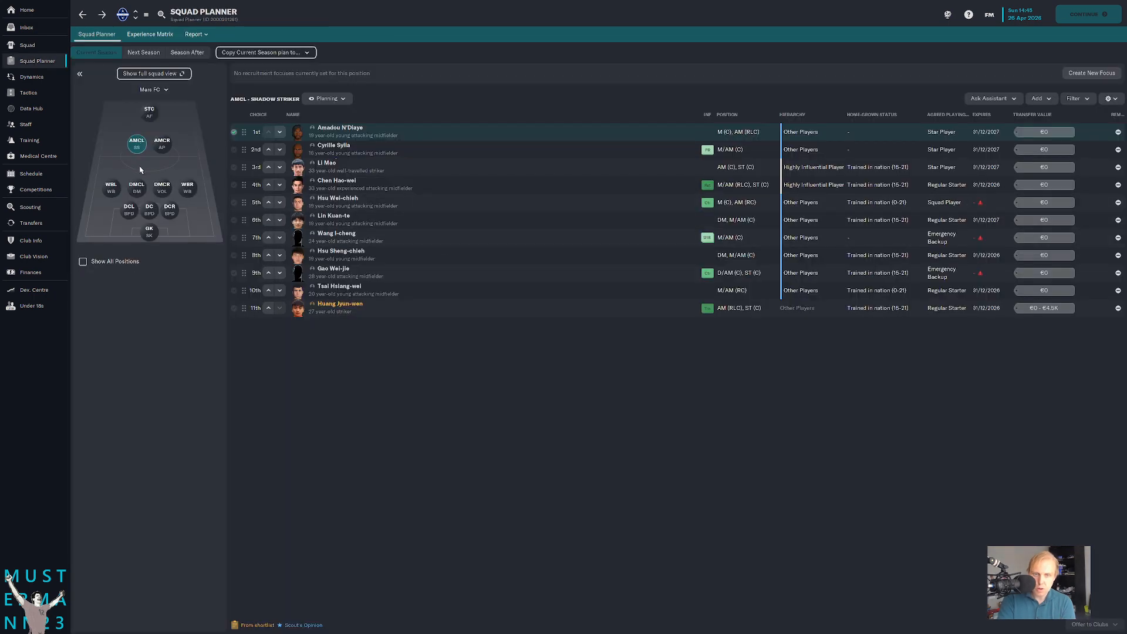
{"action": "left_click", "coordinate": [333, 216]}
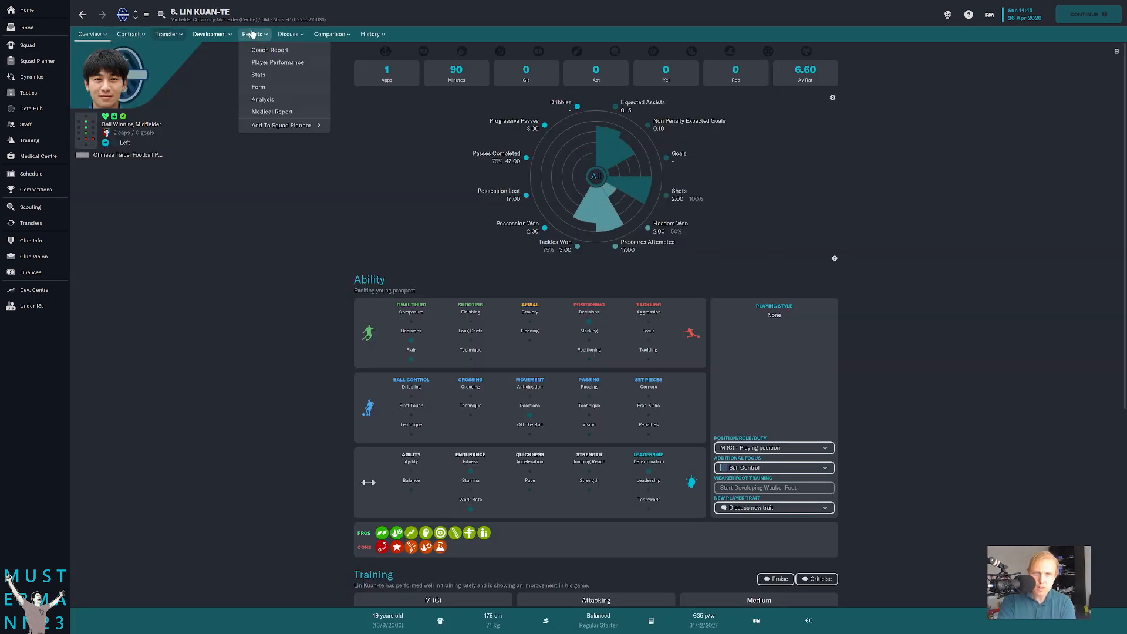
{"action": "left_click", "coordinate": [270, 49]}
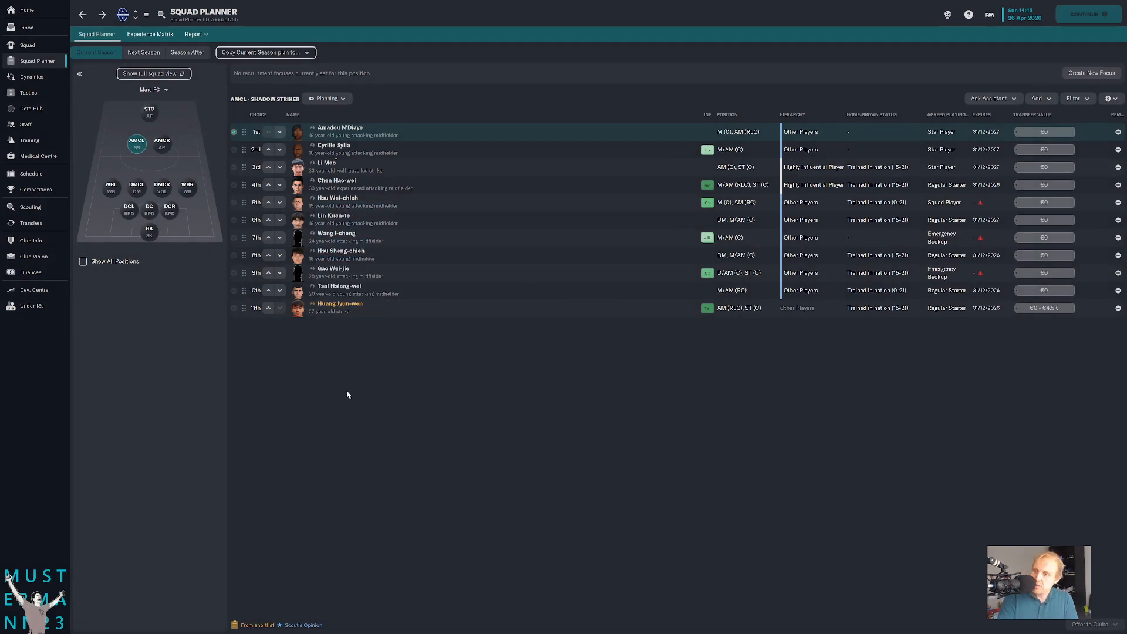
- View the Dynamics overview, then the squad hierarchy of leaders and influential players
{"action": "left_click", "coordinate": [32, 78]}
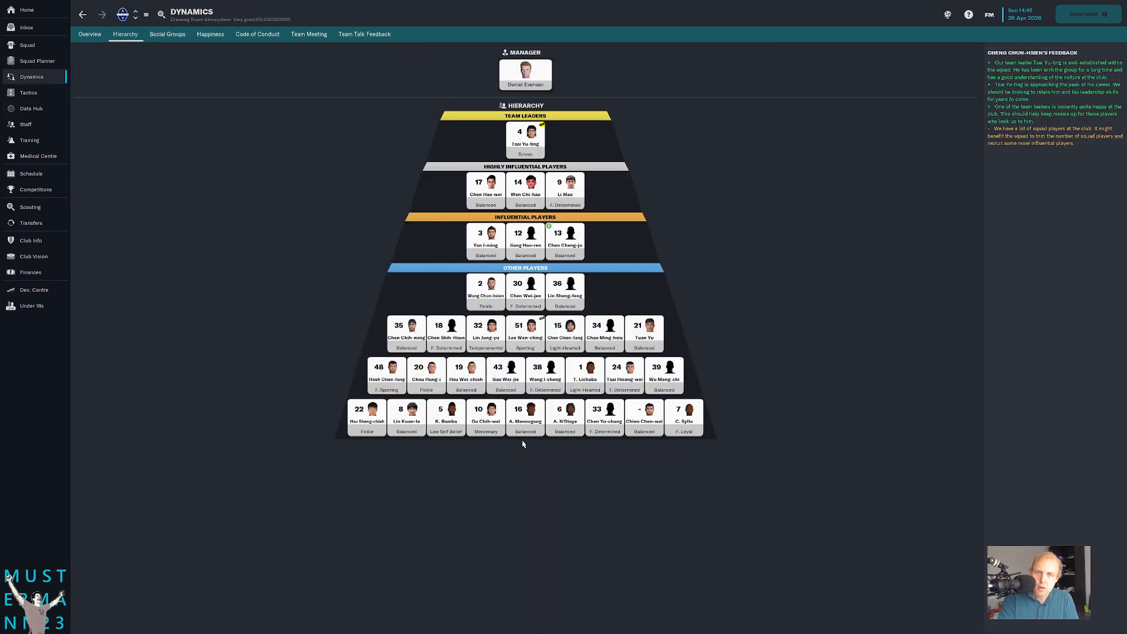
{"action": "left_click", "coordinate": [90, 34]}
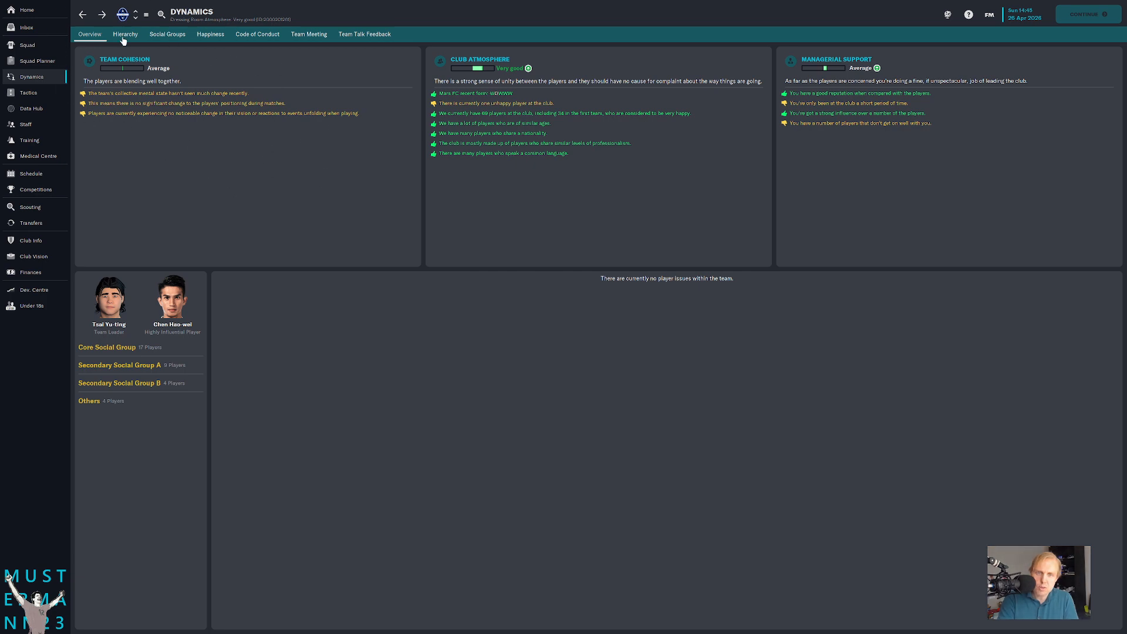
{"action": "left_click", "coordinate": [125, 34]}
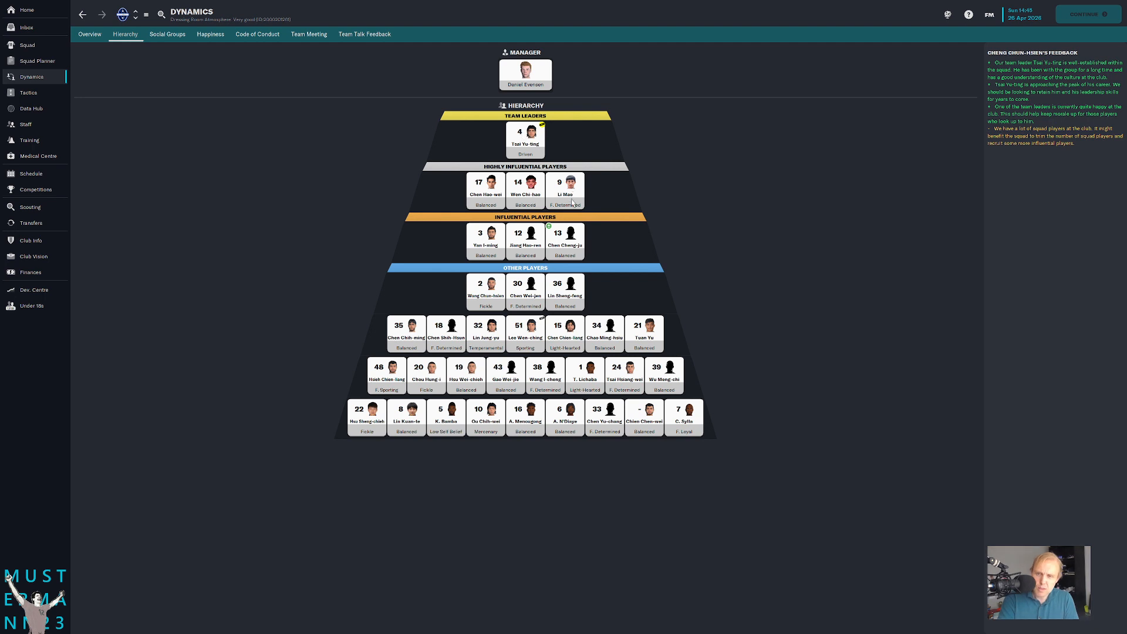
{"action": "mouse_move", "coordinate": [565, 190]}
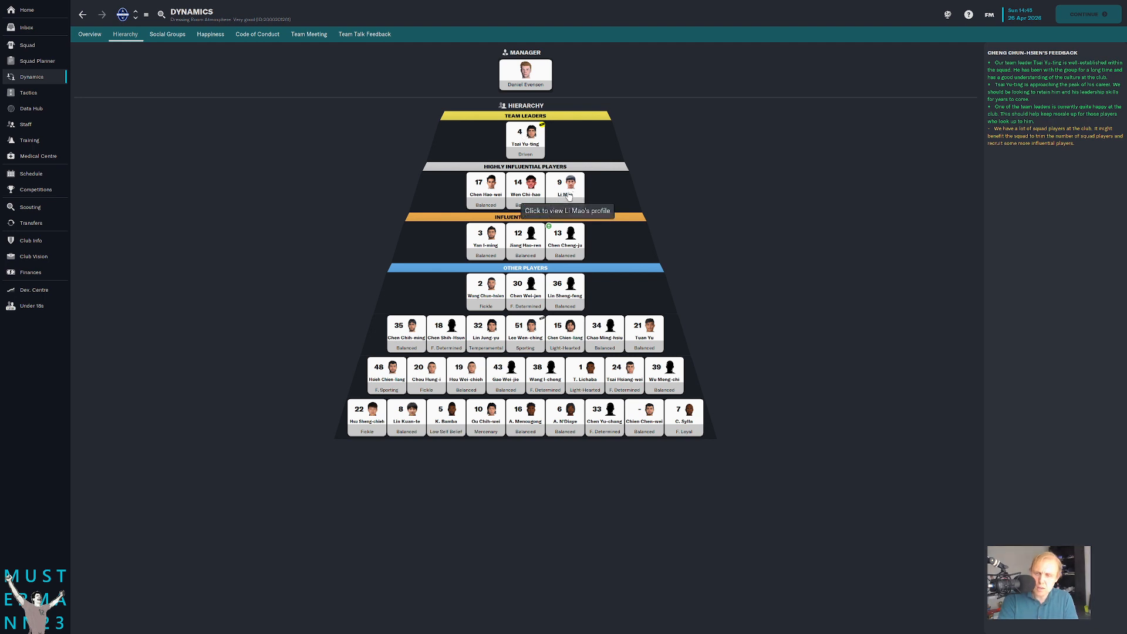
{"action": "mouse_move", "coordinate": [546, 388]}
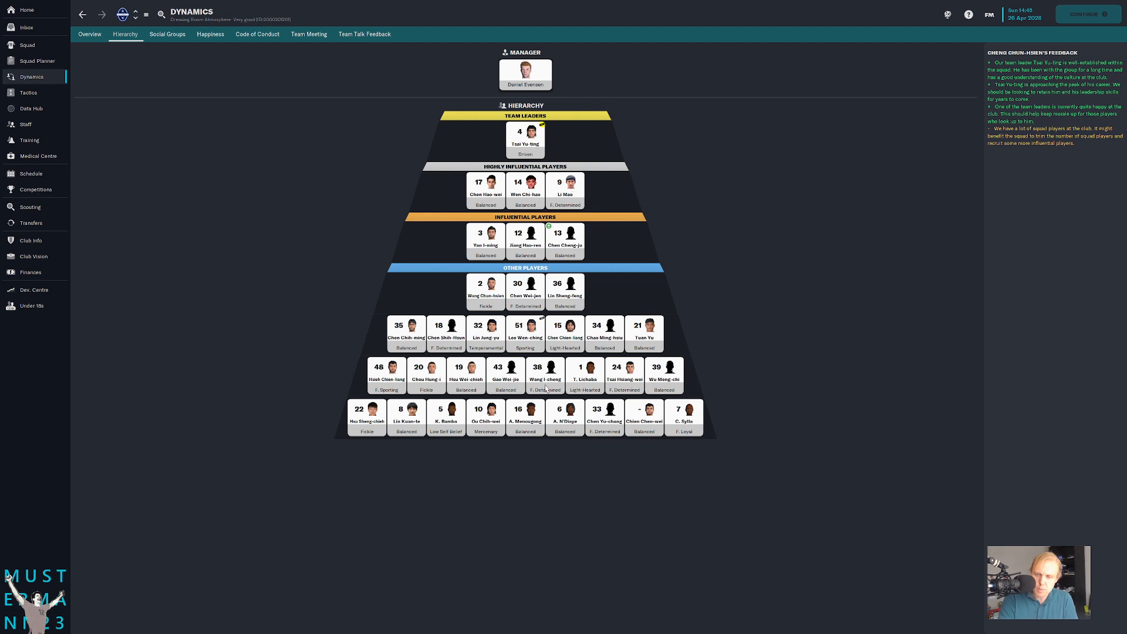
{"action": "mouse_move", "coordinate": [599, 261]}
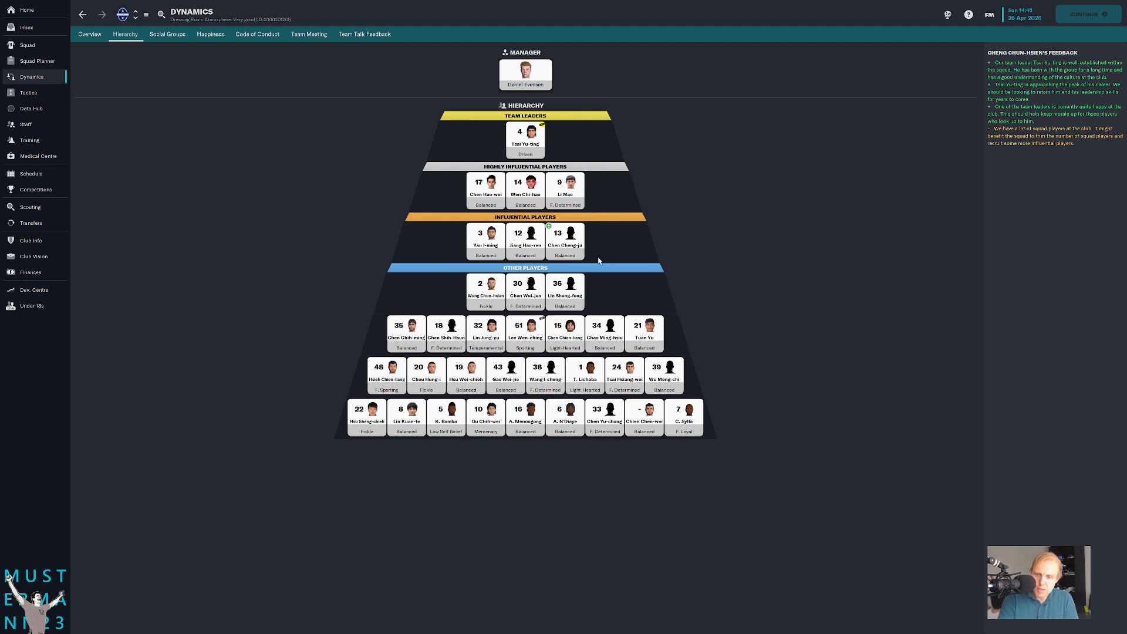
{"action": "mouse_move", "coordinate": [435, 100]}
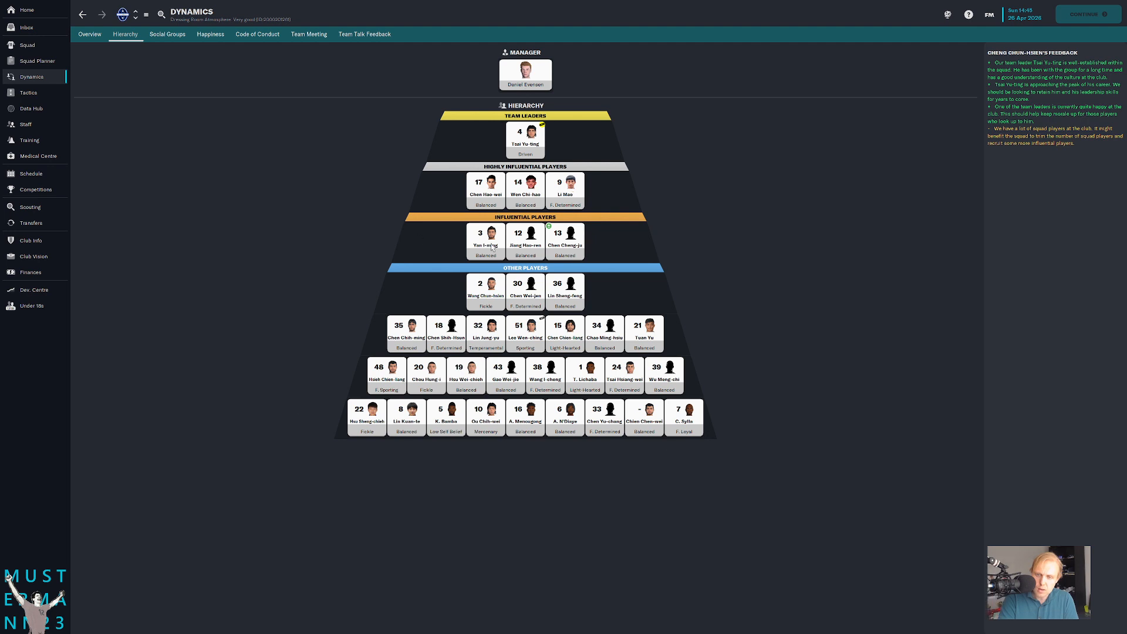
{"action": "mouse_move", "coordinate": [648, 523]}
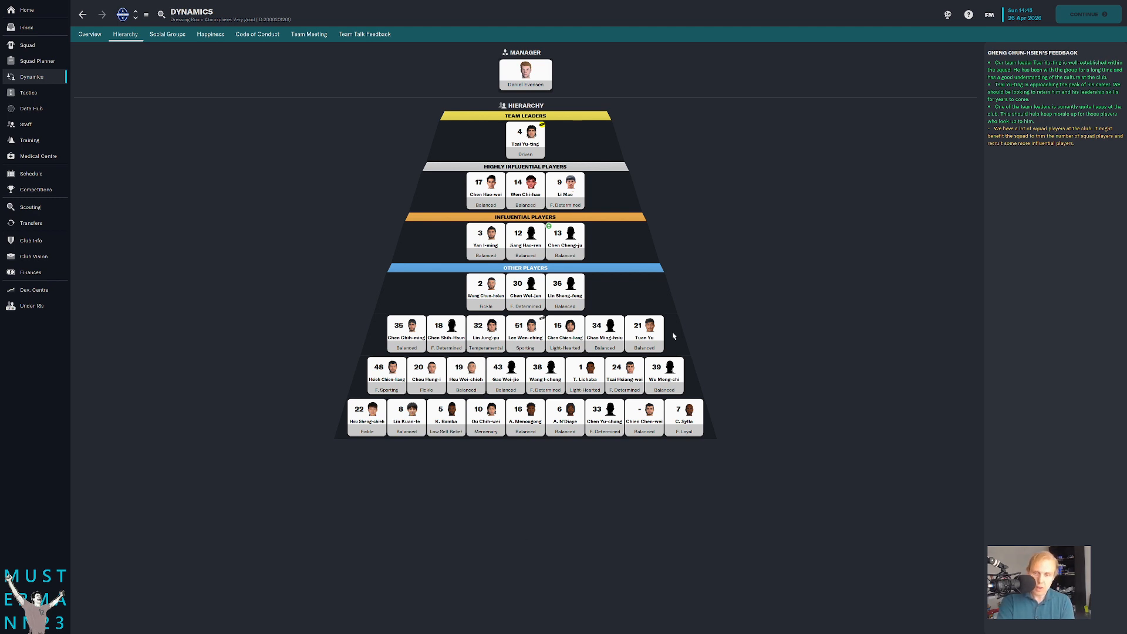
{"action": "mouse_move", "coordinate": [388, 491]}
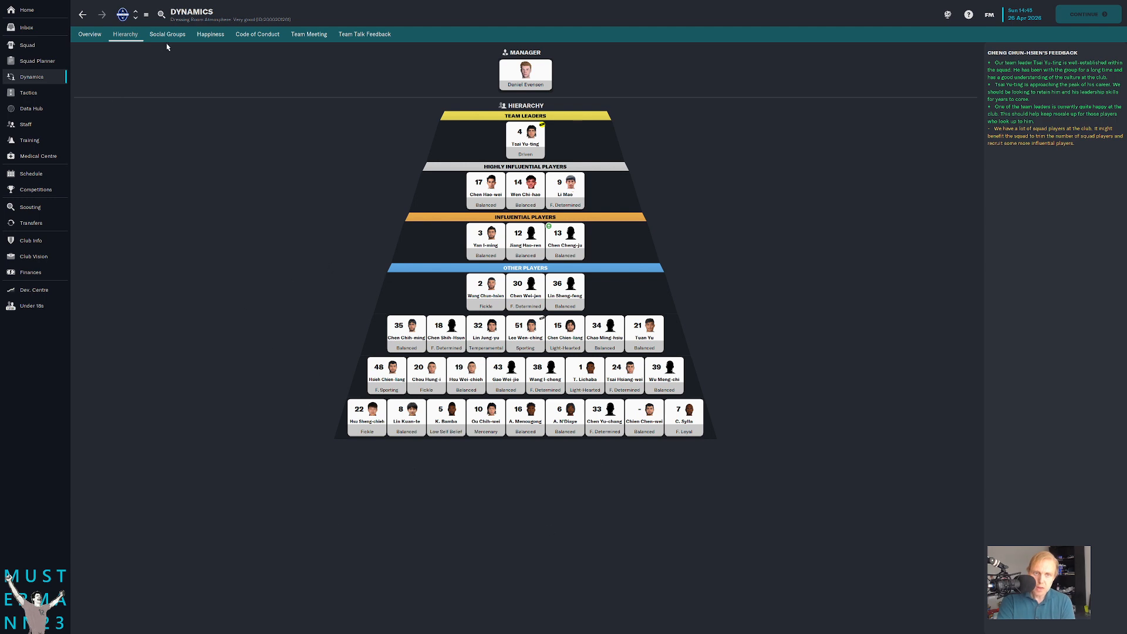
- Check the squad's social groups, then return to the Squad Planner shadow striker list
{"action": "left_click", "coordinate": [166, 34]}
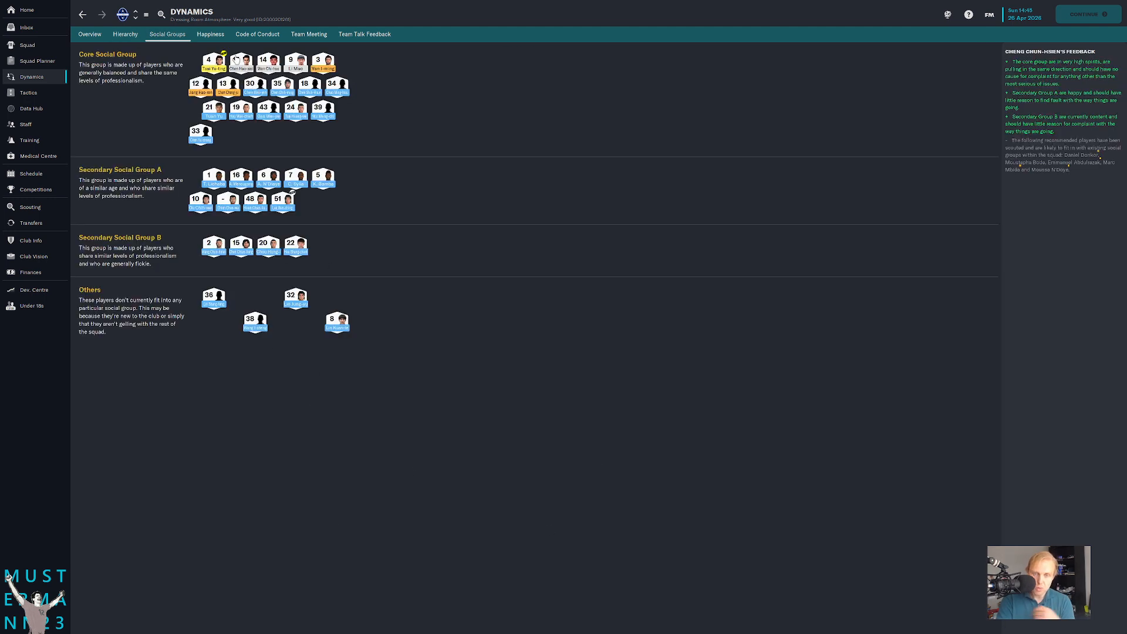
{"action": "mouse_move", "coordinate": [241, 61]}
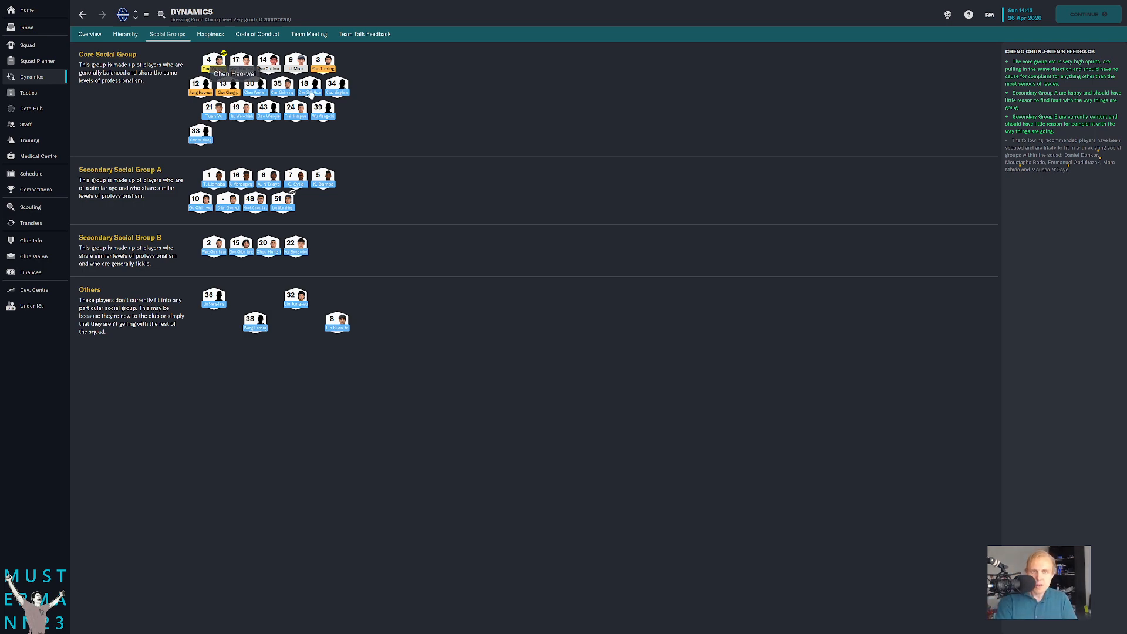
{"action": "left_click", "coordinate": [210, 34]}
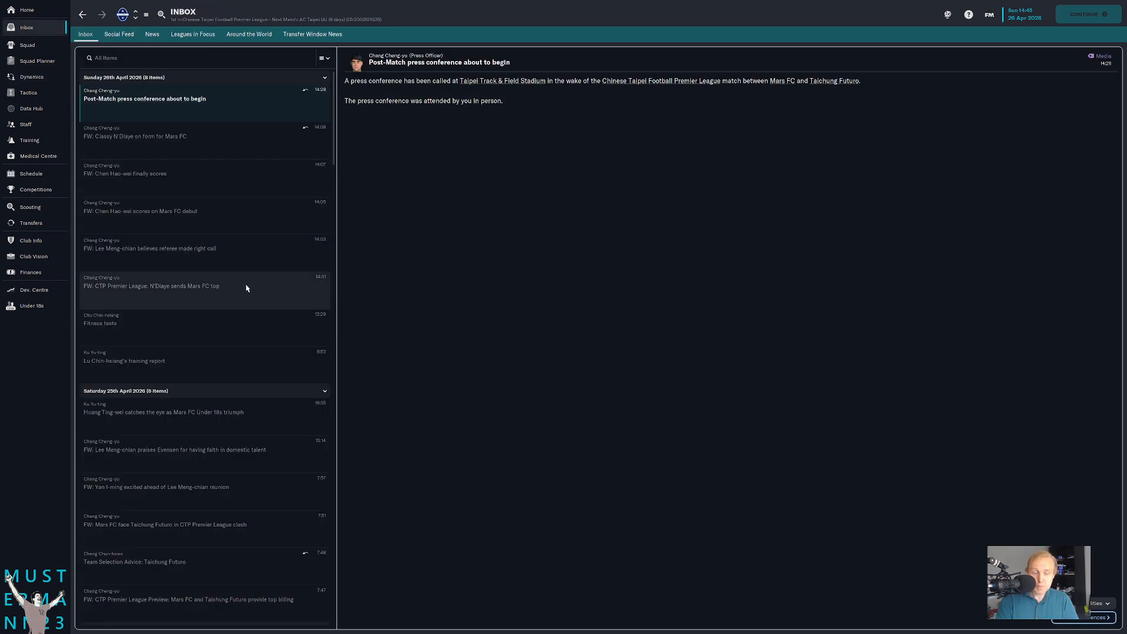
{"action": "mouse_move", "coordinate": [33, 257]}
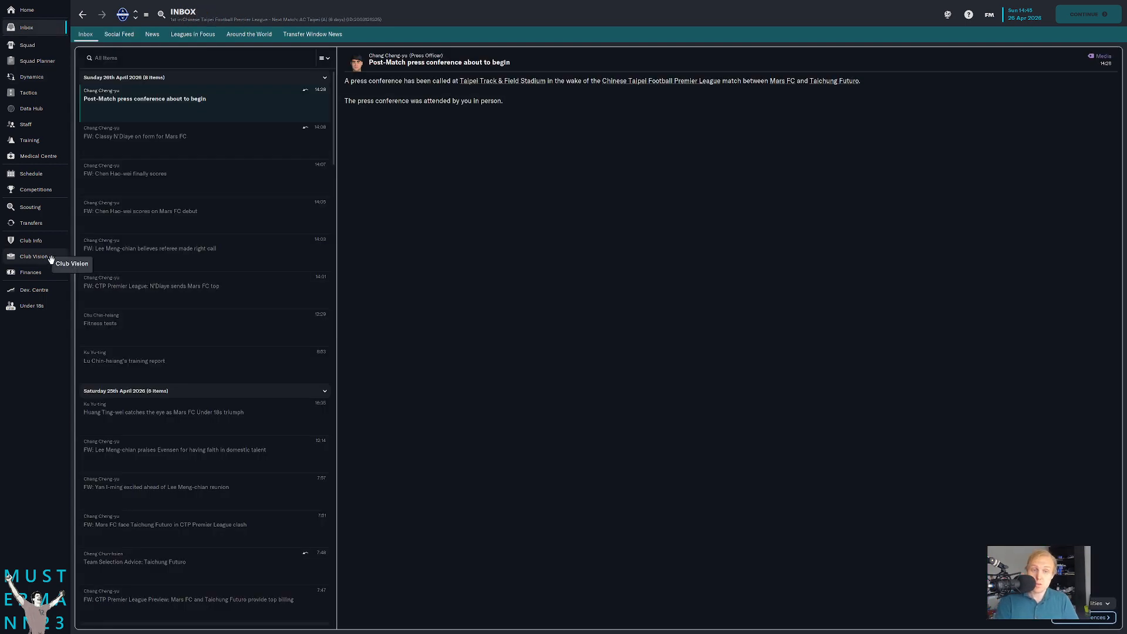
{"action": "left_click", "coordinate": [37, 60]}
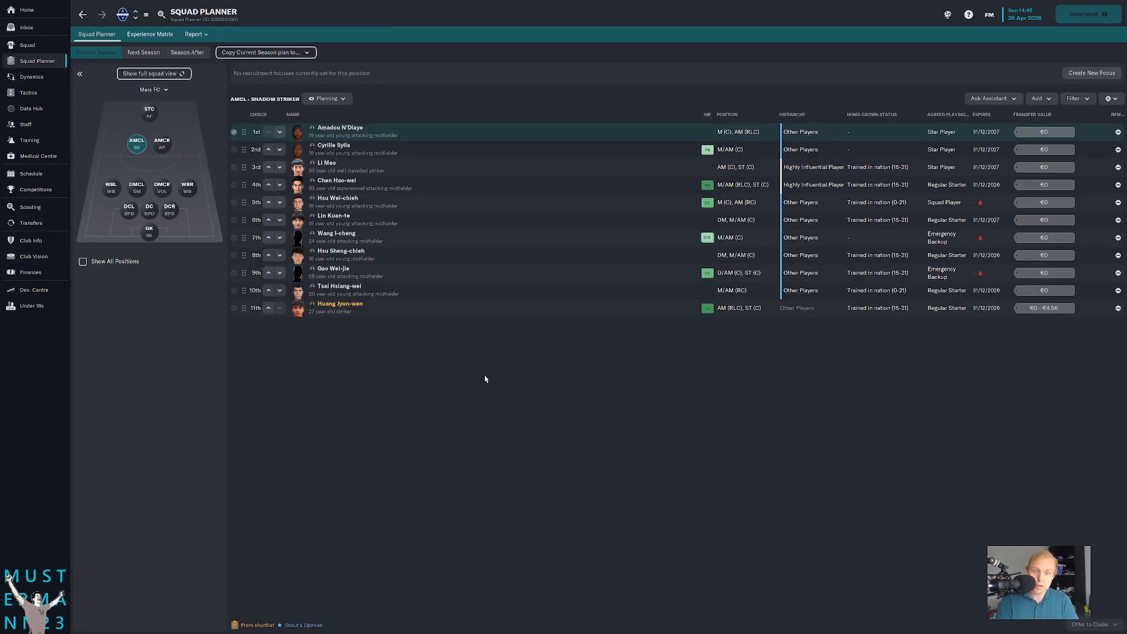
- Review Ou Chih-wei's coach report and overview, then return to the Squad Planner
{"action": "left_click", "coordinate": [149, 111]}
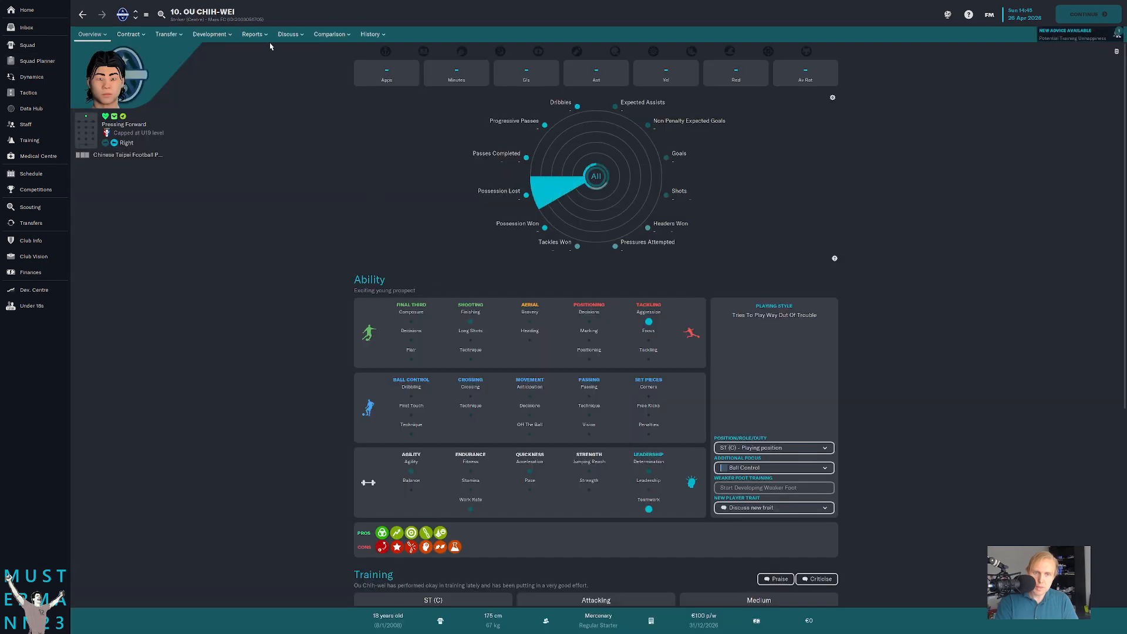
{"action": "left_click", "coordinate": [252, 34]}
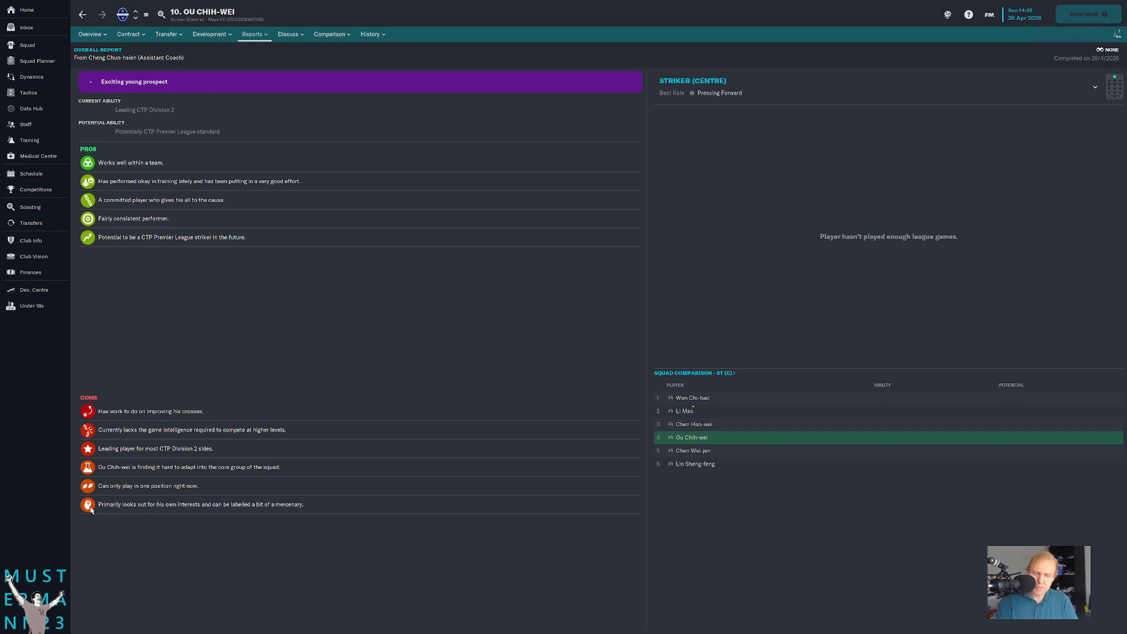
{"action": "mouse_move", "coordinate": [272, 535]}
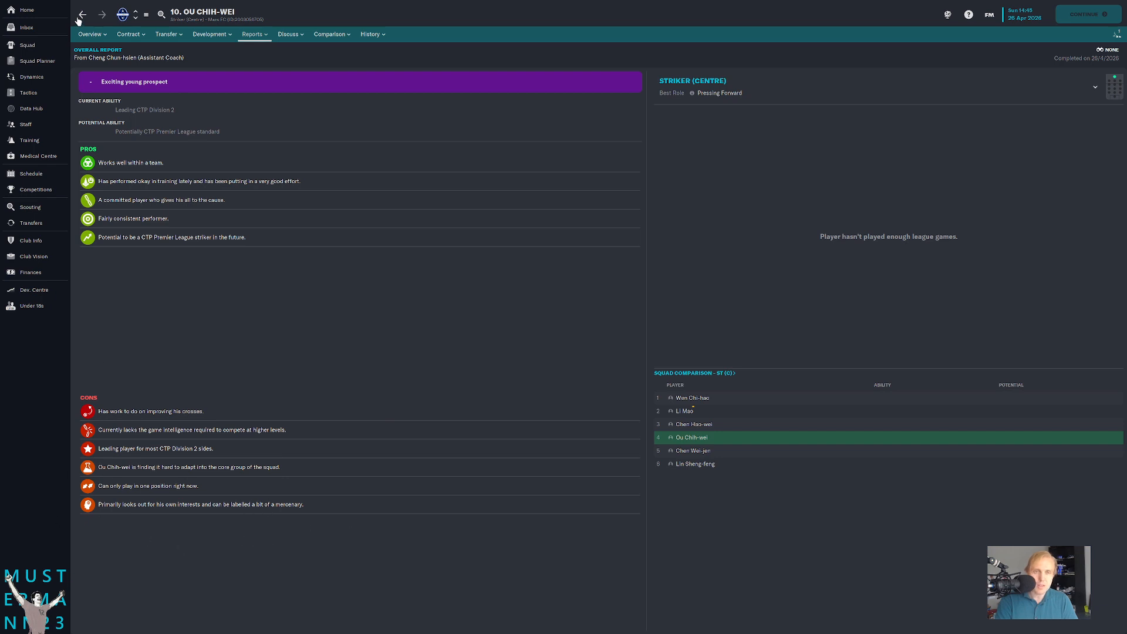
{"action": "mouse_move", "coordinate": [214, 437]}
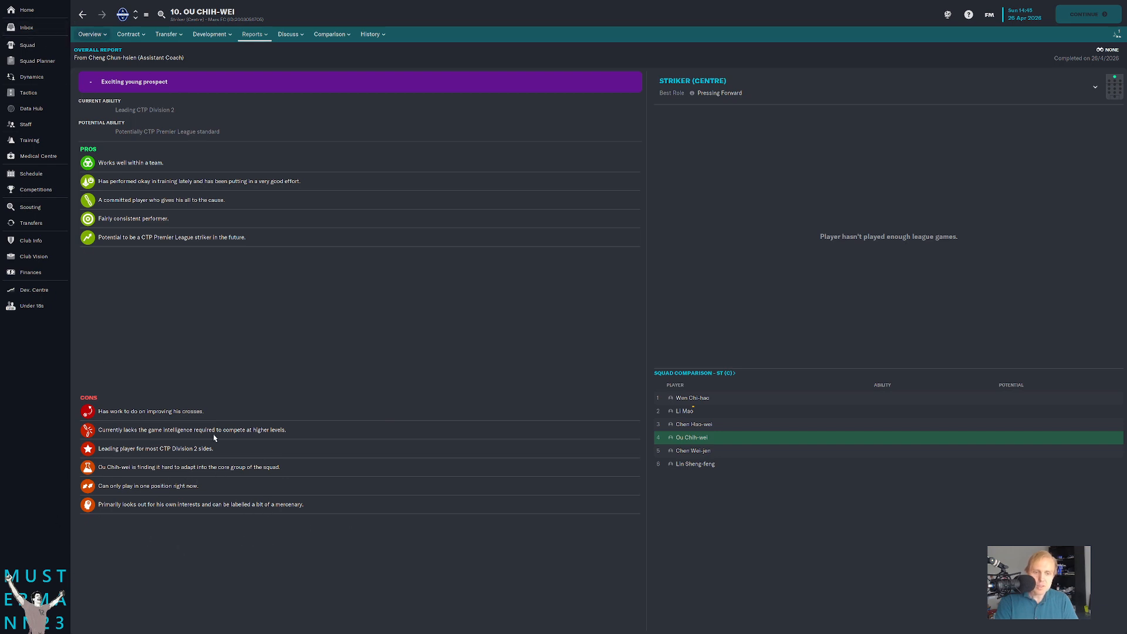
{"action": "left_click", "coordinate": [92, 34]}
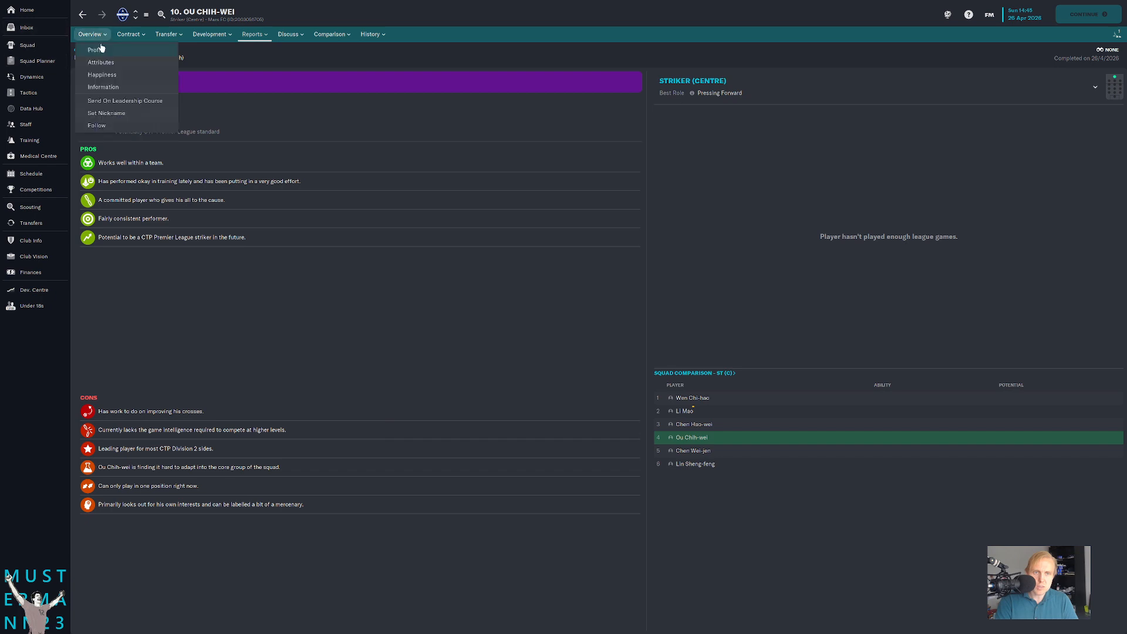
{"action": "left_click", "coordinate": [93, 50]}
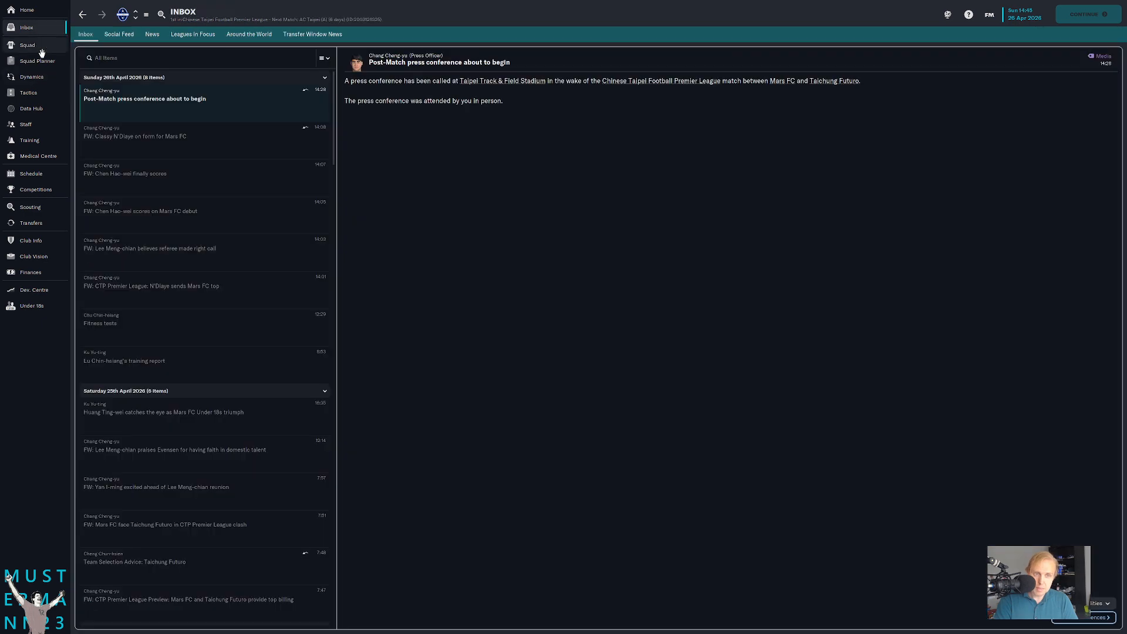
{"action": "left_click", "coordinate": [36, 60]}
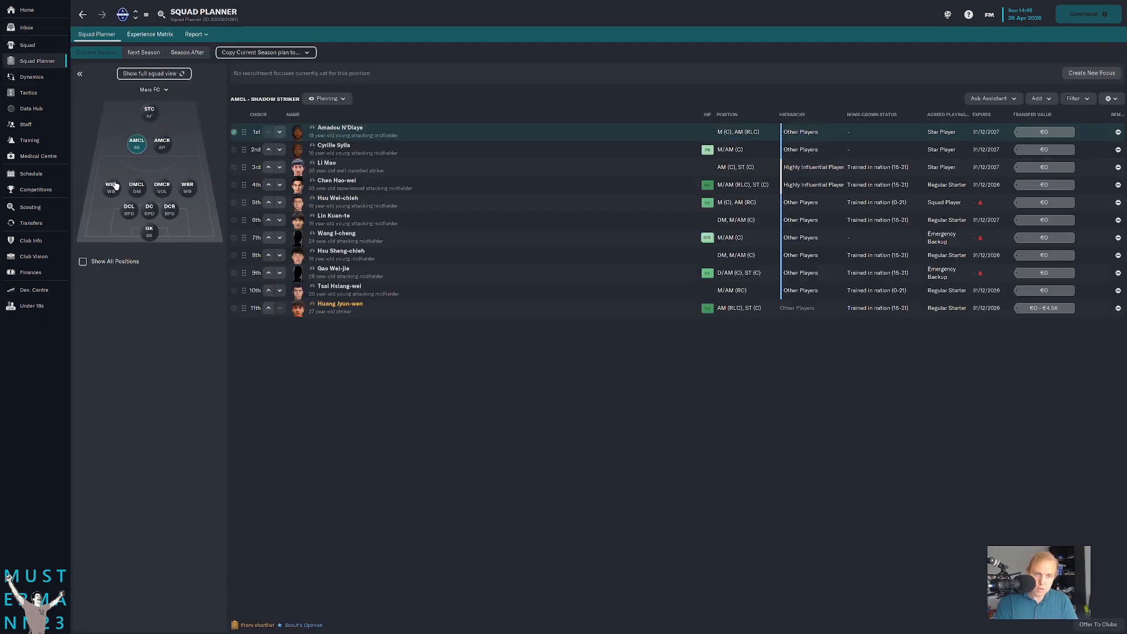
- Review Yan I-ming's coach report and go to the inbox
{"action": "left_click", "coordinate": [186, 188]}
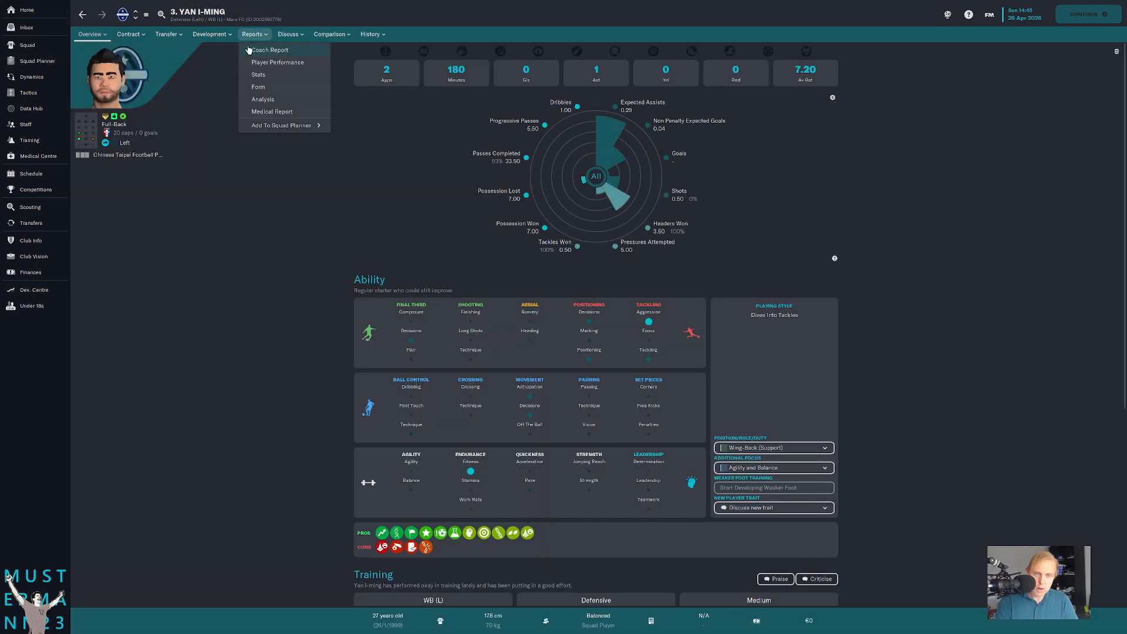
{"action": "left_click", "coordinate": [270, 50]}
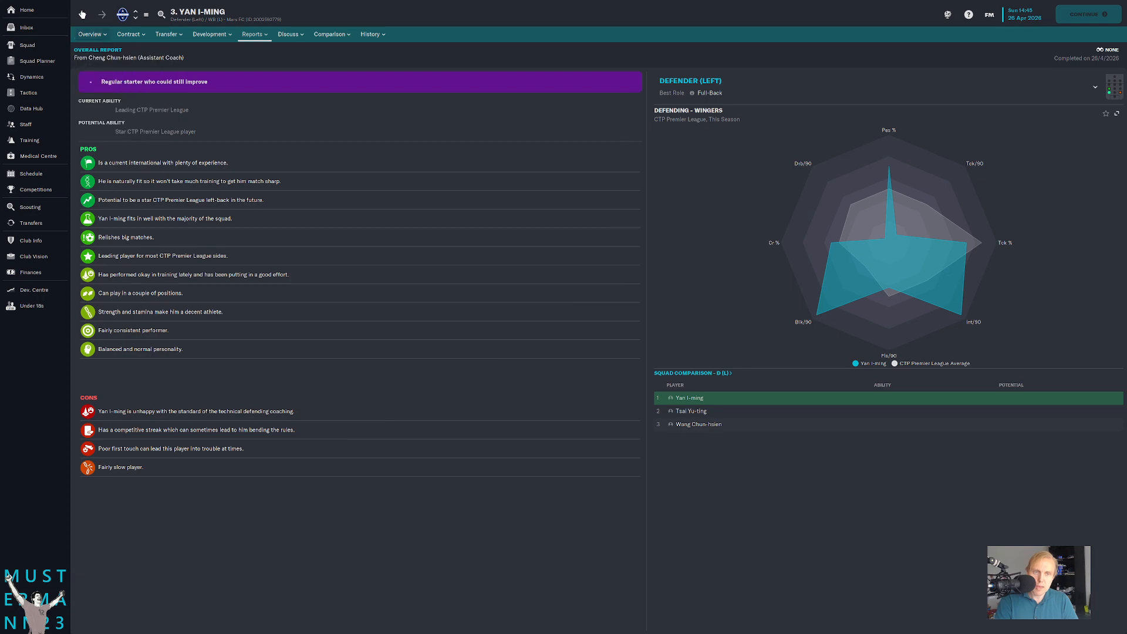
{"action": "left_click", "coordinate": [26, 27]}
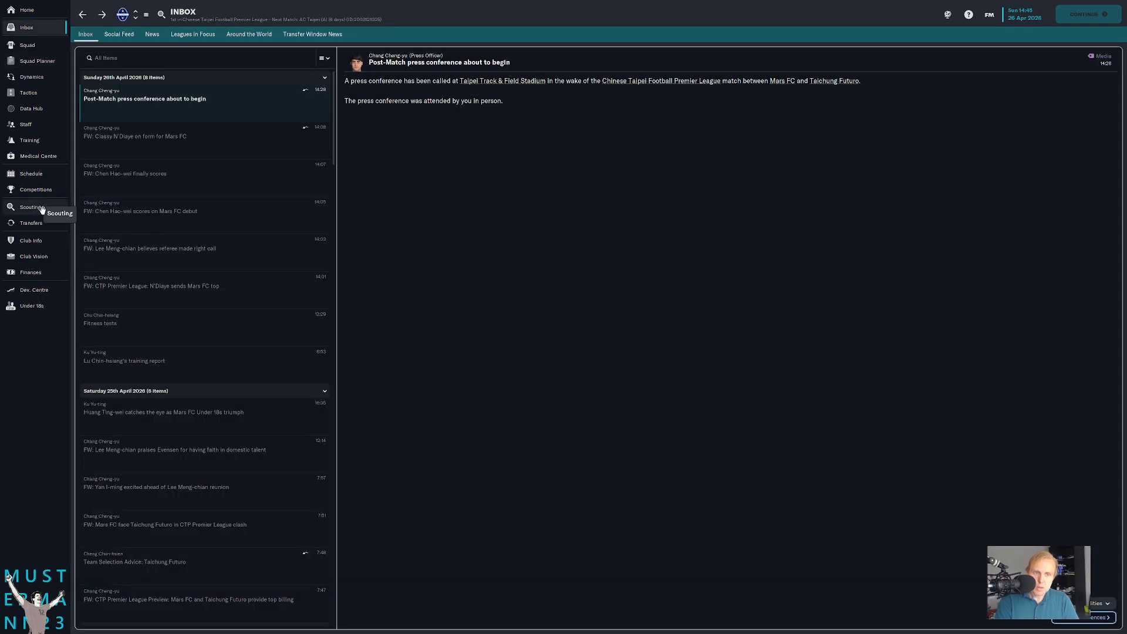
- Show the club's fixture schedule with results and upcoming CTP Premier League matches
{"action": "left_click", "coordinate": [30, 174]}
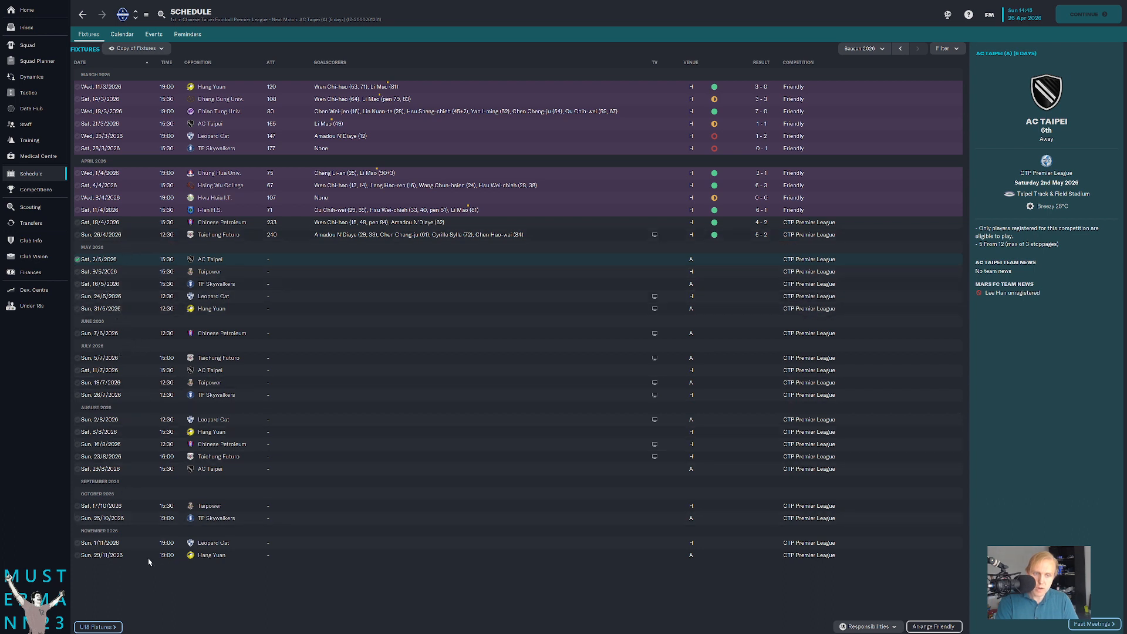
{"action": "mouse_move", "coordinate": [266, 457]}
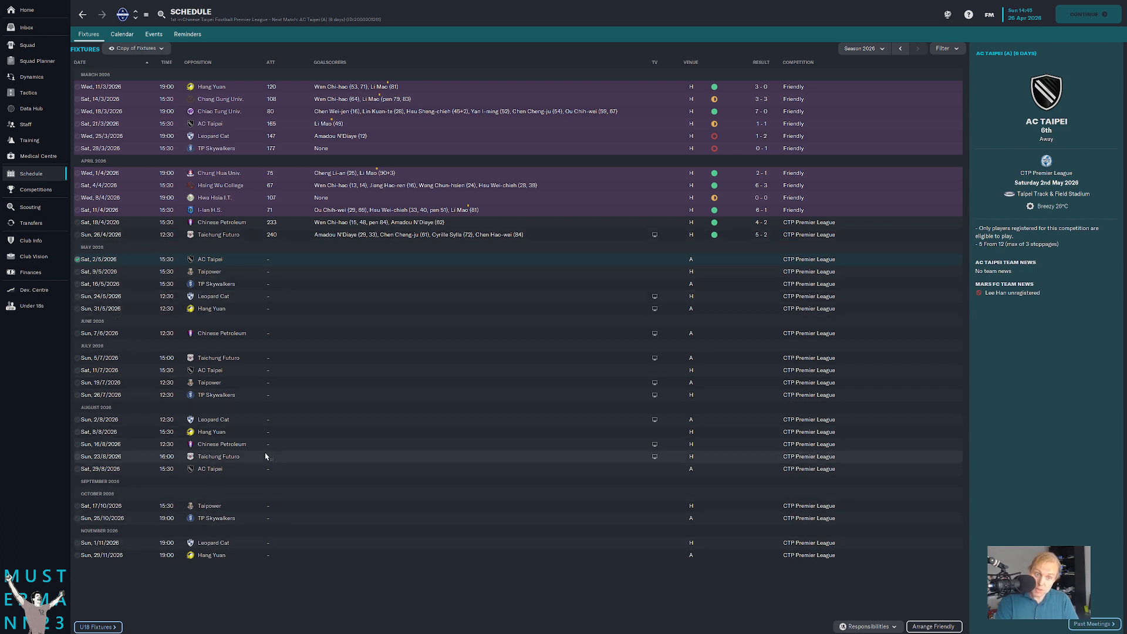